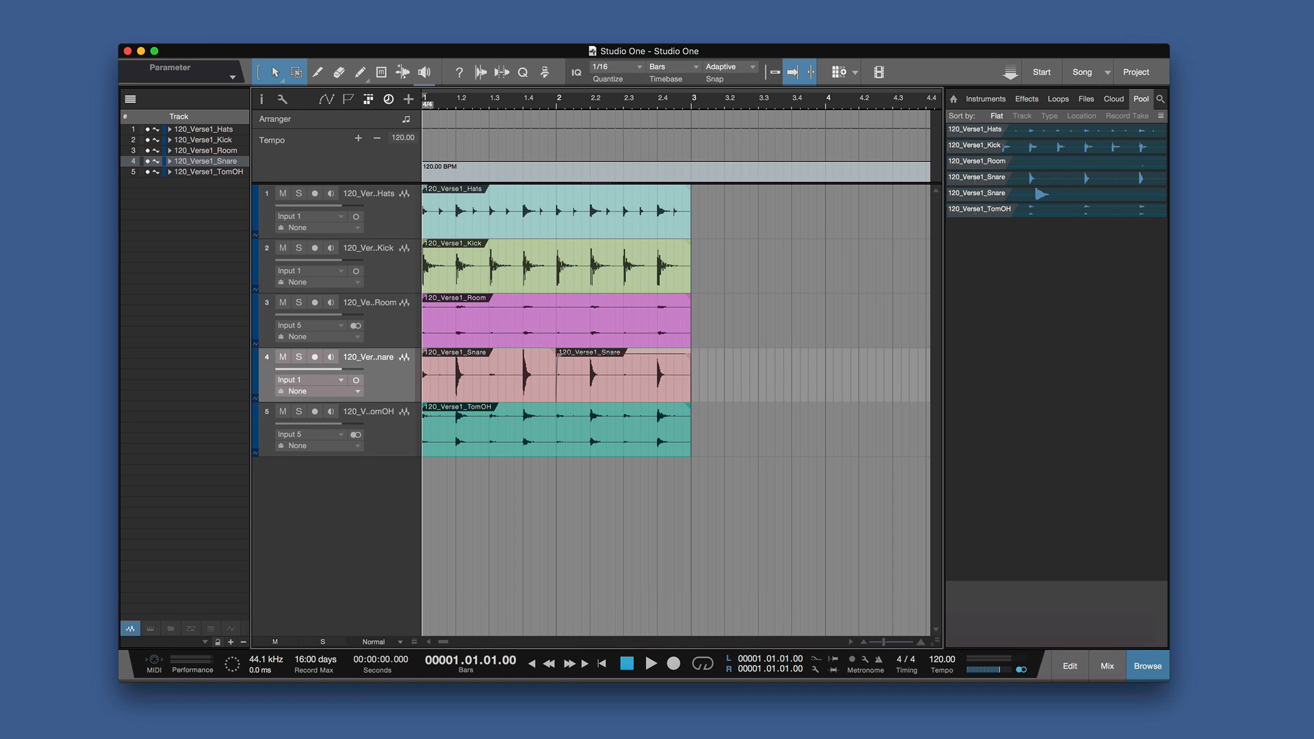
mouse_move(168, 466)
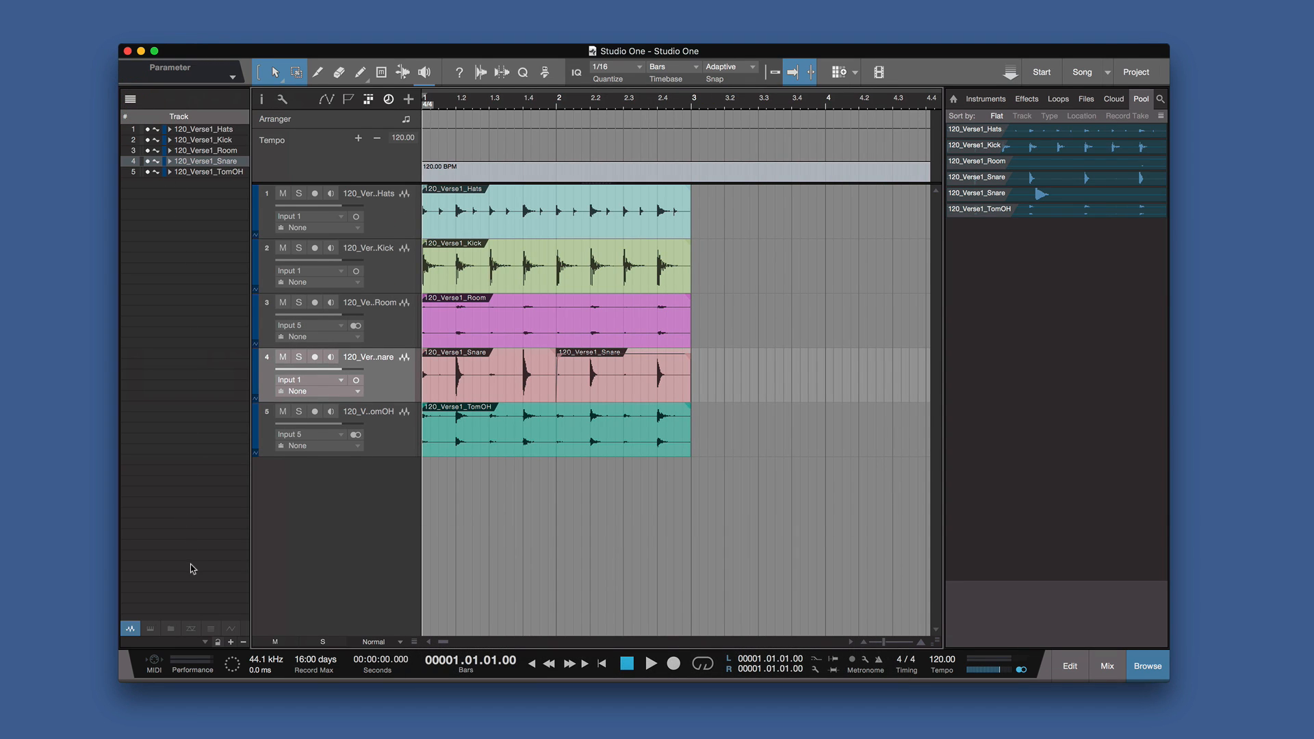
mouse_move(549, 245)
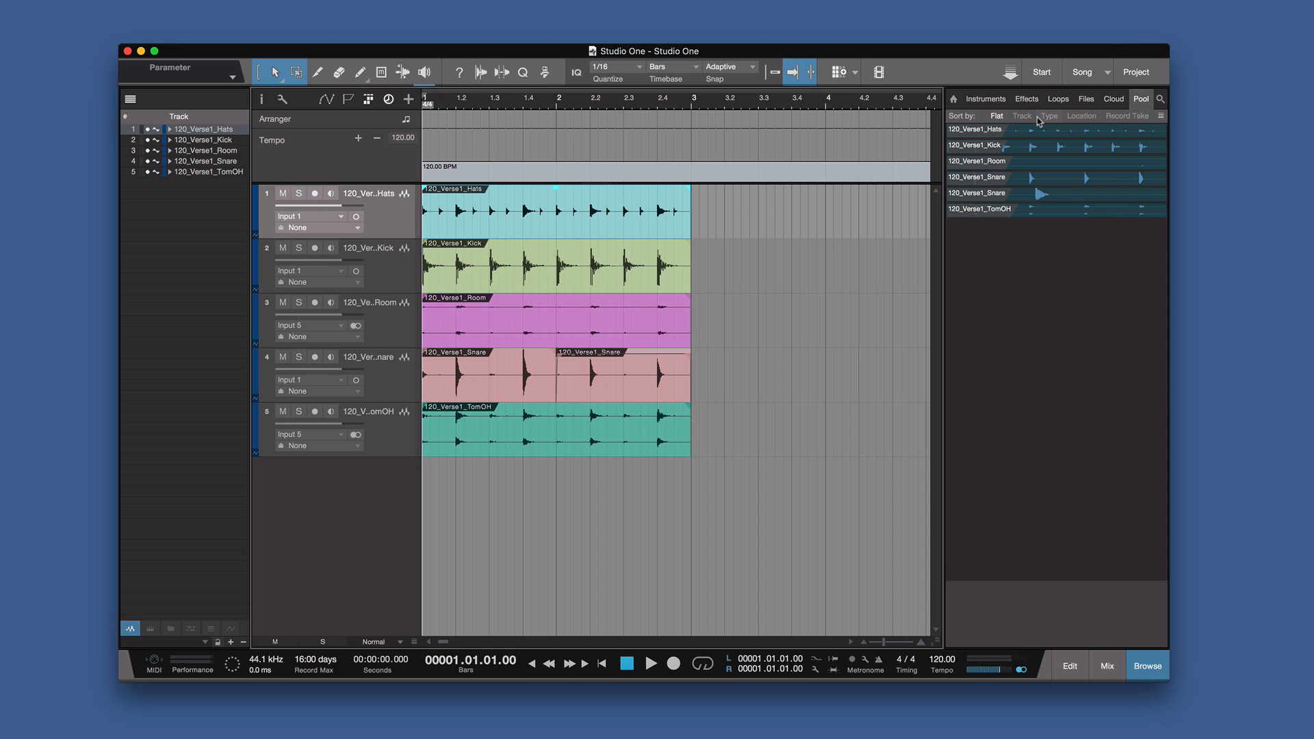
mouse_move(1079, 260)
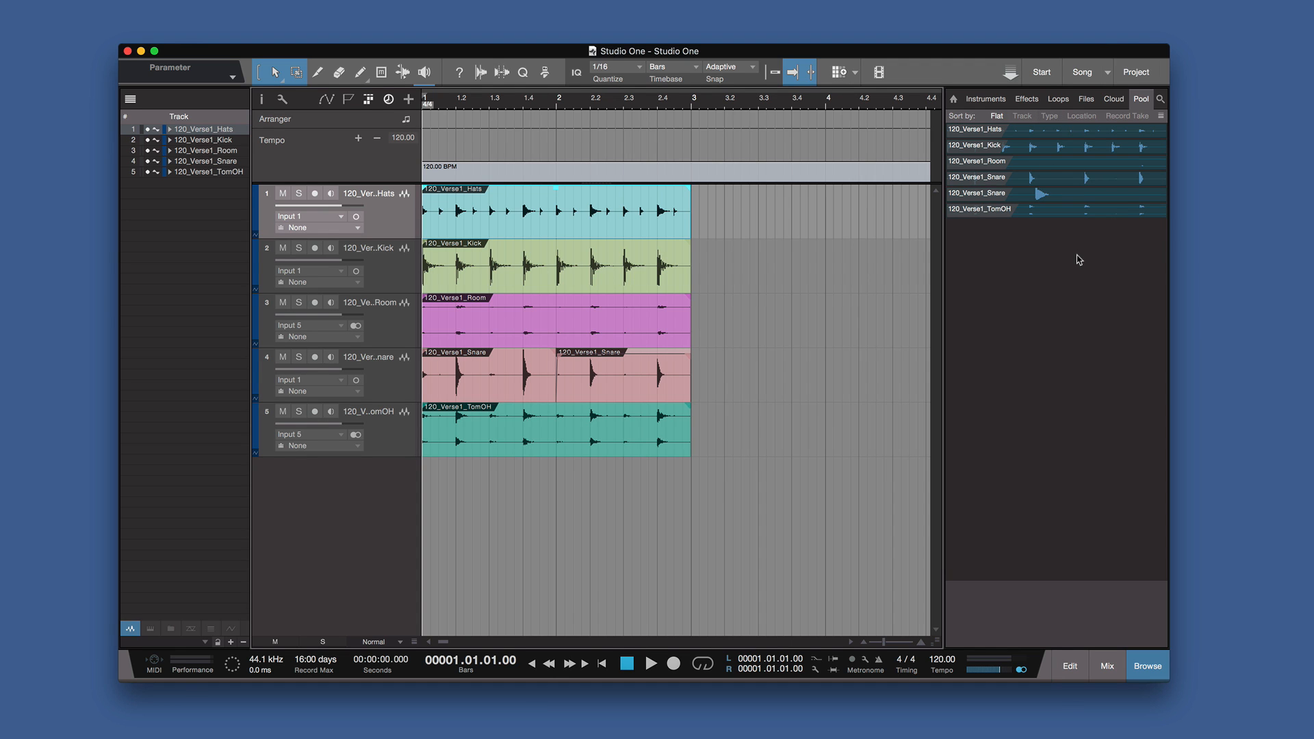
- Browse the Pop loop folder in the loop library, then show the song's file pool
left_click(1058, 98)
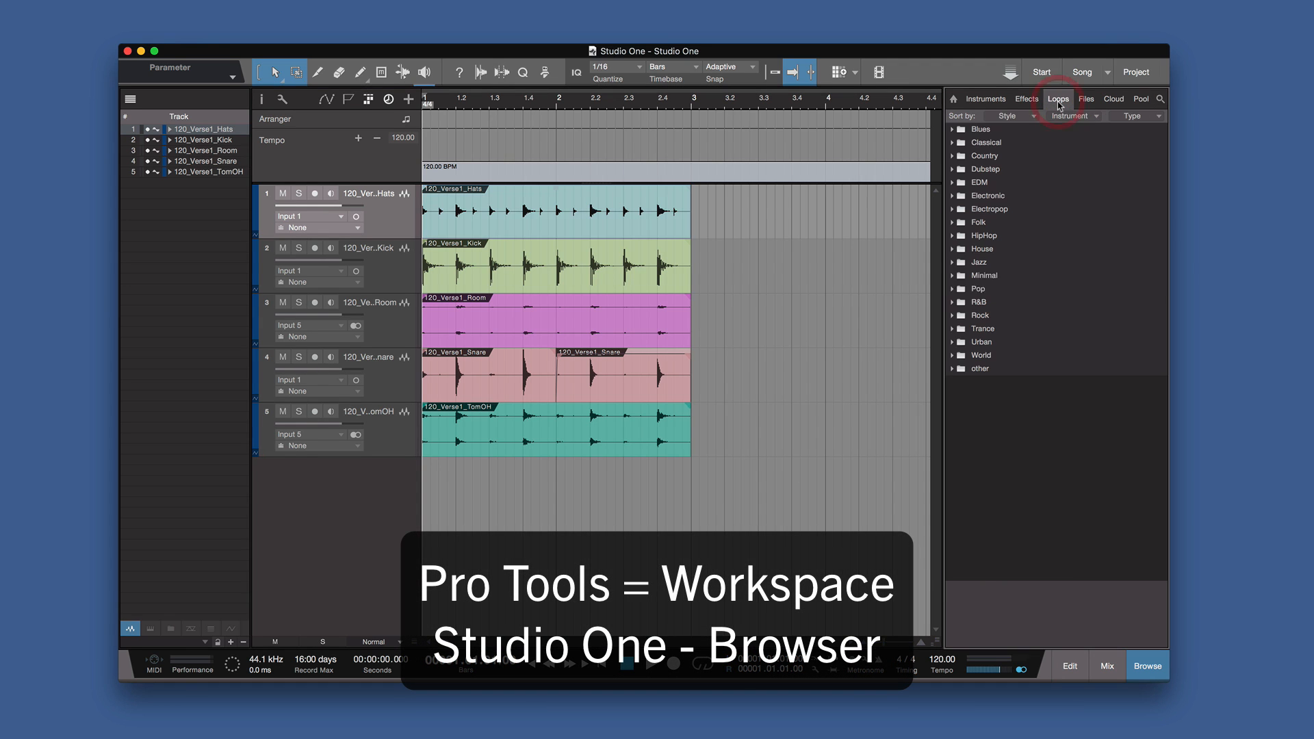
left_click(981, 289)
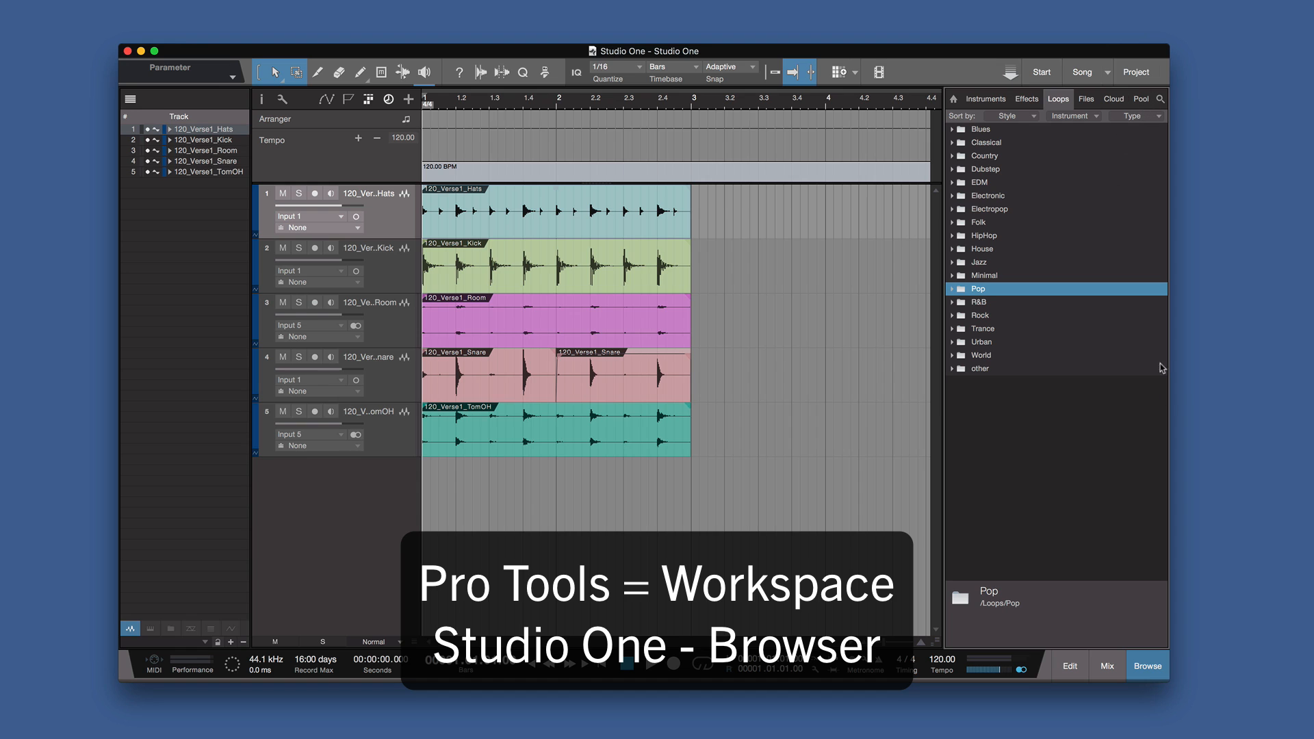
left_click(1148, 666)
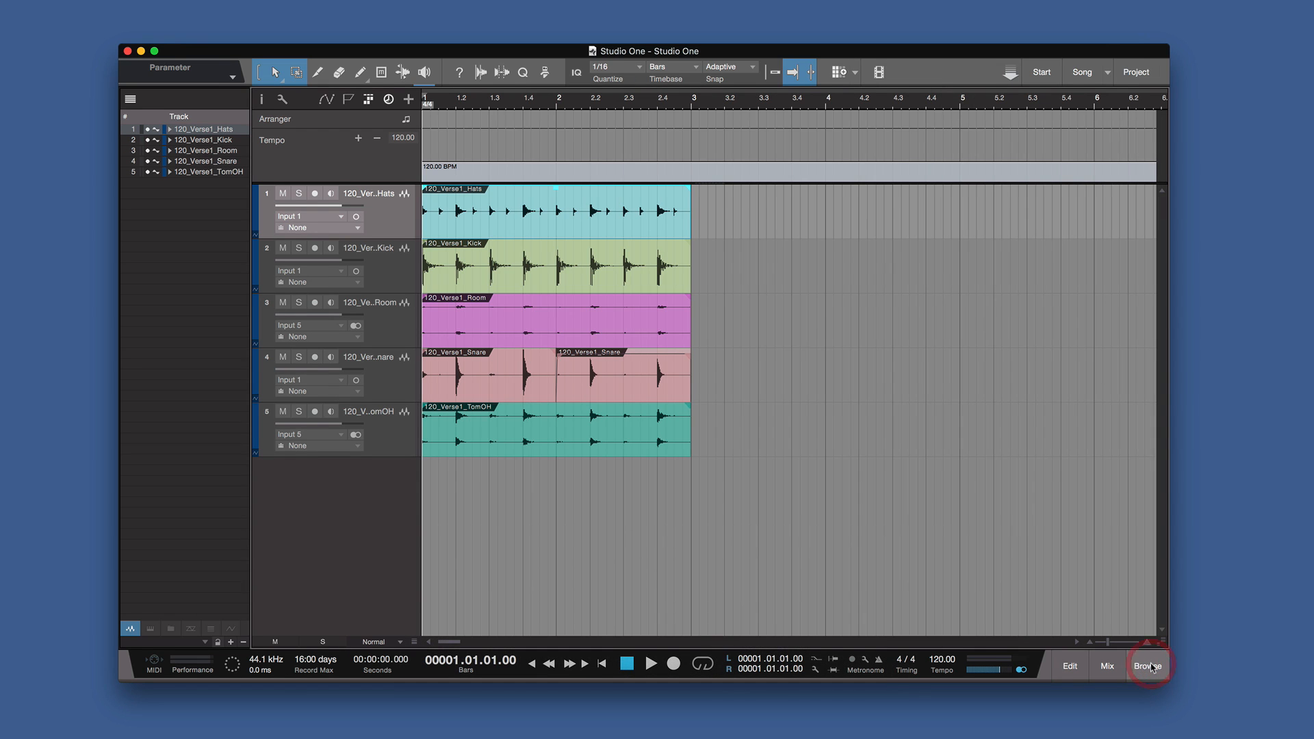
left_click(1149, 665)
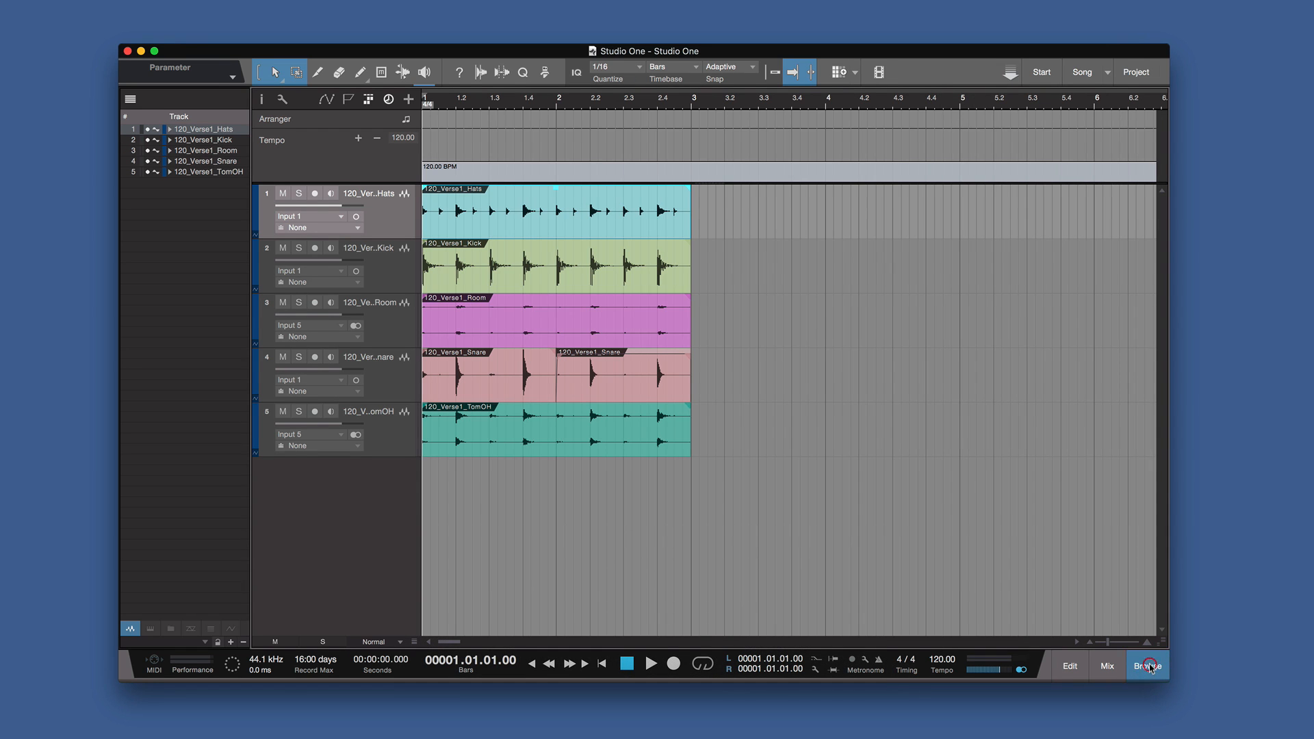
left_click(1146, 666)
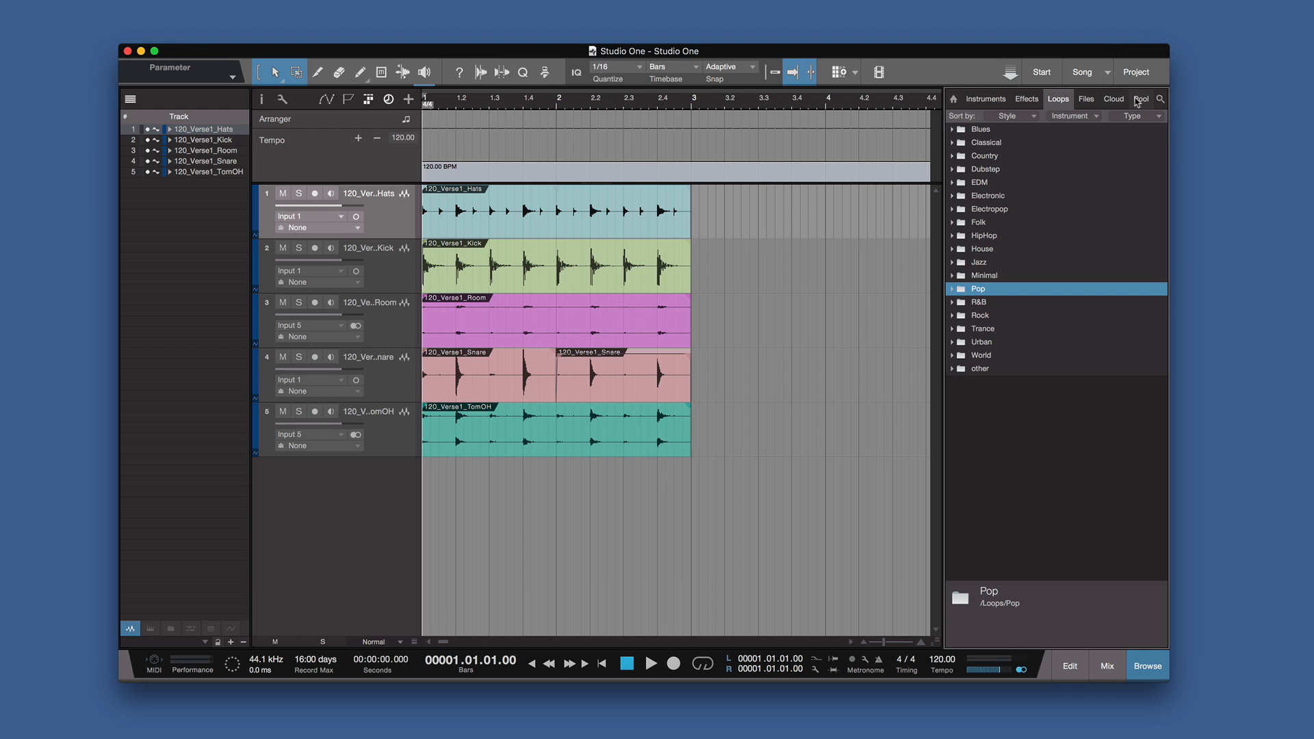
left_click(1140, 99)
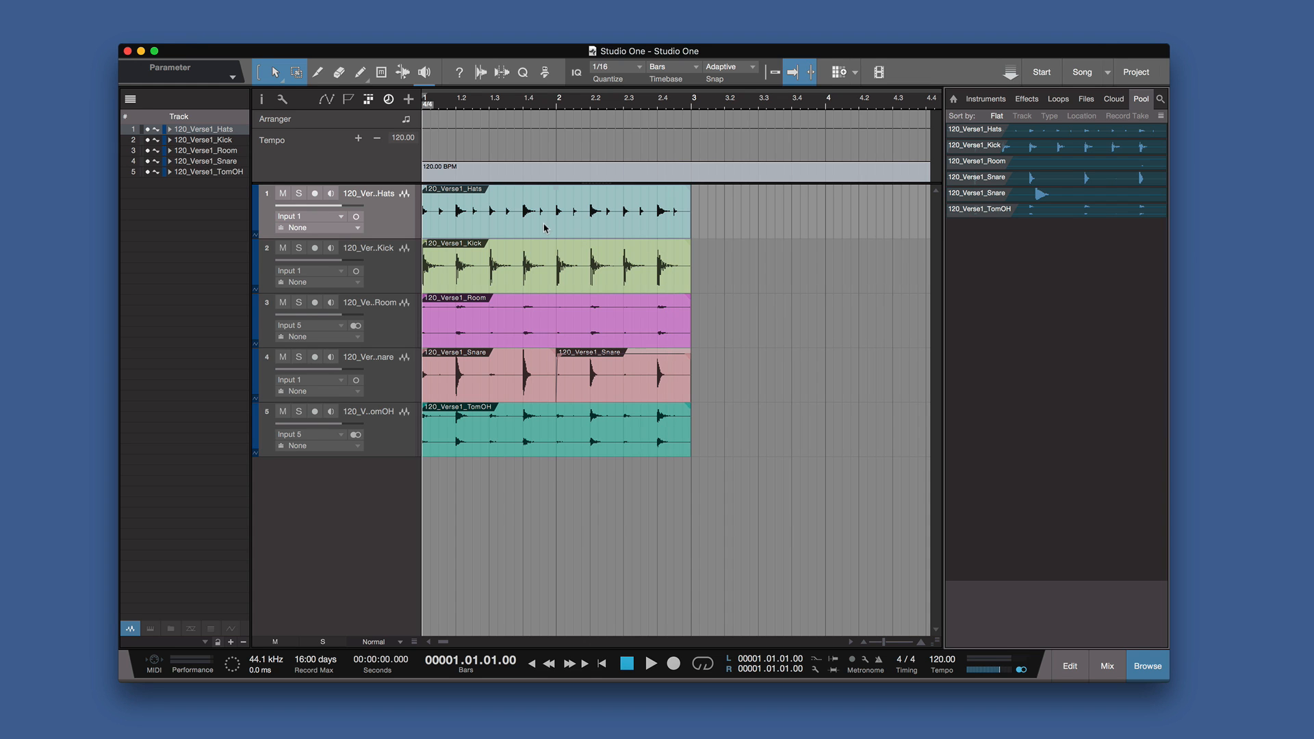
- Locate the 120_Verse1_Hats event's file in the pool via Audio > Select in Pool
right_click(544, 229)
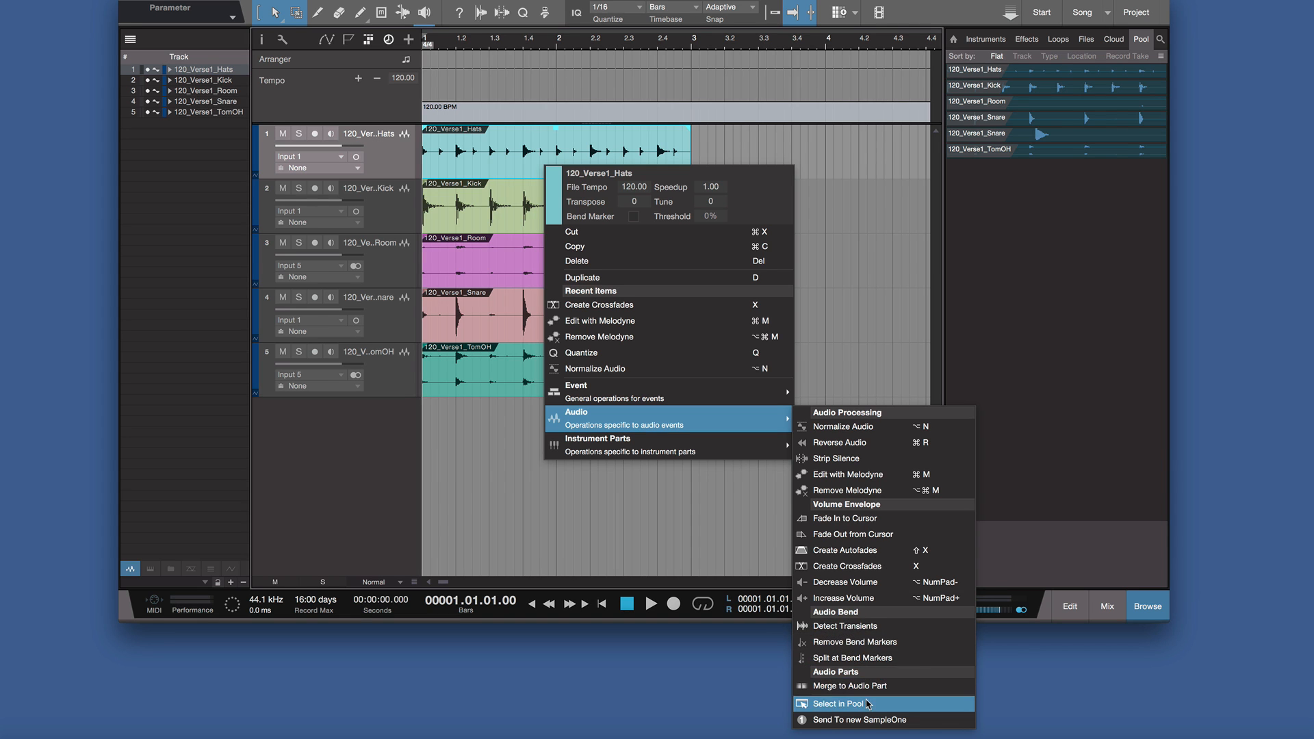
left_click(838, 704)
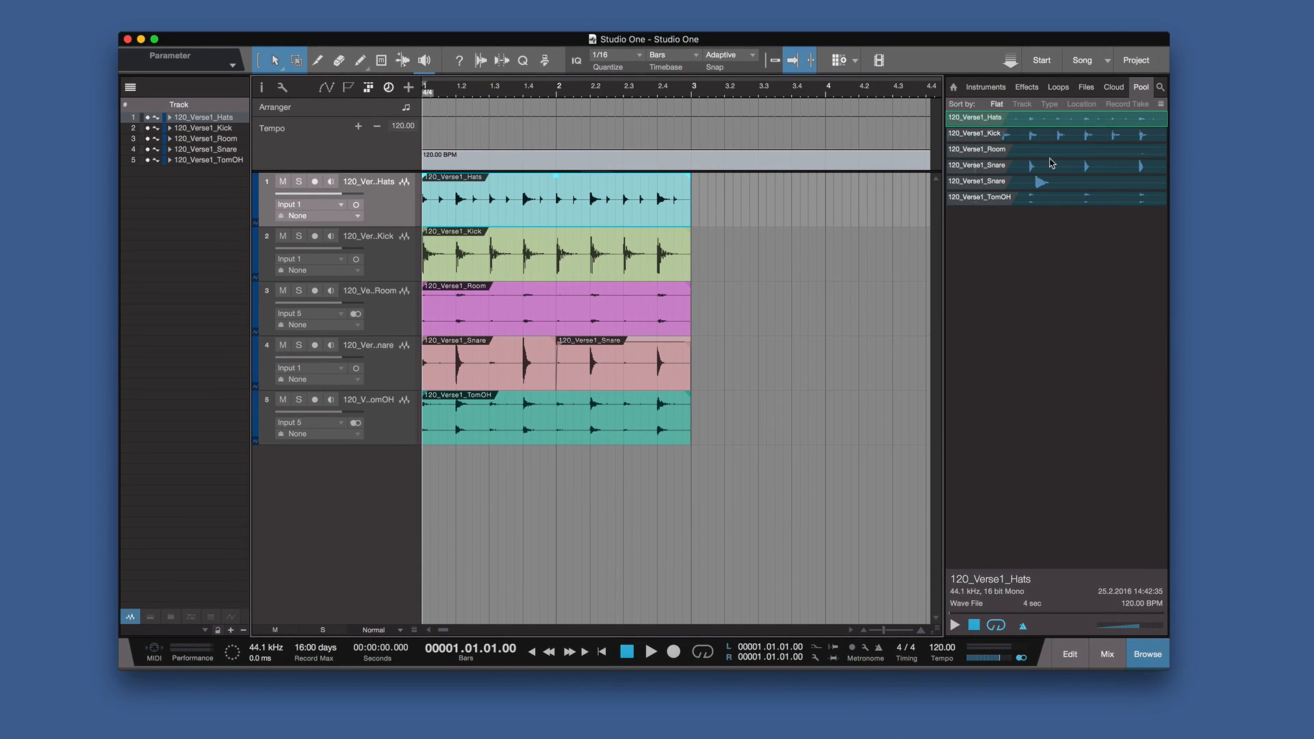
mouse_move(1149, 667)
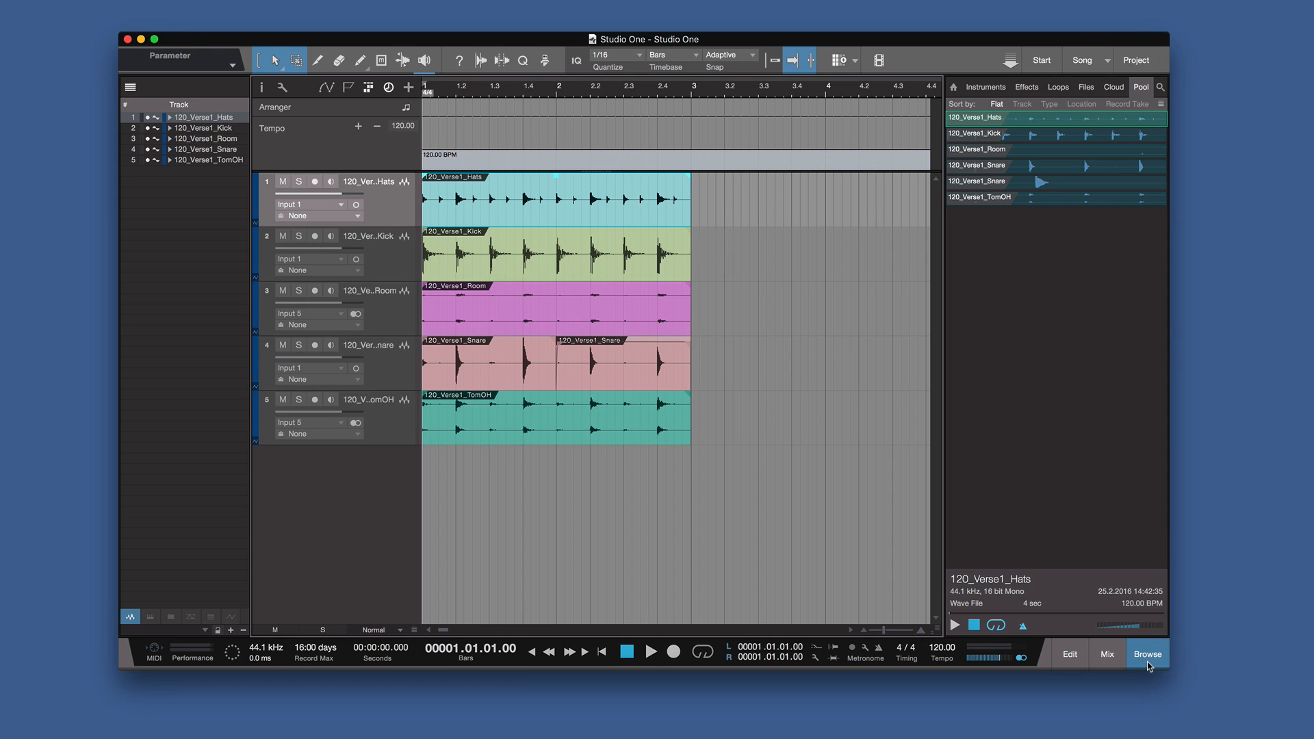
- Hide the browser, view the mixing console maximized, then close it with F3
left_click(1147, 658)
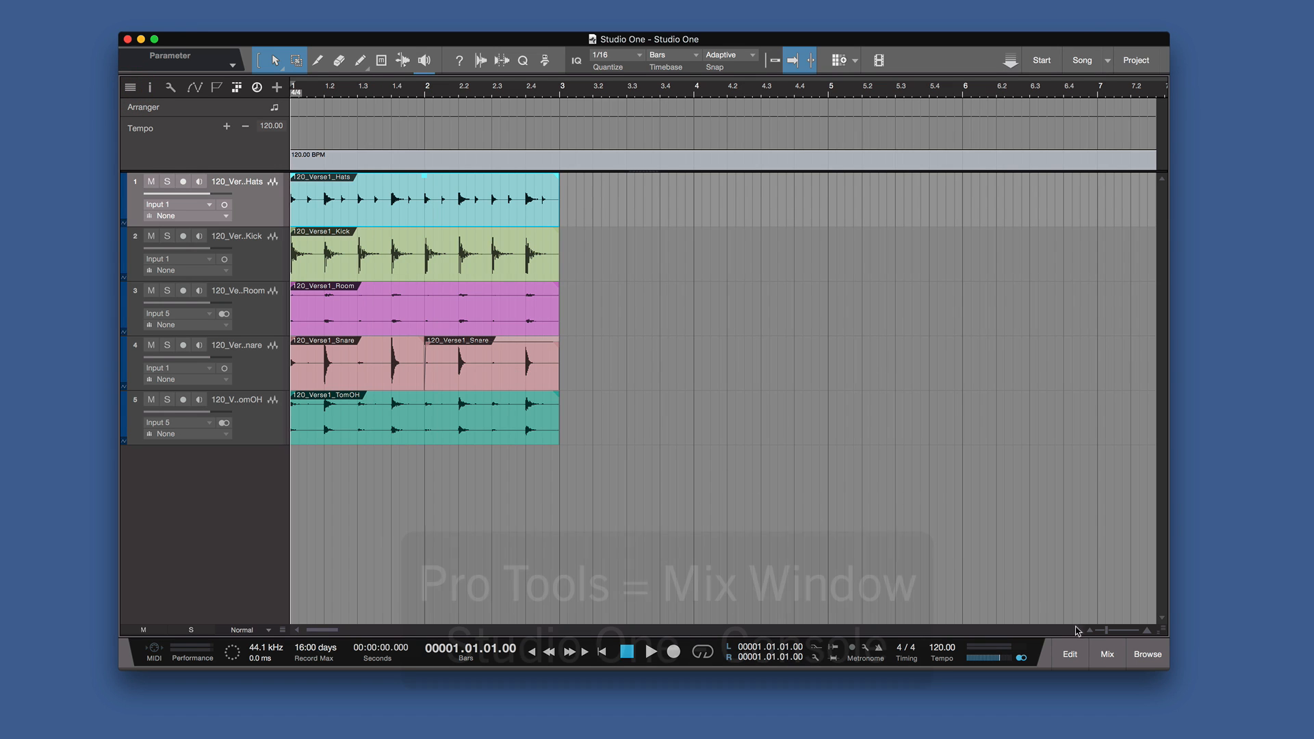
left_click(1106, 655)
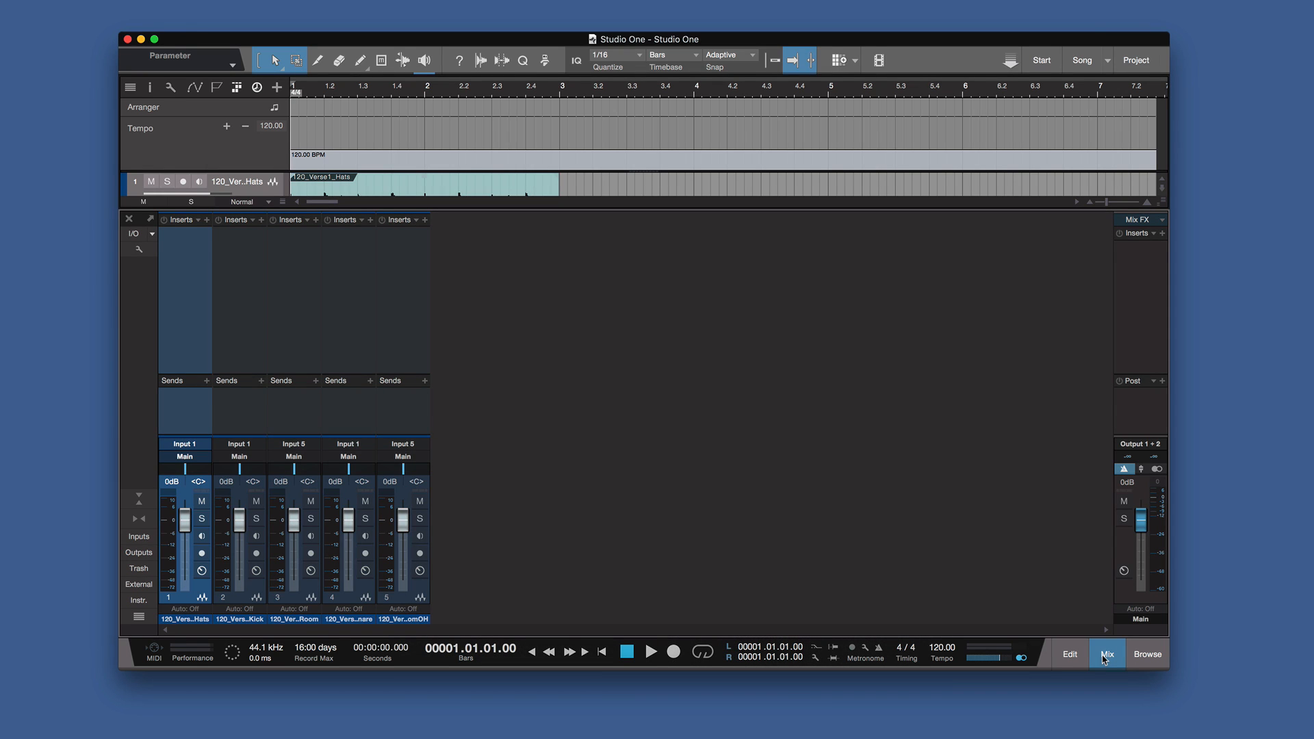
mouse_move(788, 229)
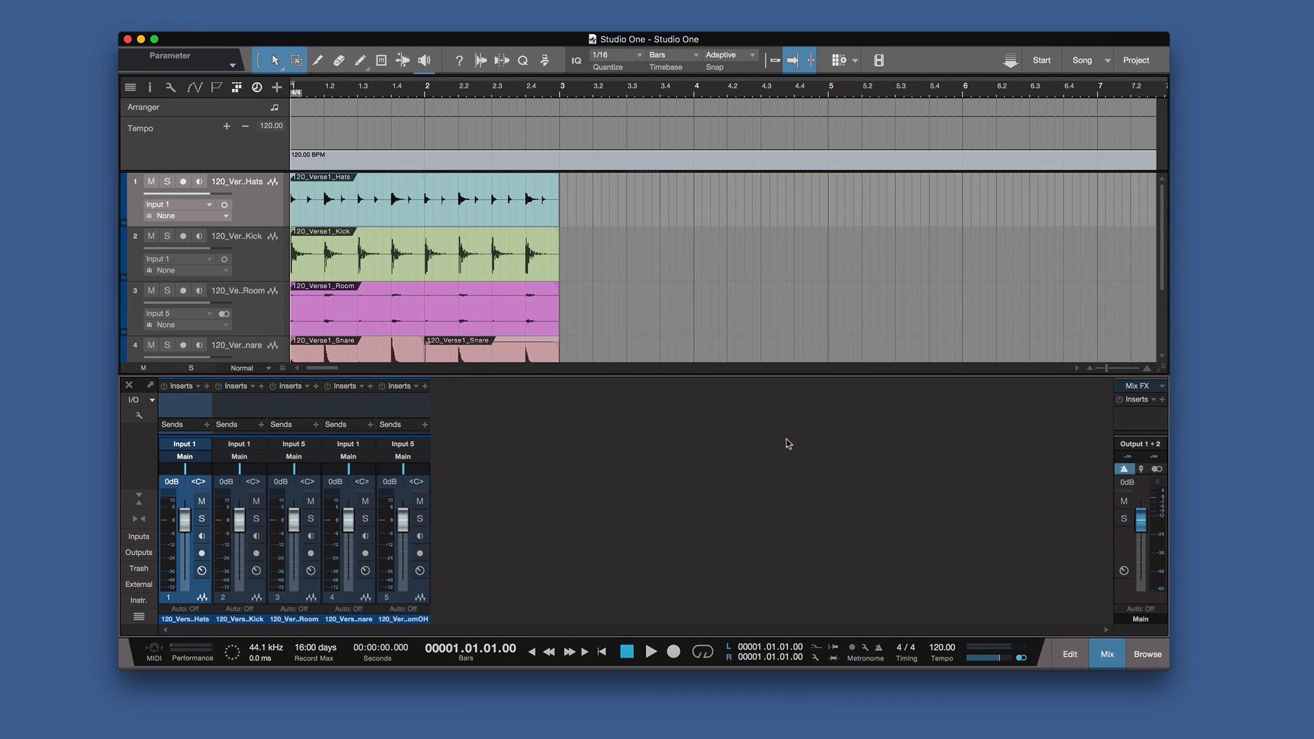
mouse_move(760, 522)
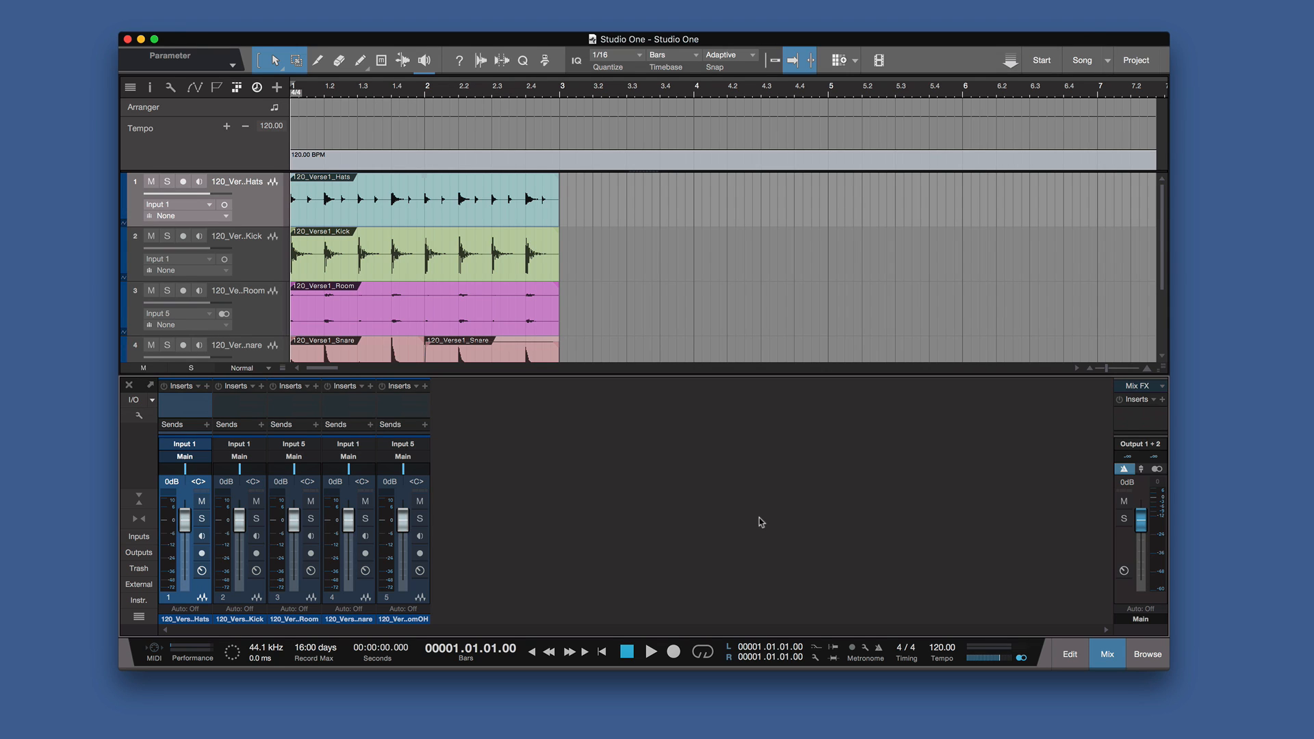
mouse_move(759, 521)
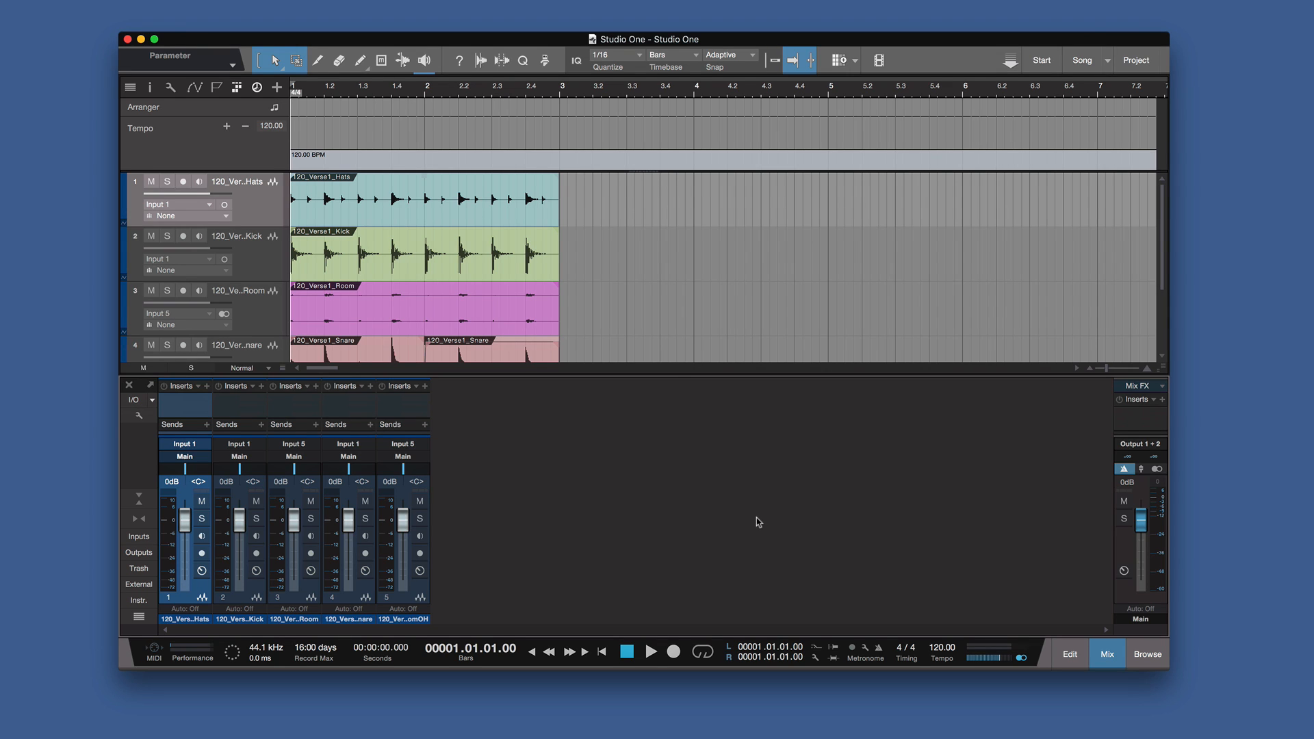
mouse_move(154, 375)
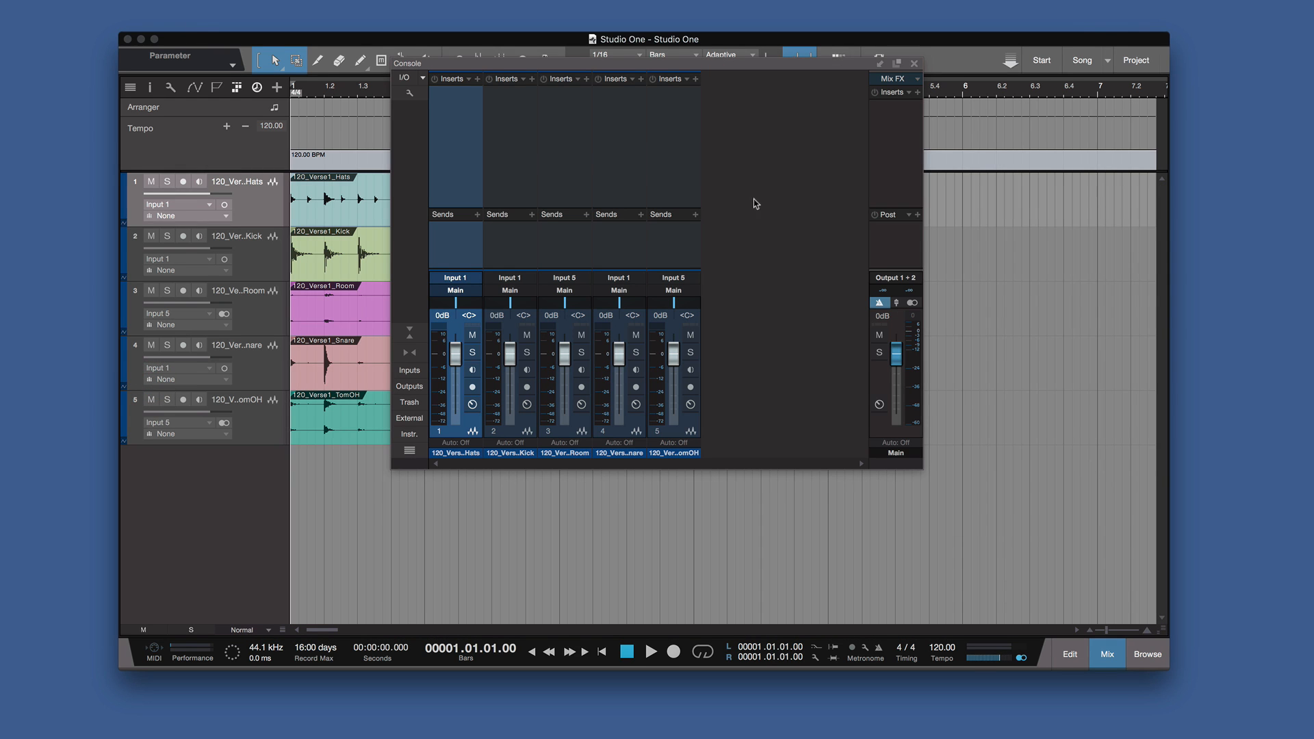
mouse_move(900, 107)
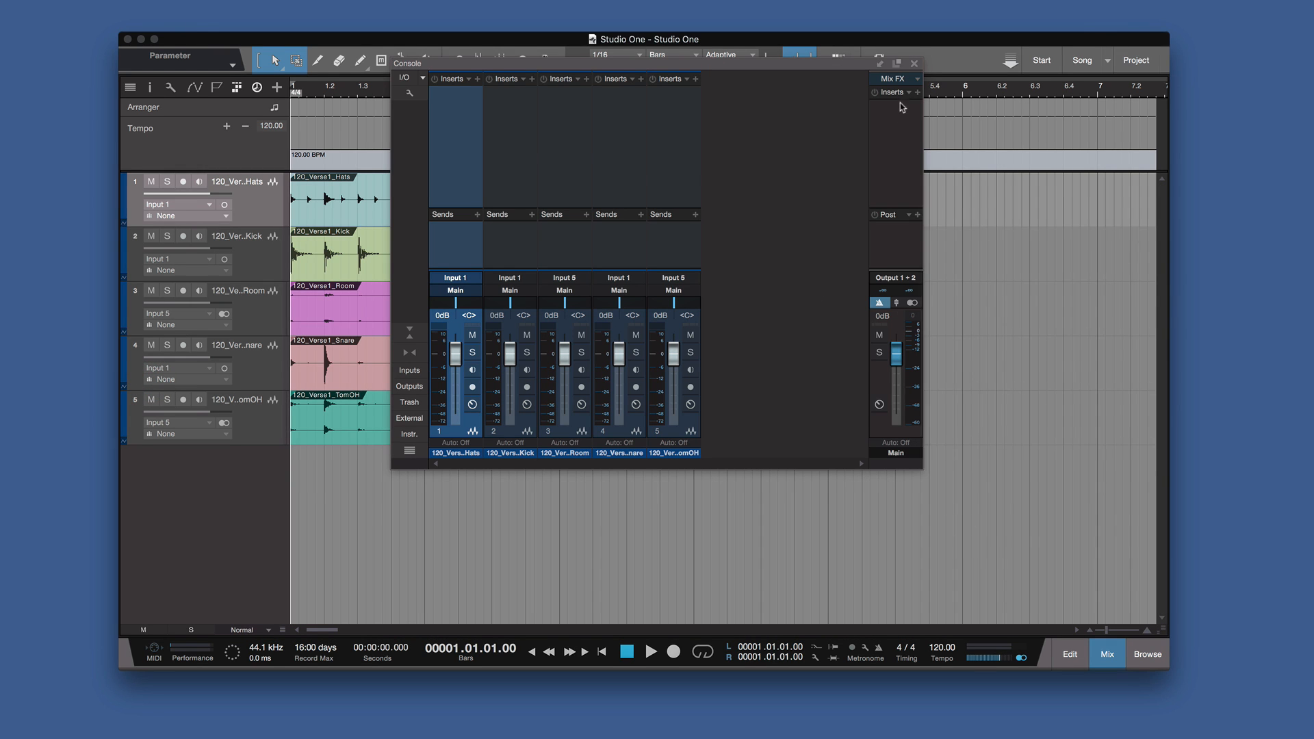
left_click(898, 63)
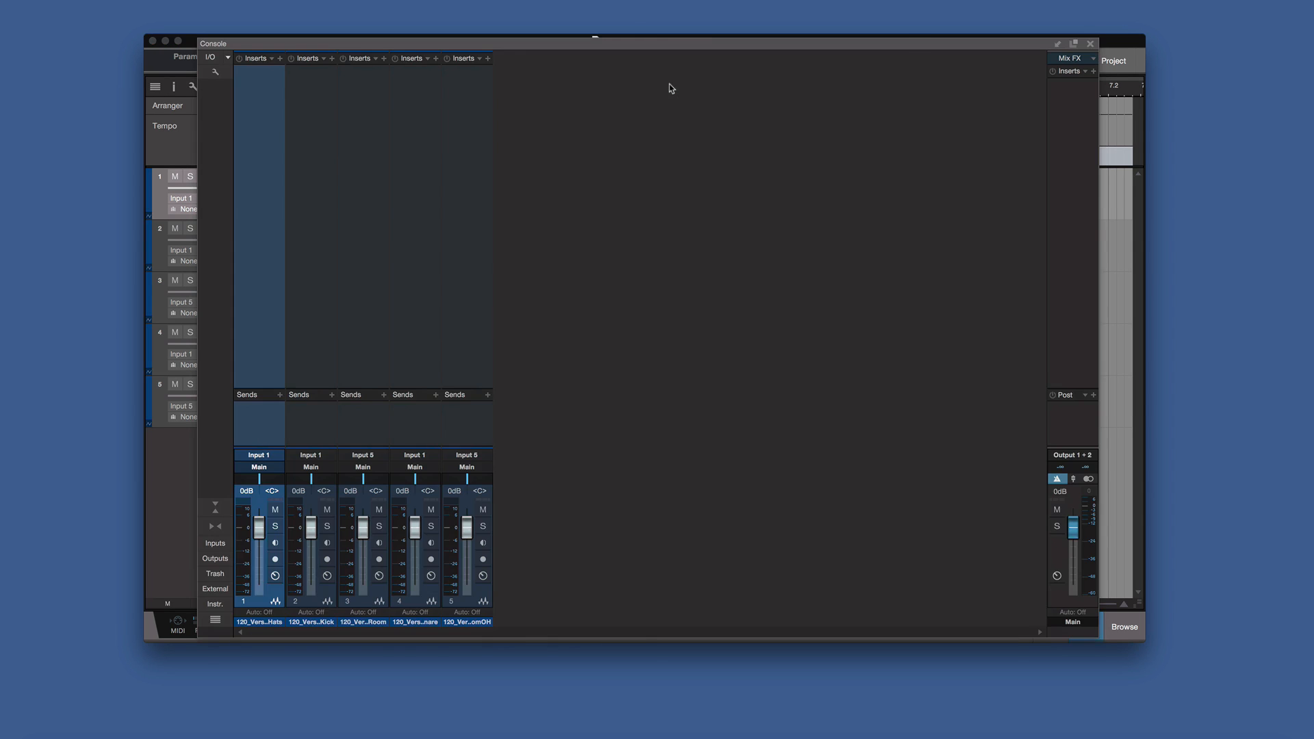
key("f3")
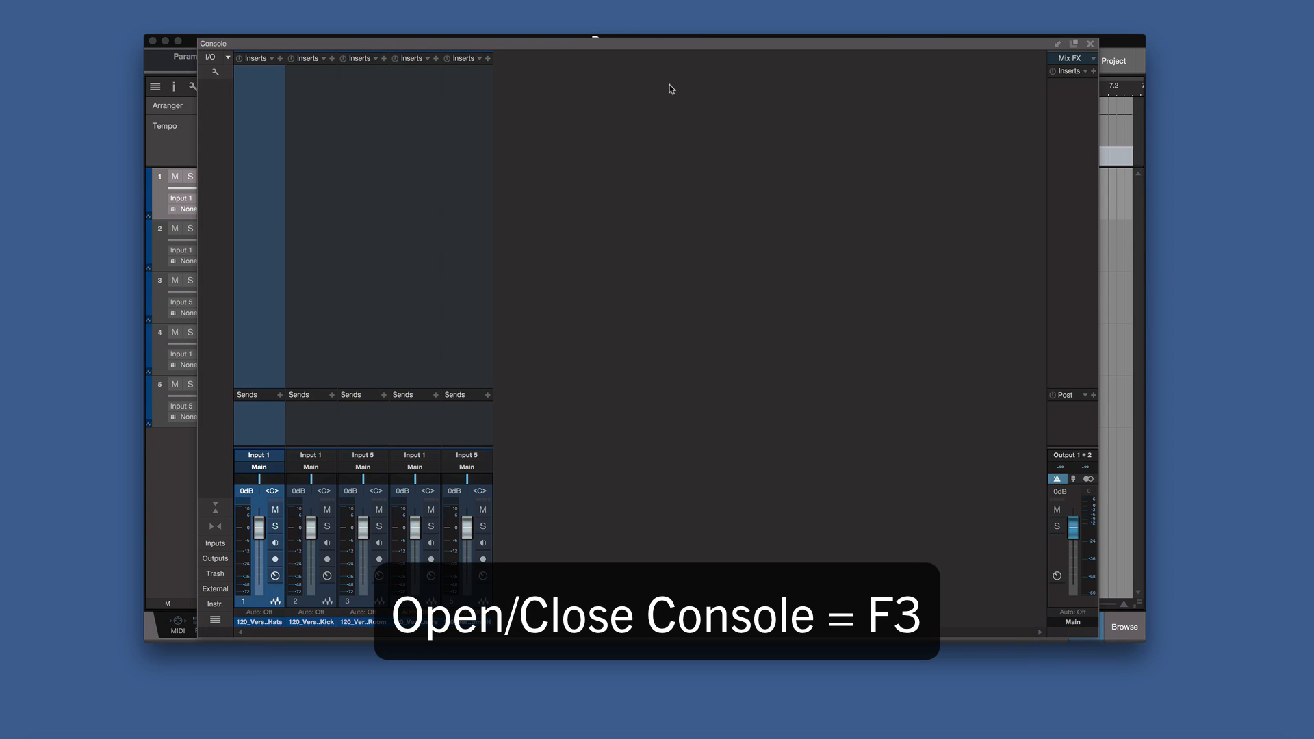
key("f3")
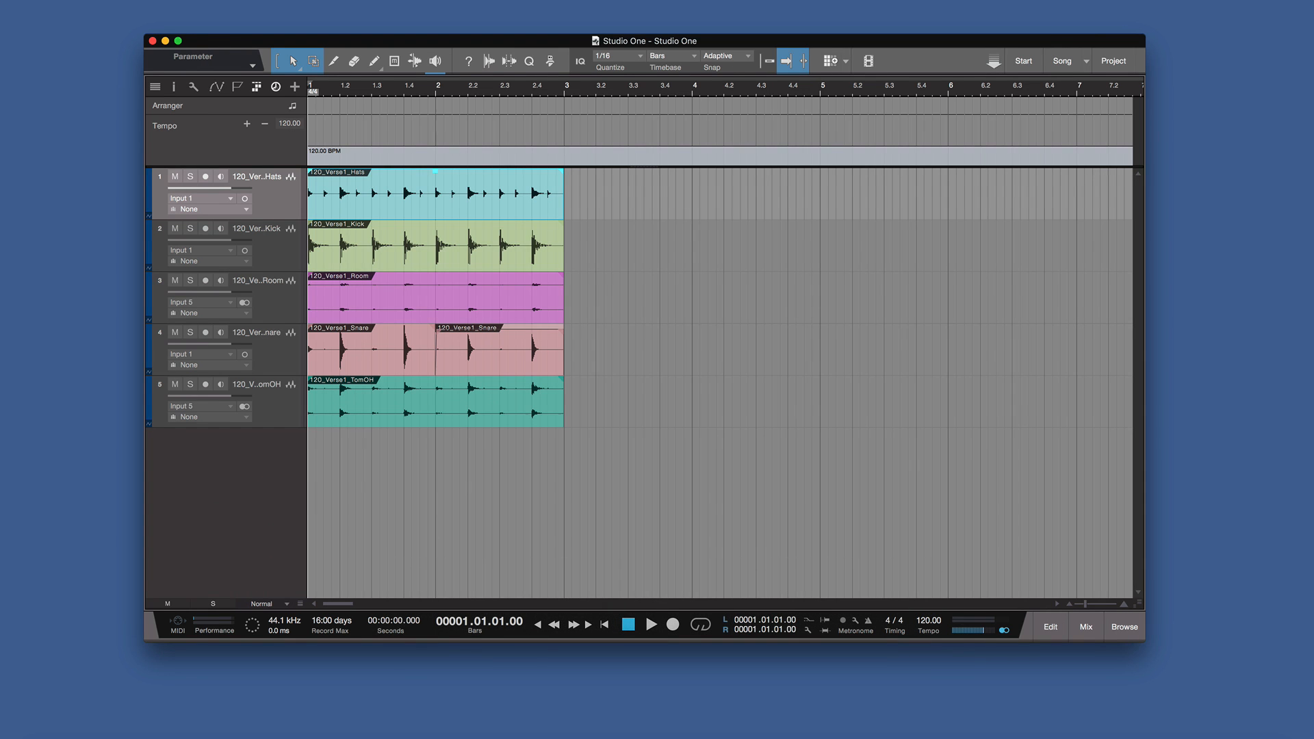
left_click(59, 7)
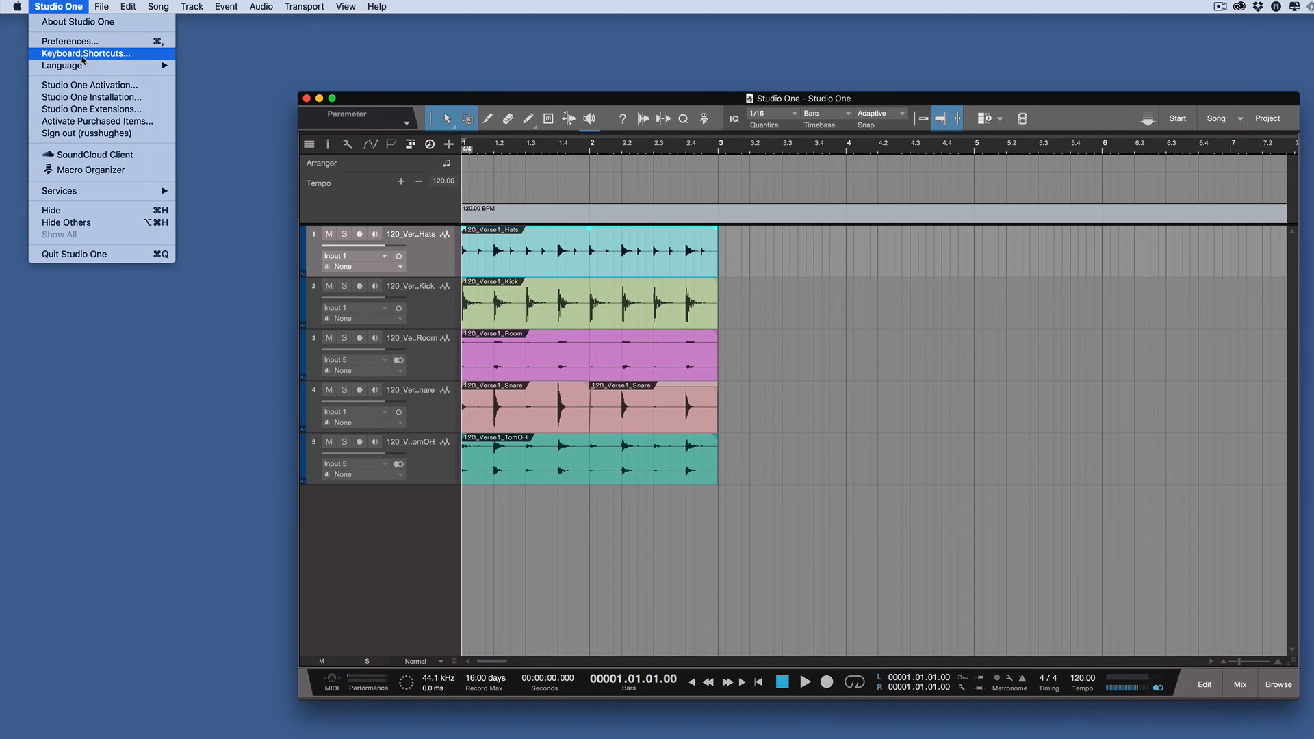
left_click(85, 53)
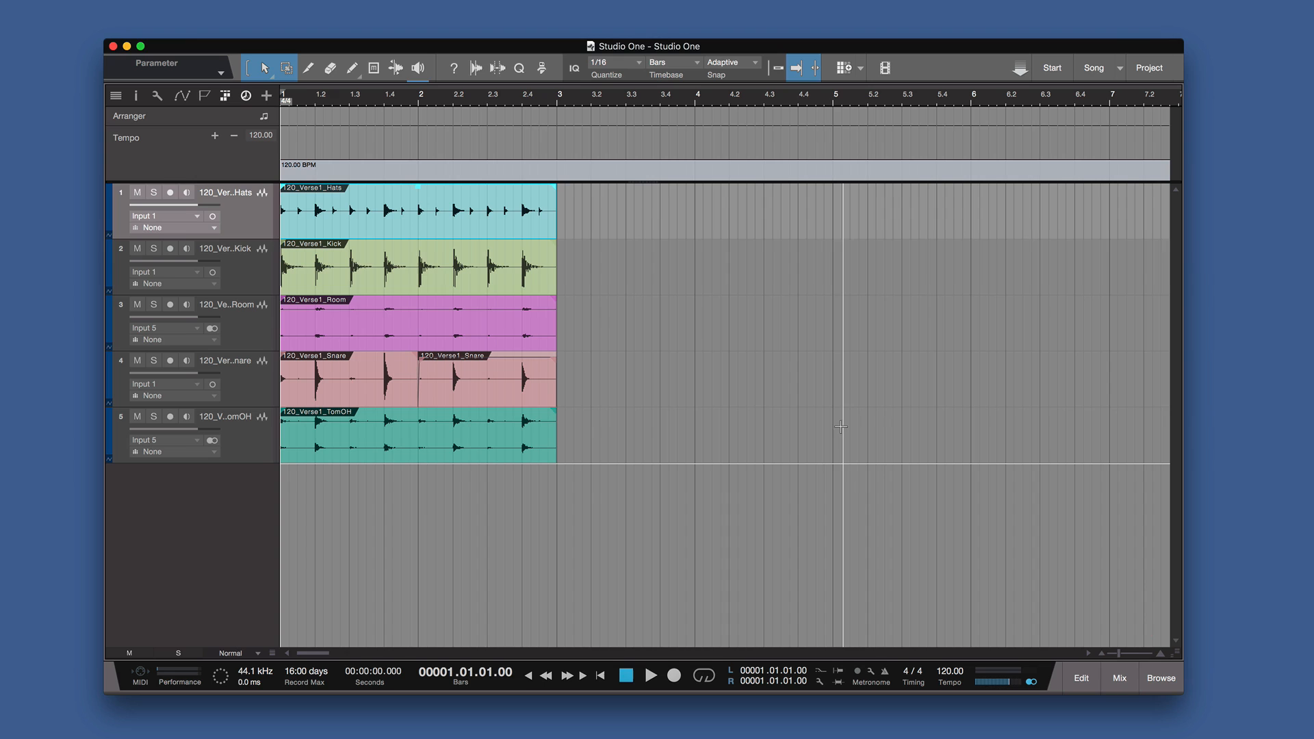
mouse_move(692, 549)
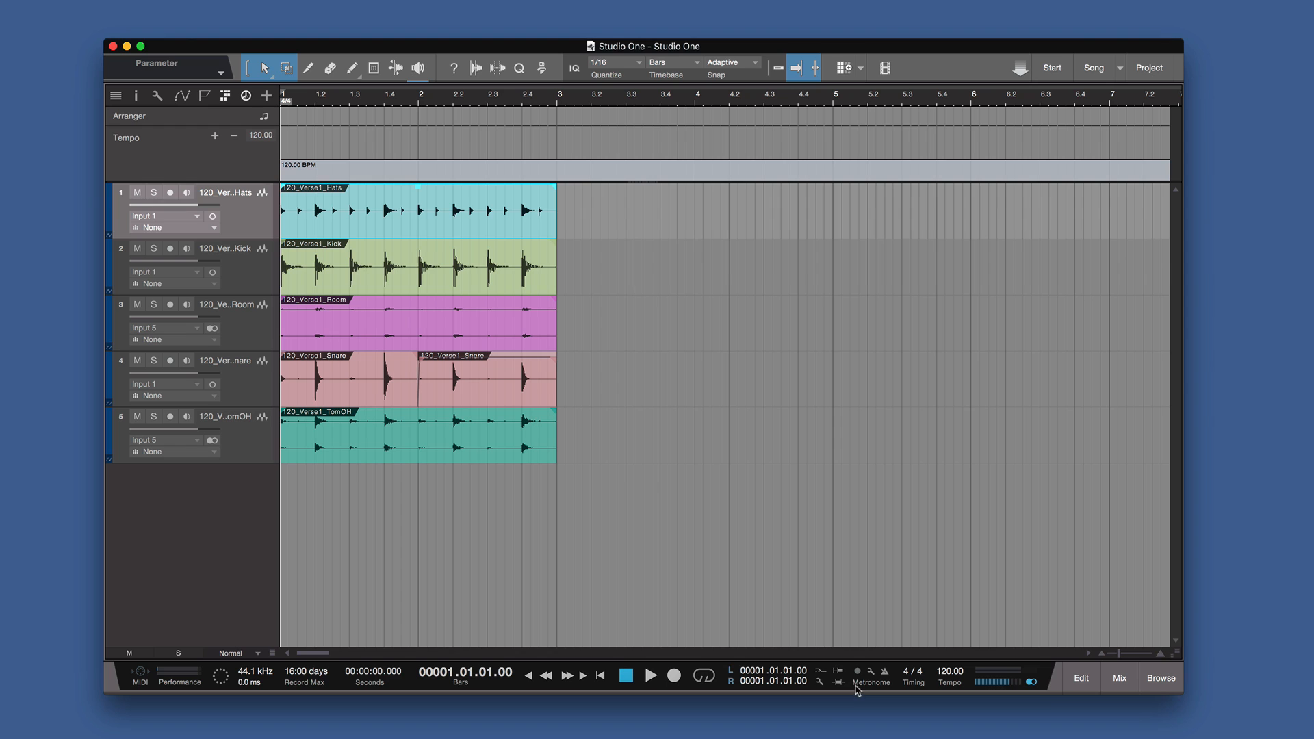
mouse_move(704, 675)
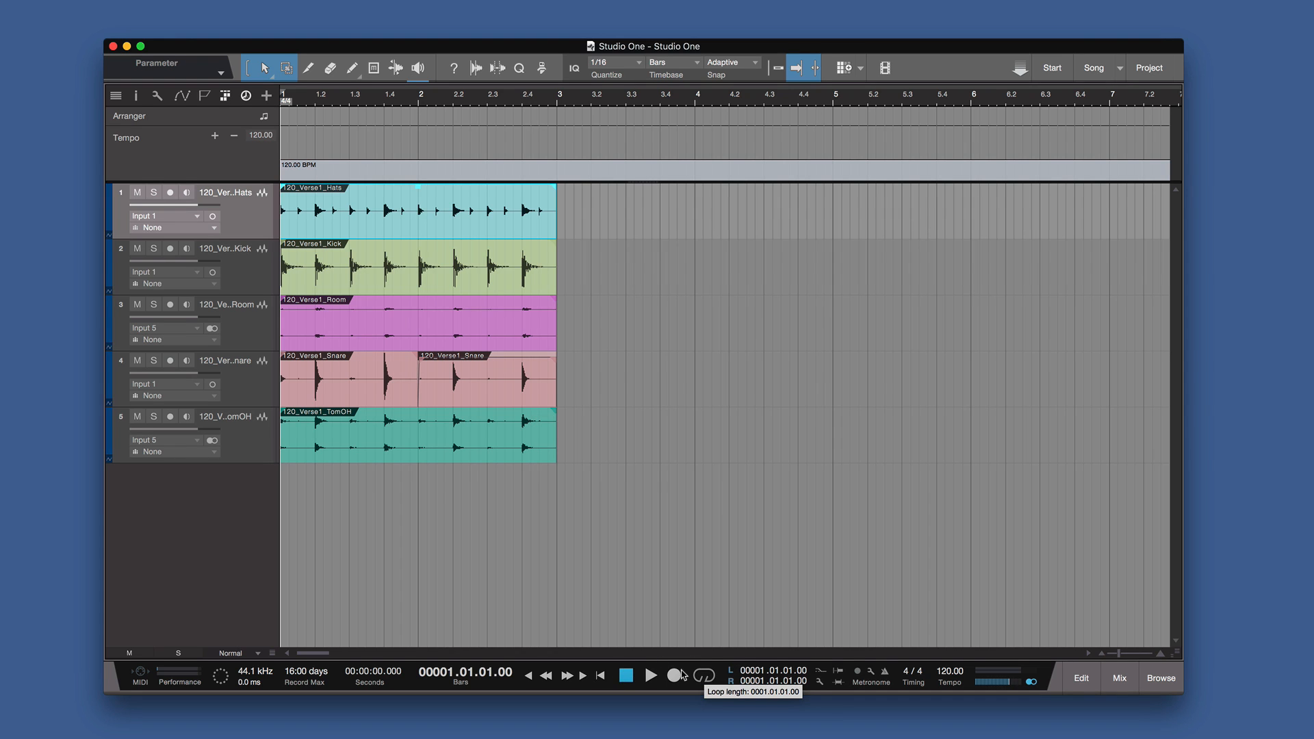
mouse_move(280, 676)
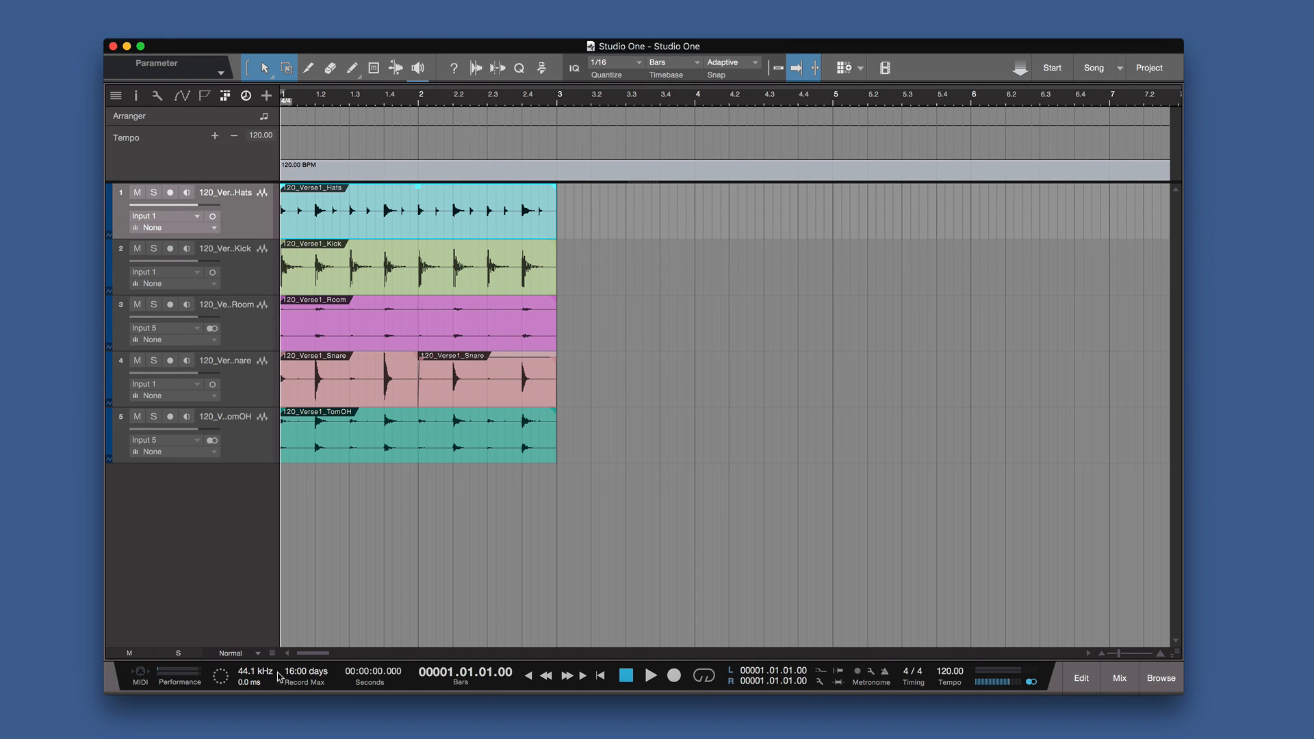
mouse_move(946, 688)
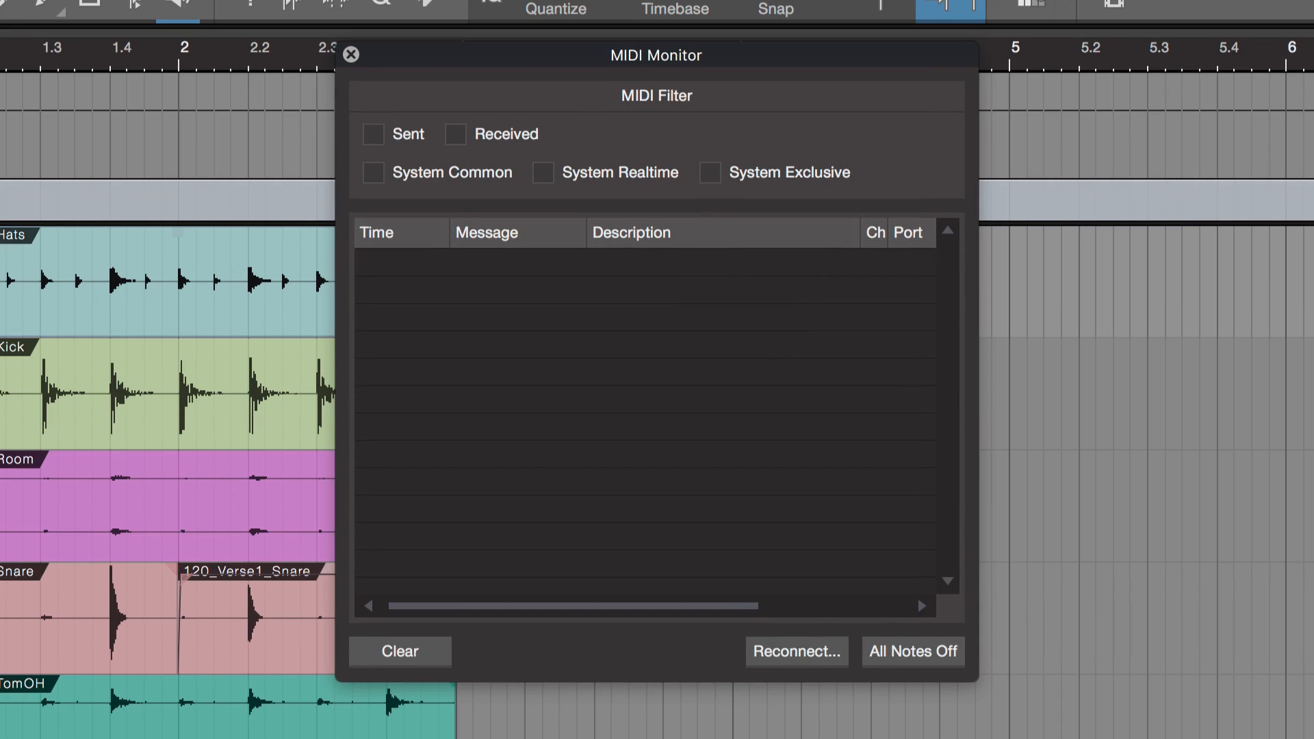
left_click(349, 55)
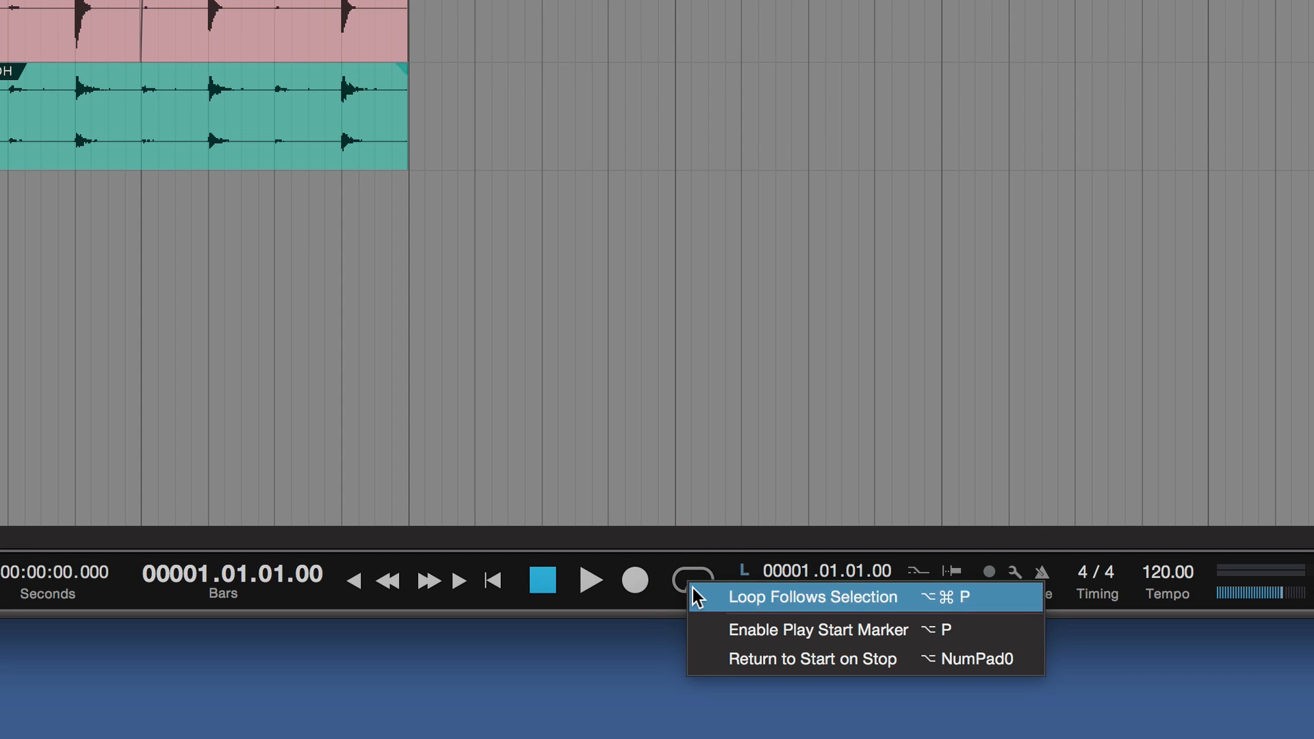
mouse_move(789, 630)
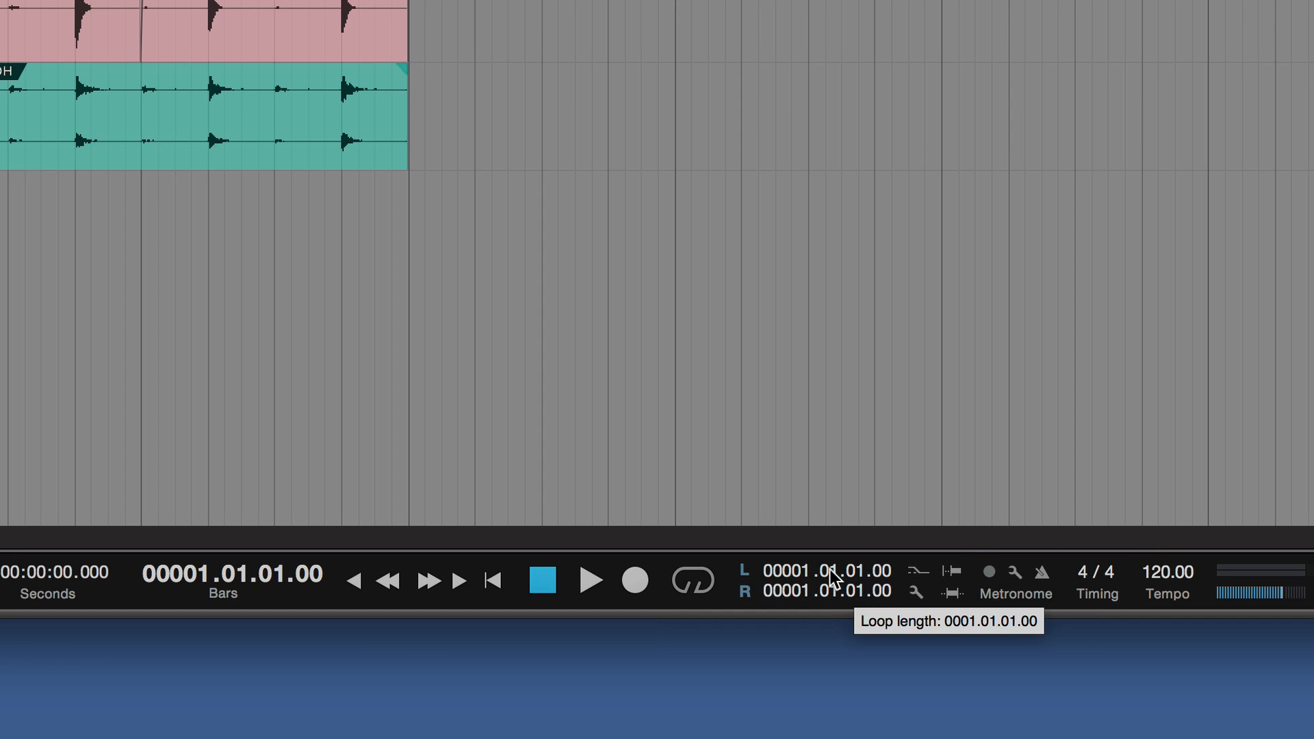
mouse_move(988, 578)
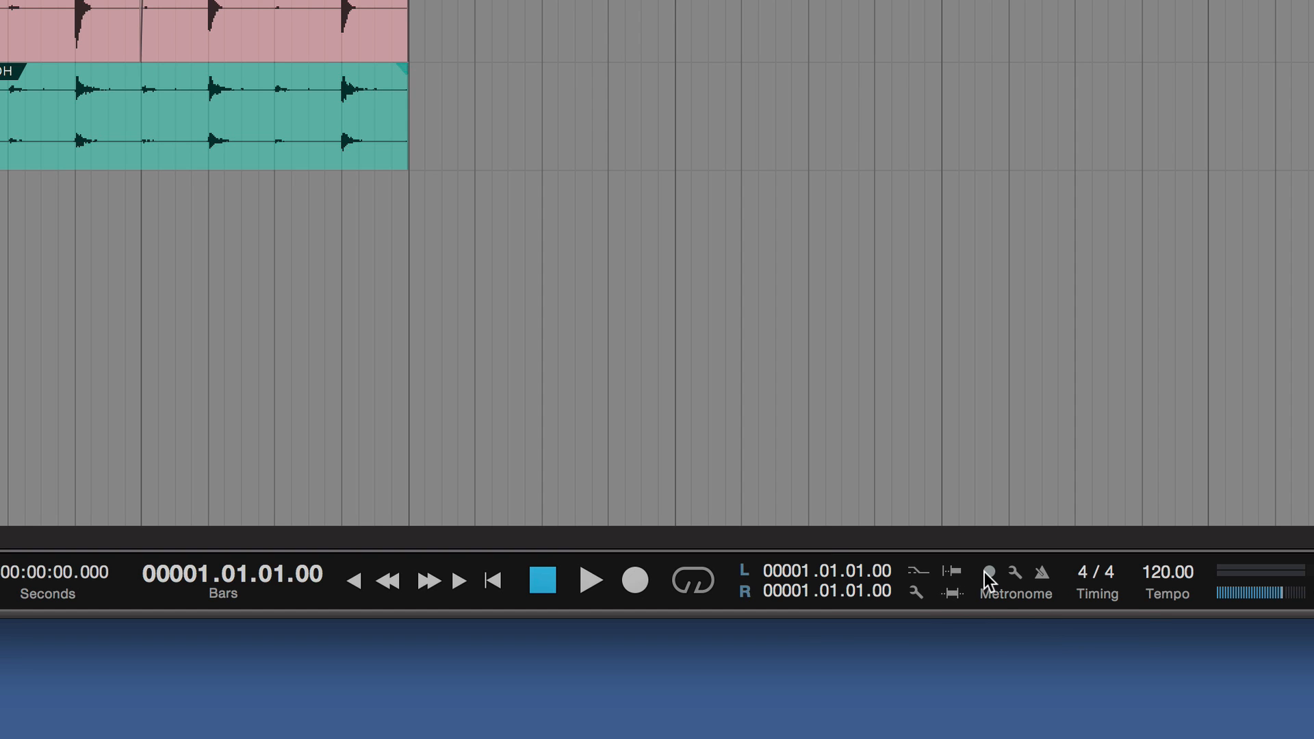
mouse_move(987, 574)
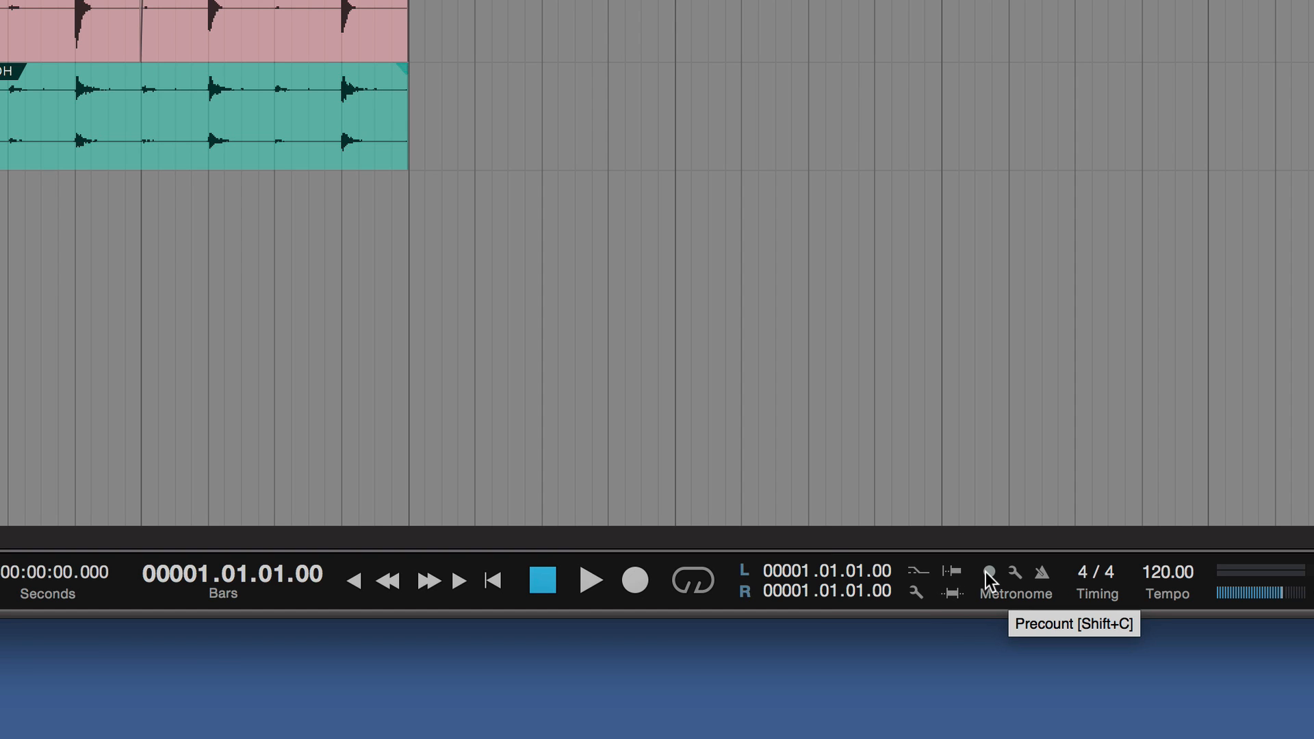
- Turn on precount and the metronome click, and bring up Metronome Setup
left_click(988, 574)
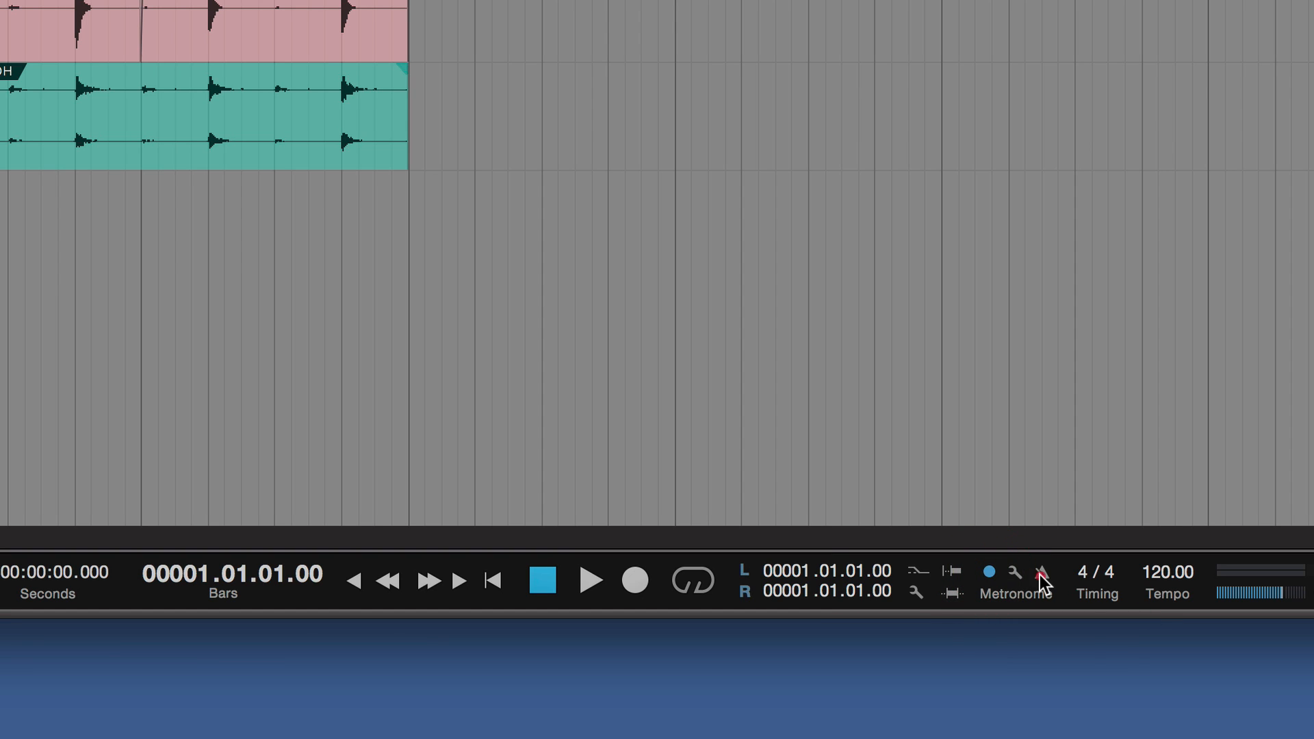
left_click(1041, 574)
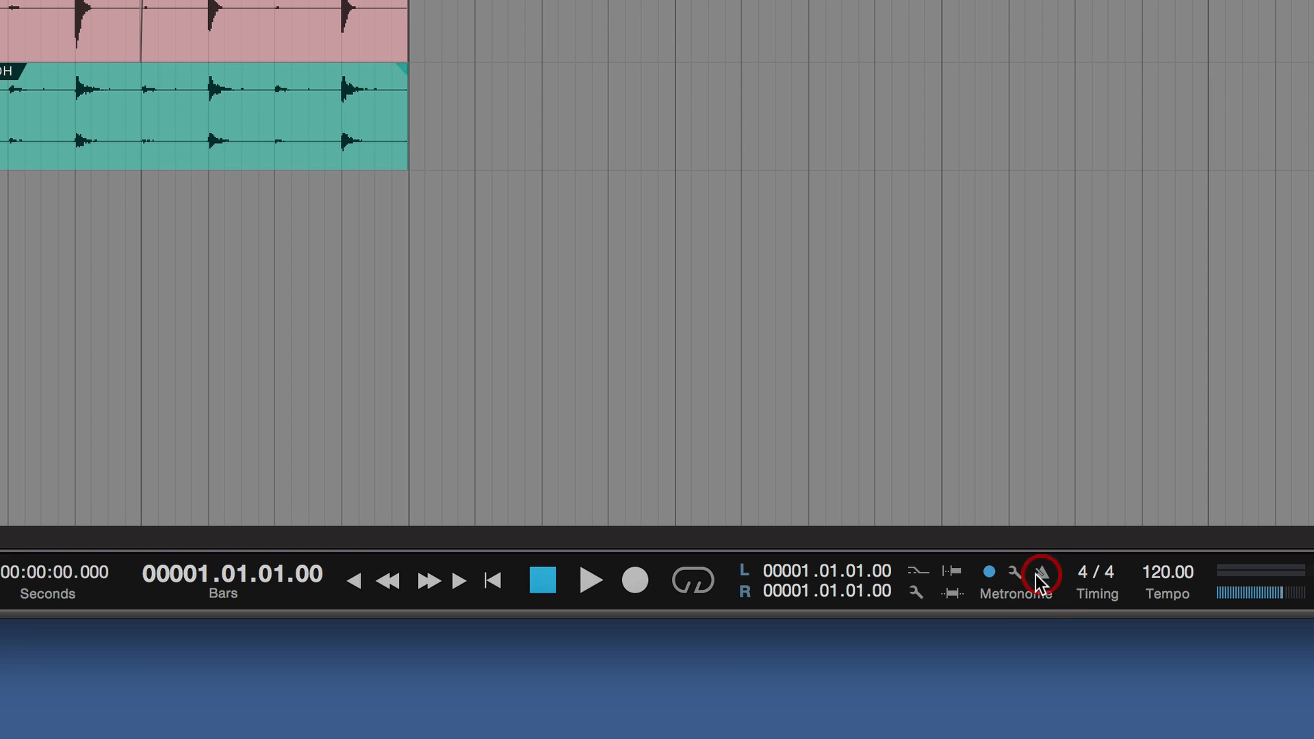
left_click(1038, 578)
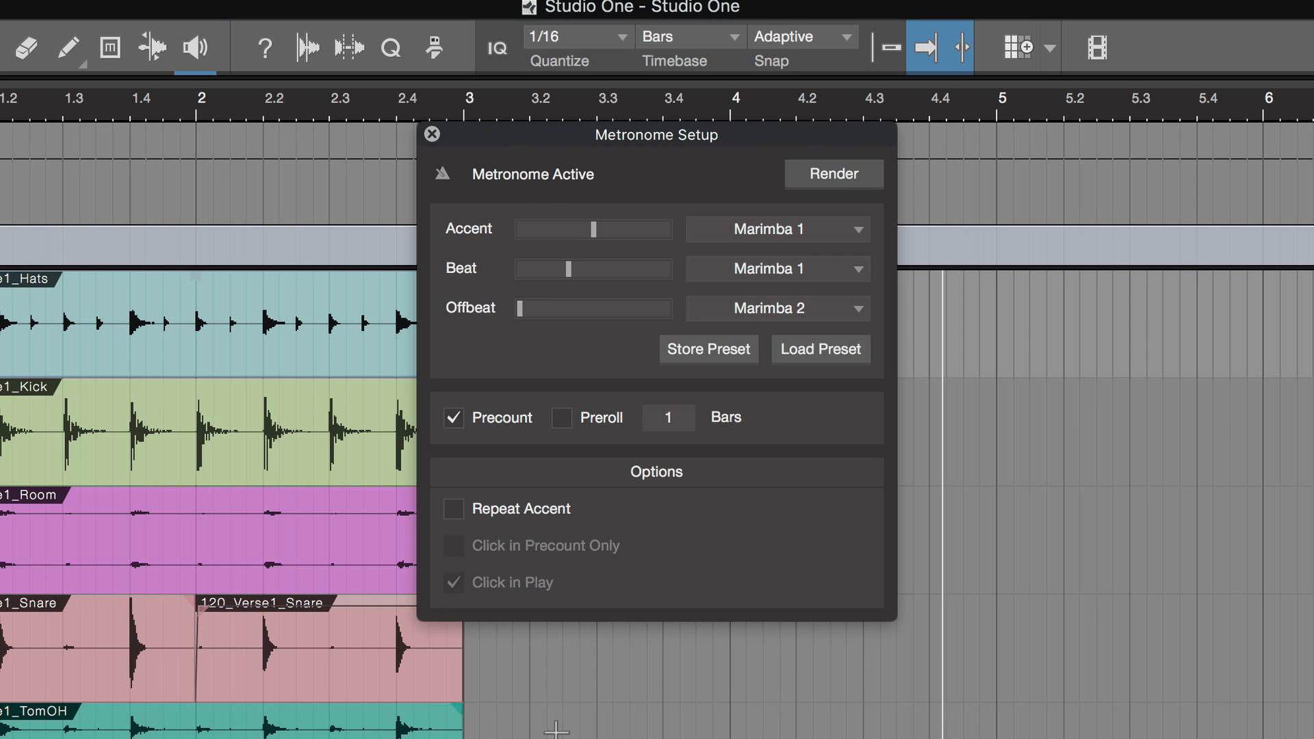
mouse_move(451, 137)
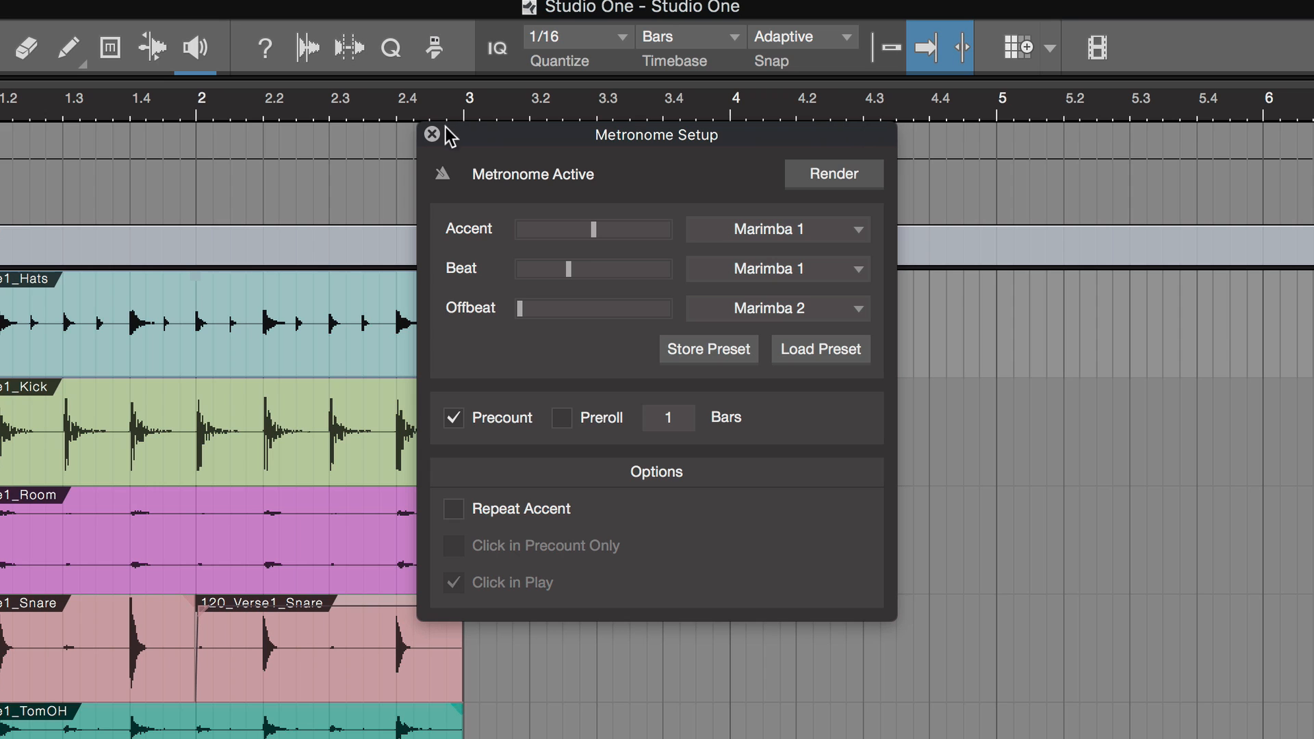
- Close the Metronome Setup window, leaving precount enabled
left_click(431, 134)
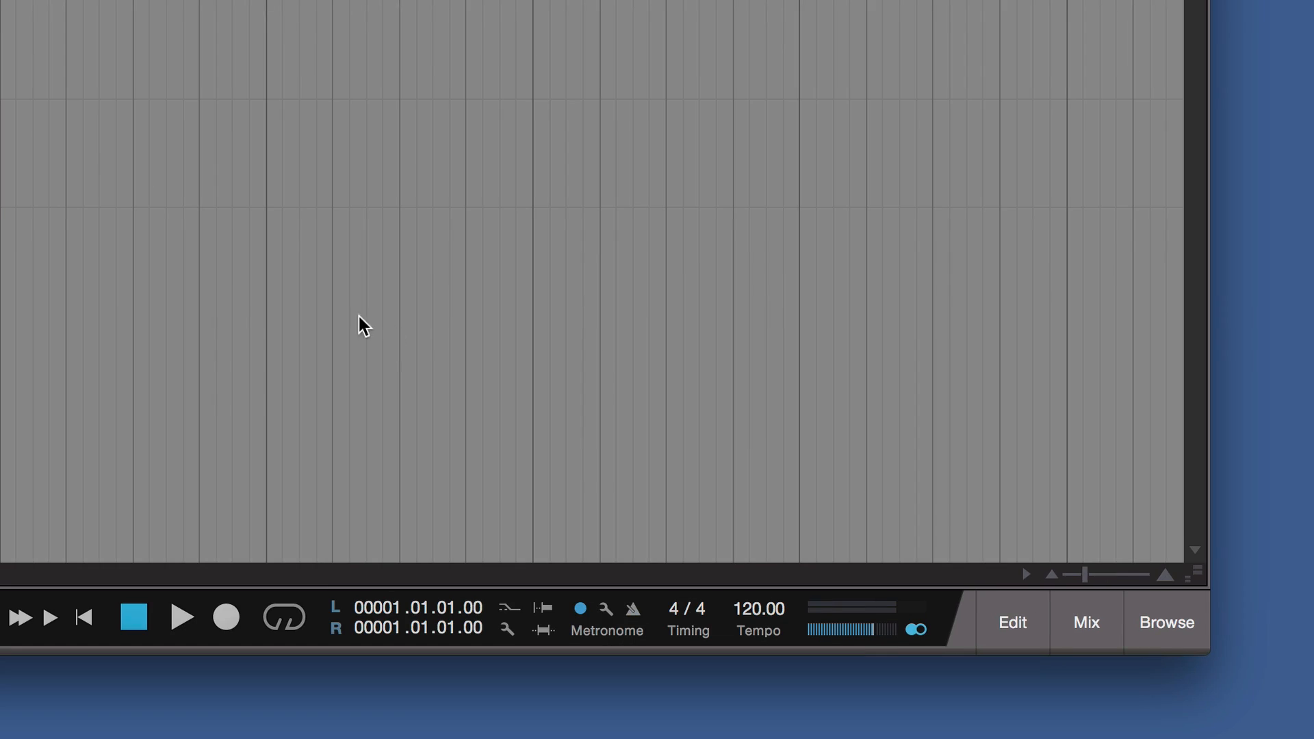
mouse_move(604, 262)
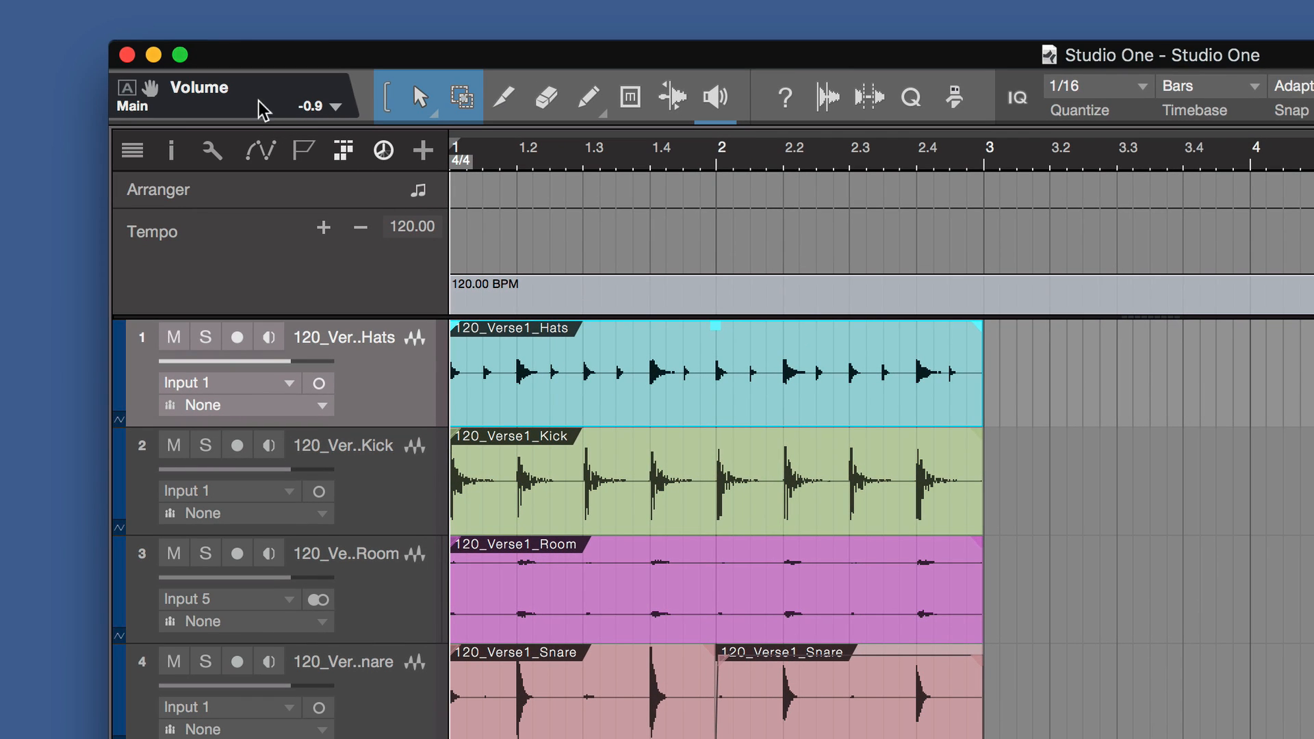
mouse_move(191, 92)
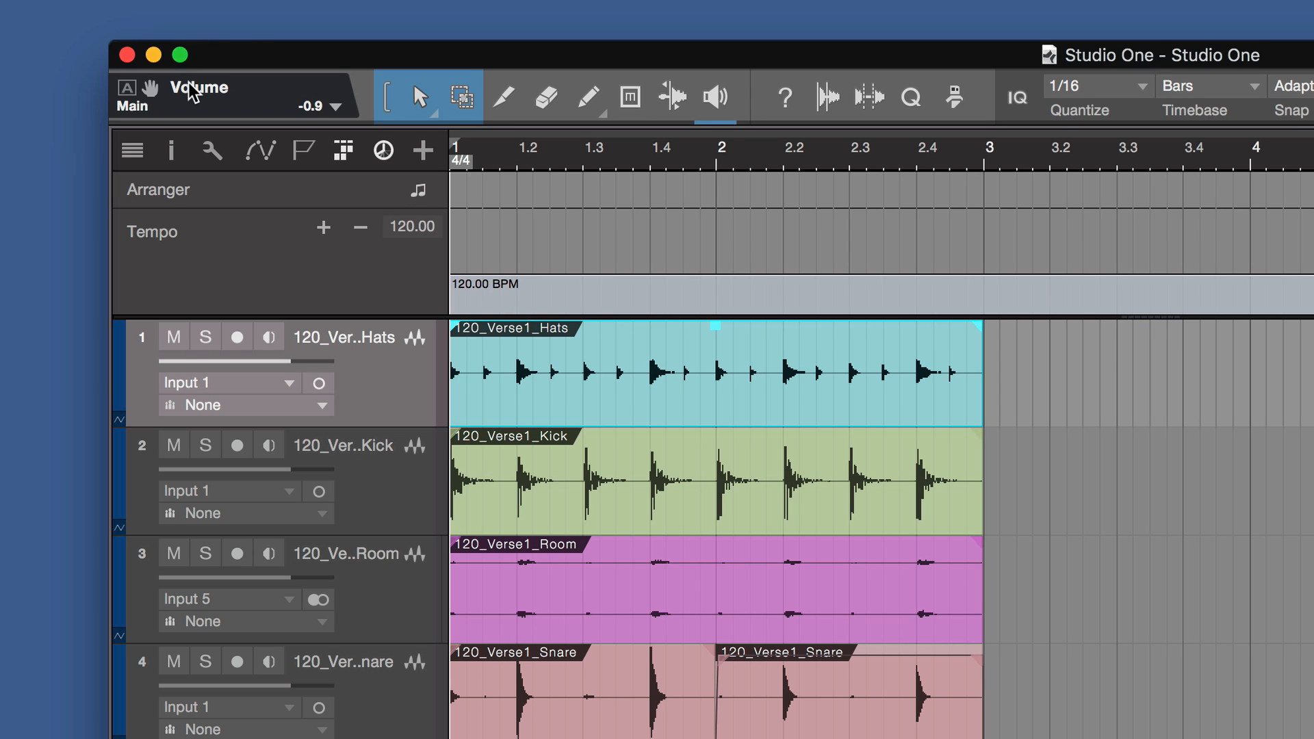
mouse_move(198, 99)
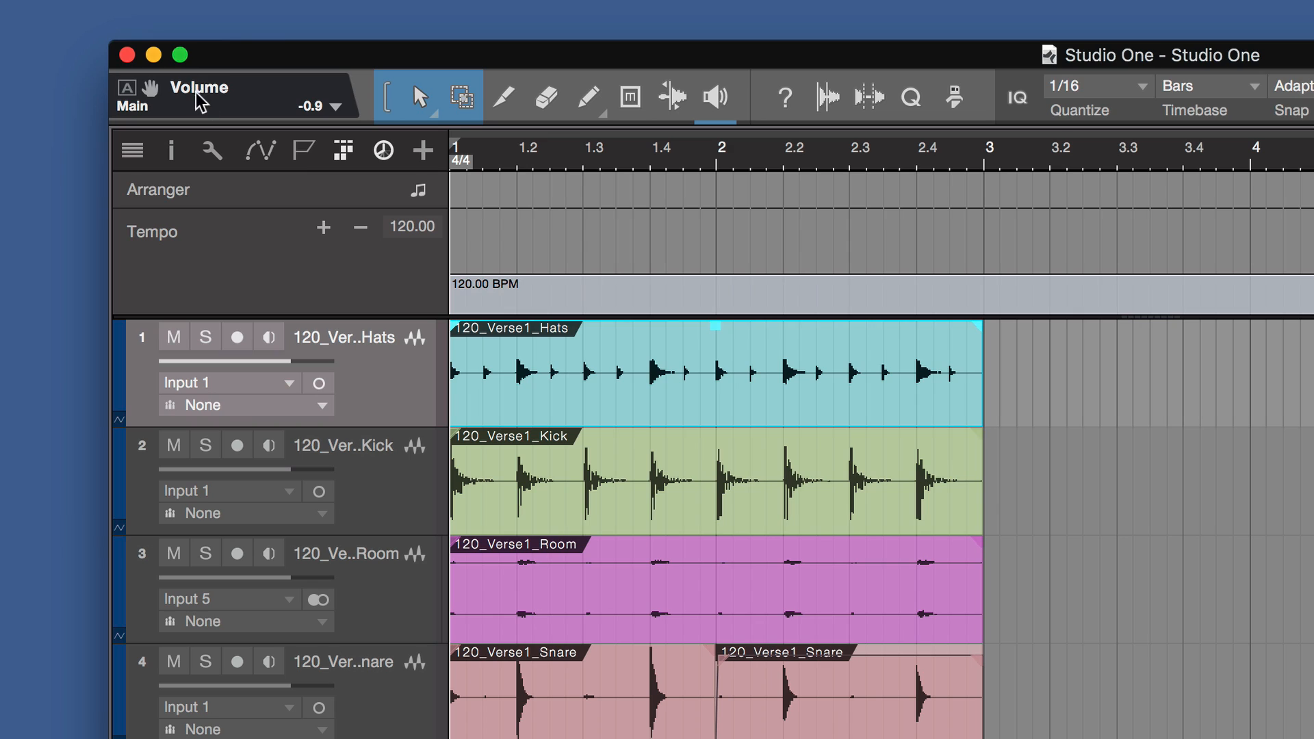
mouse_move(200, 102)
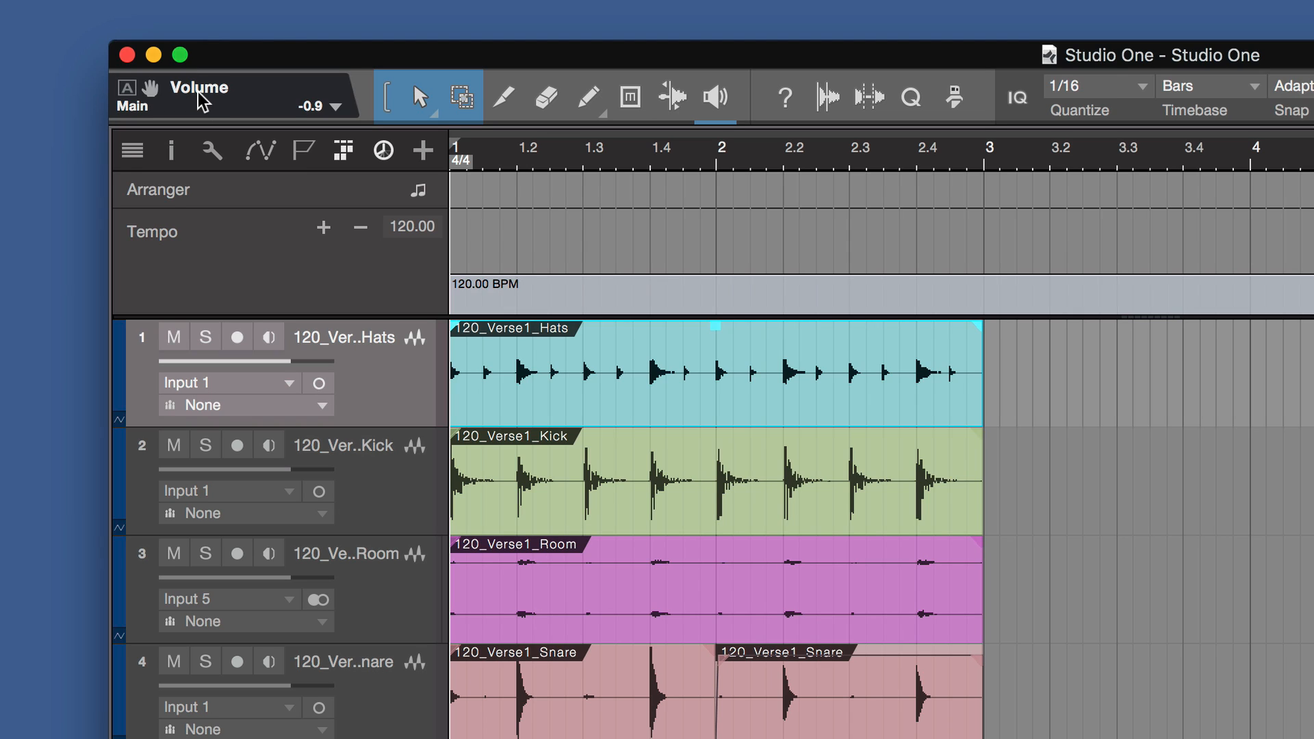
mouse_move(155, 91)
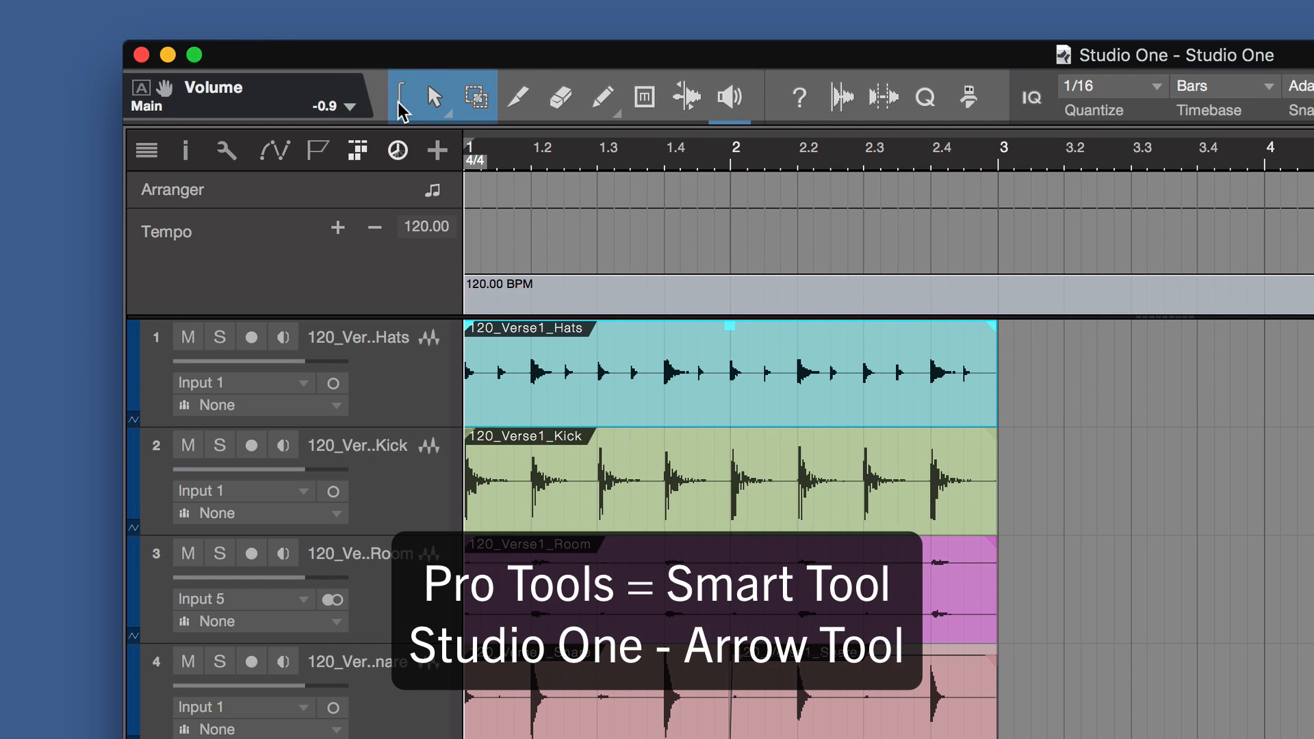
mouse_move(522, 99)
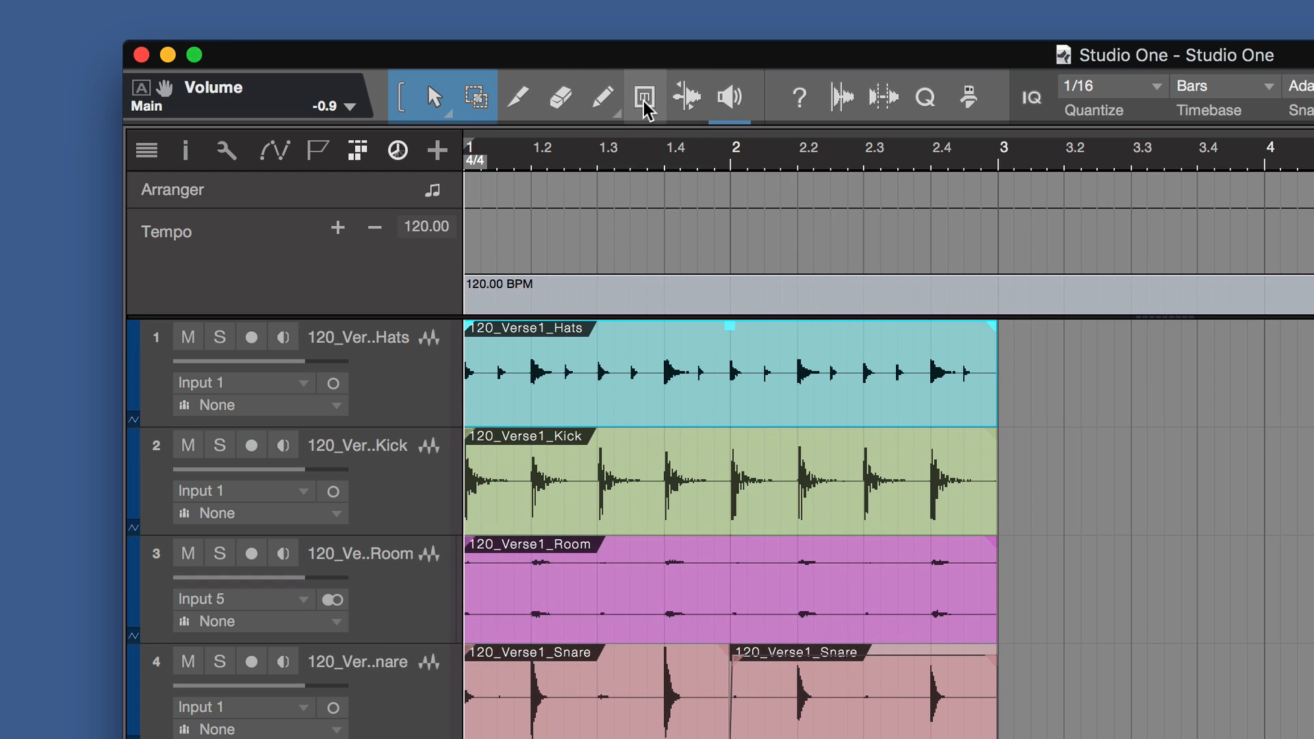
- Switch from the Mute tool to the Bend tool for bending audio timing
left_click(645, 96)
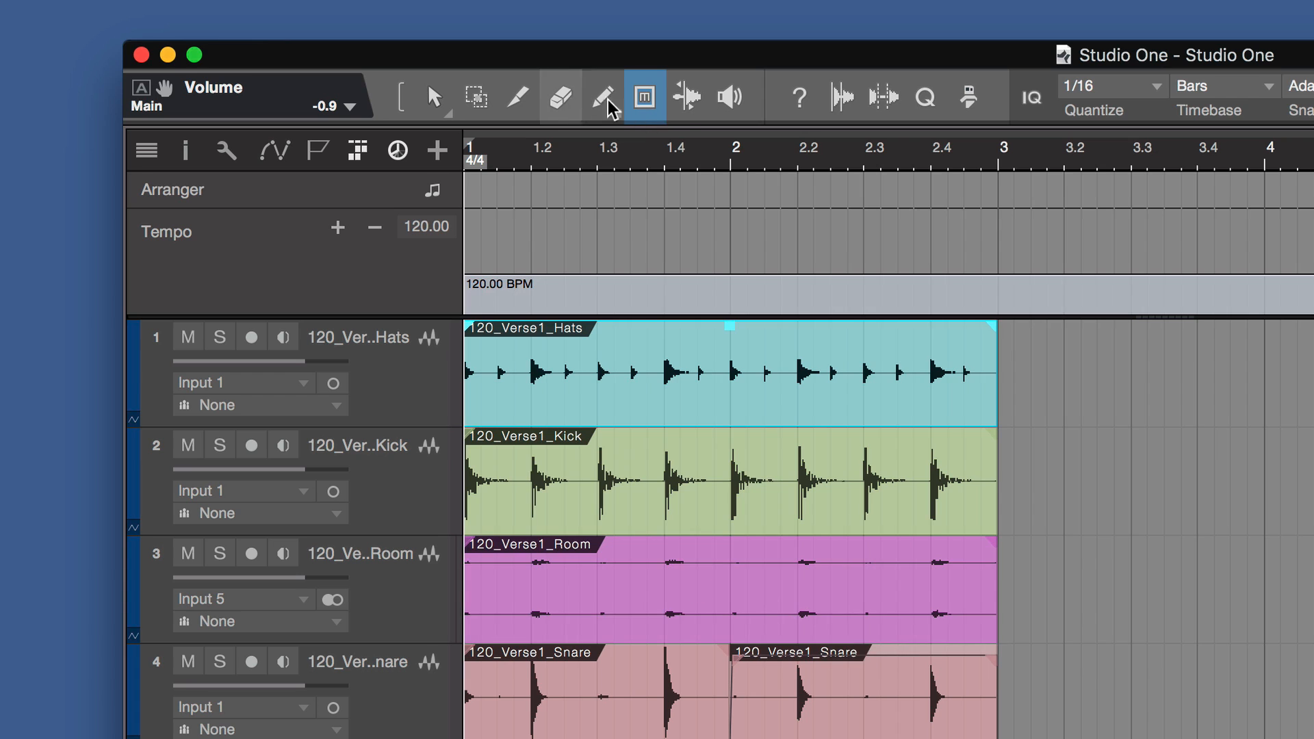
left_click(685, 96)
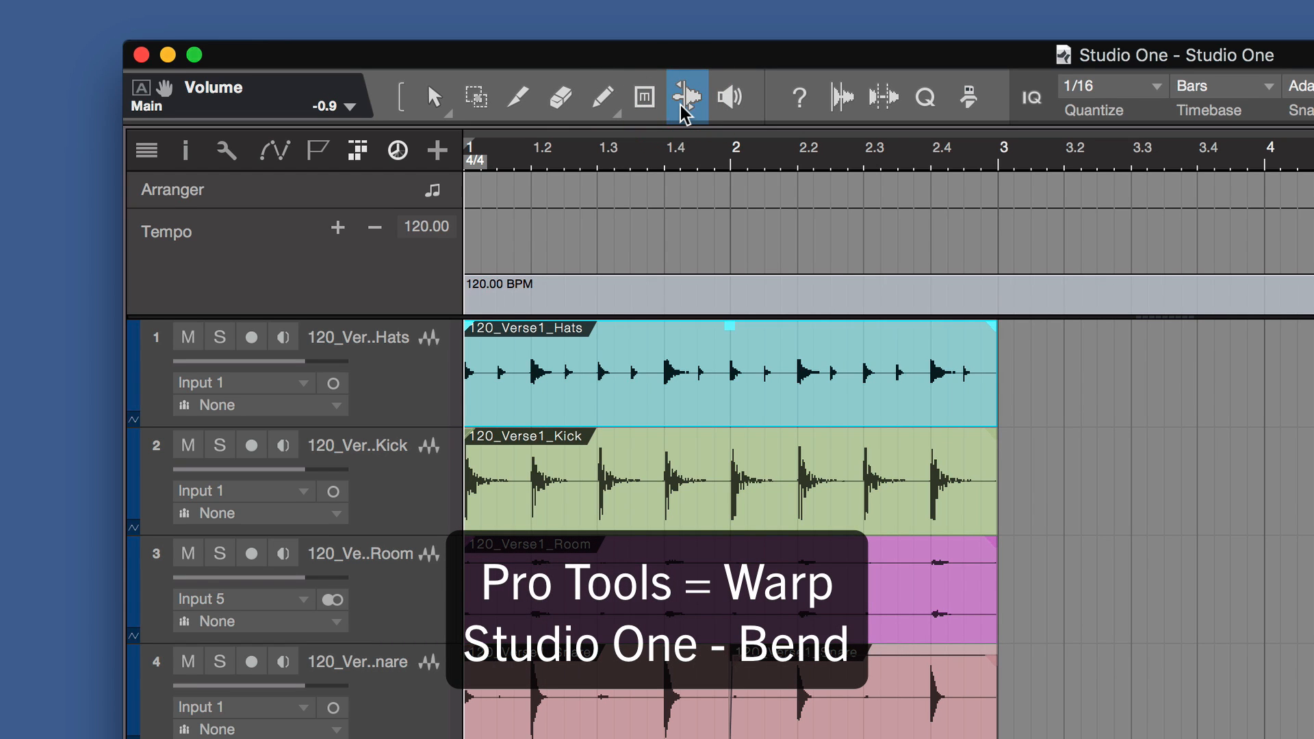
mouse_move(698, 138)
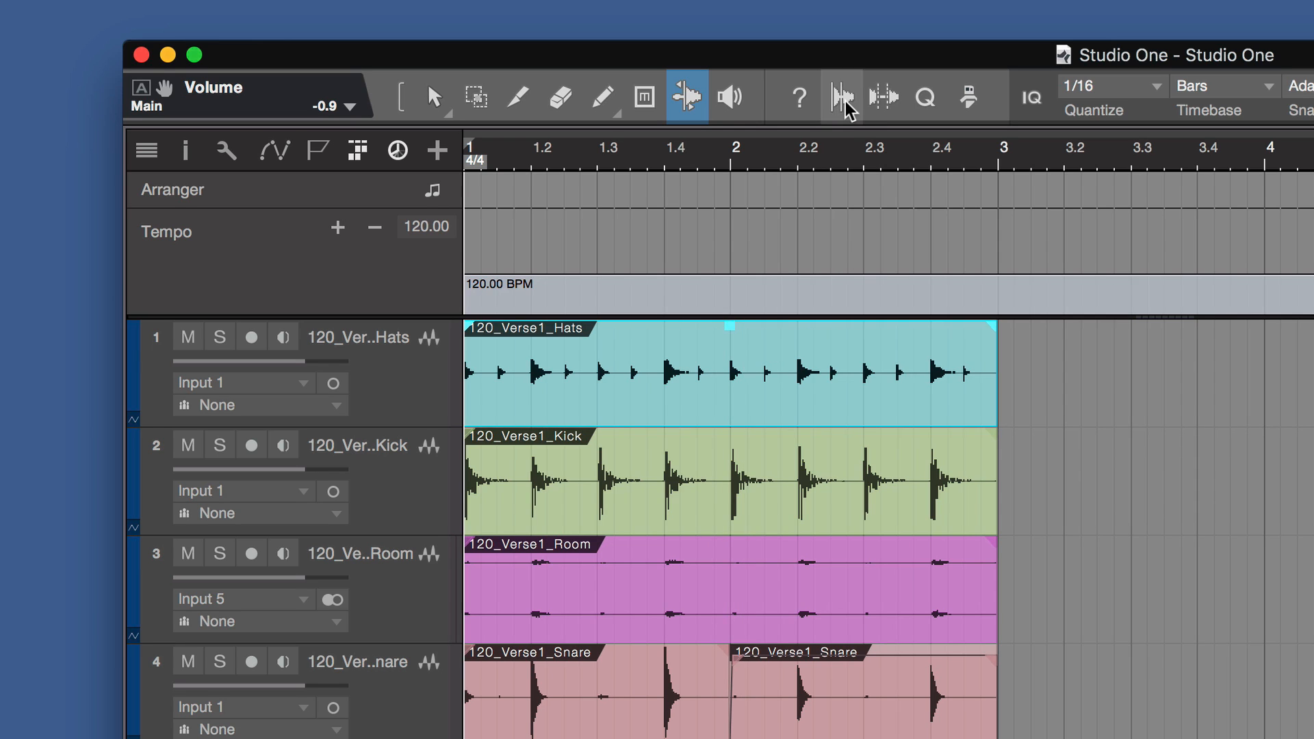
- Show bend markers on the Hats clip and set the detection threshold around 57%
left_click(839, 95)
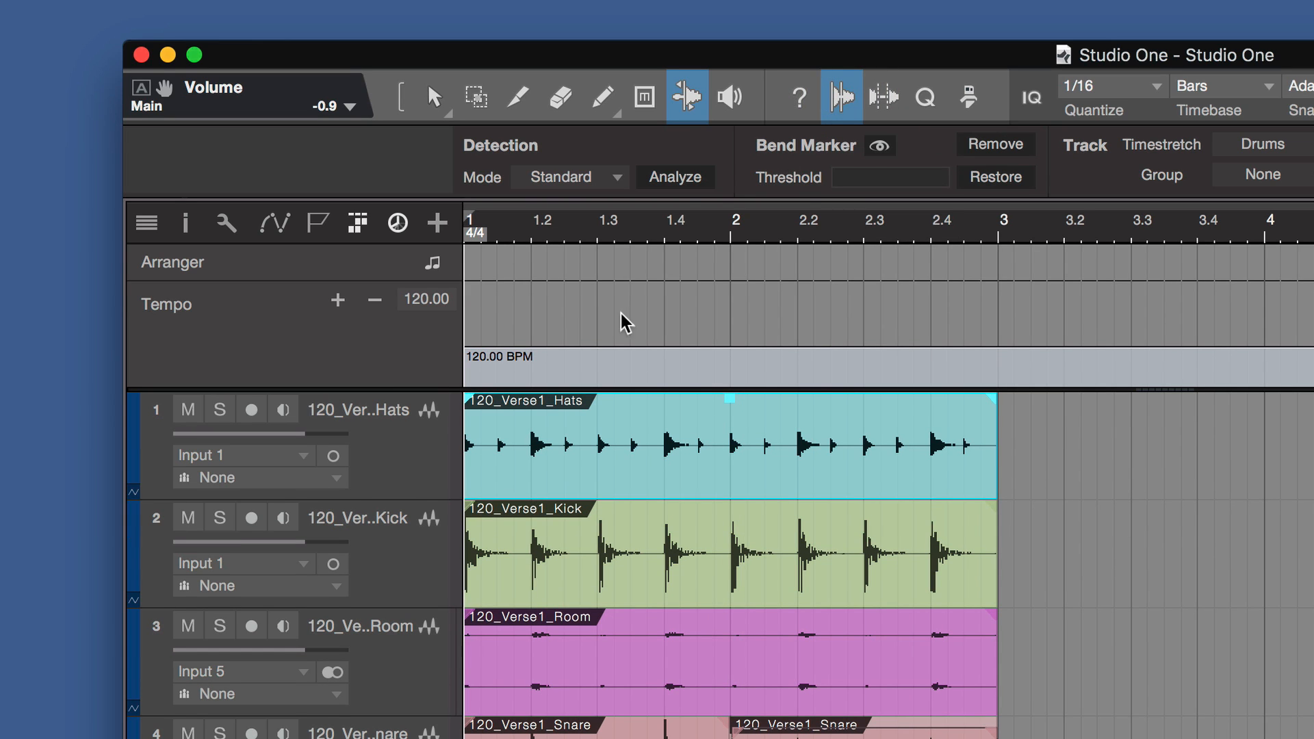
mouse_move(920, 260)
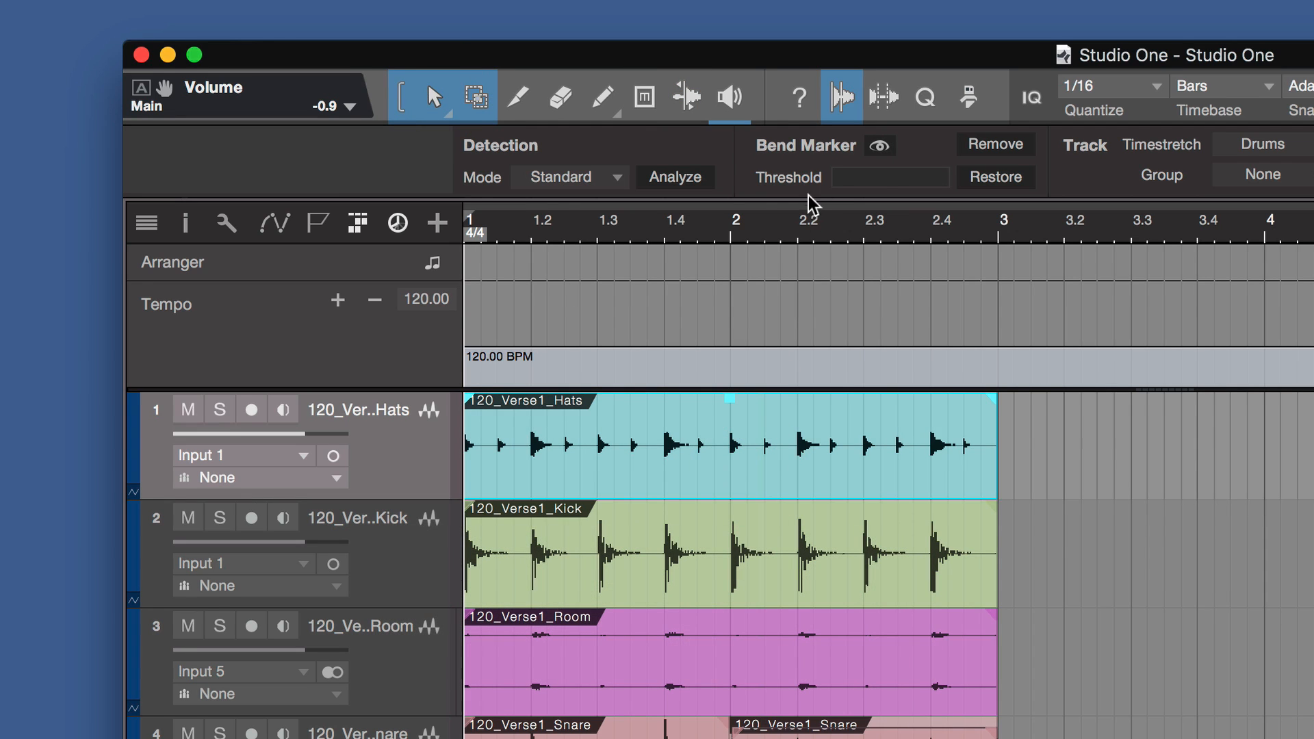
left_click(879, 146)
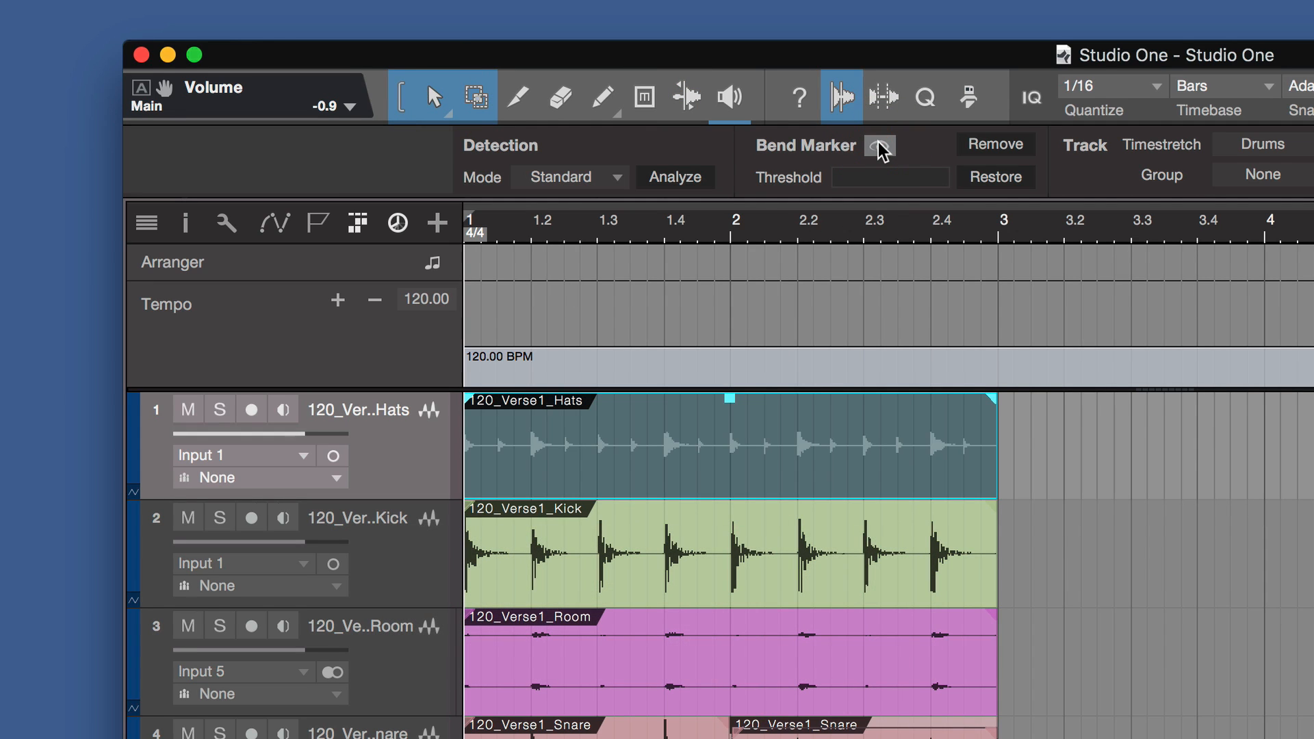
left_click(877, 147)
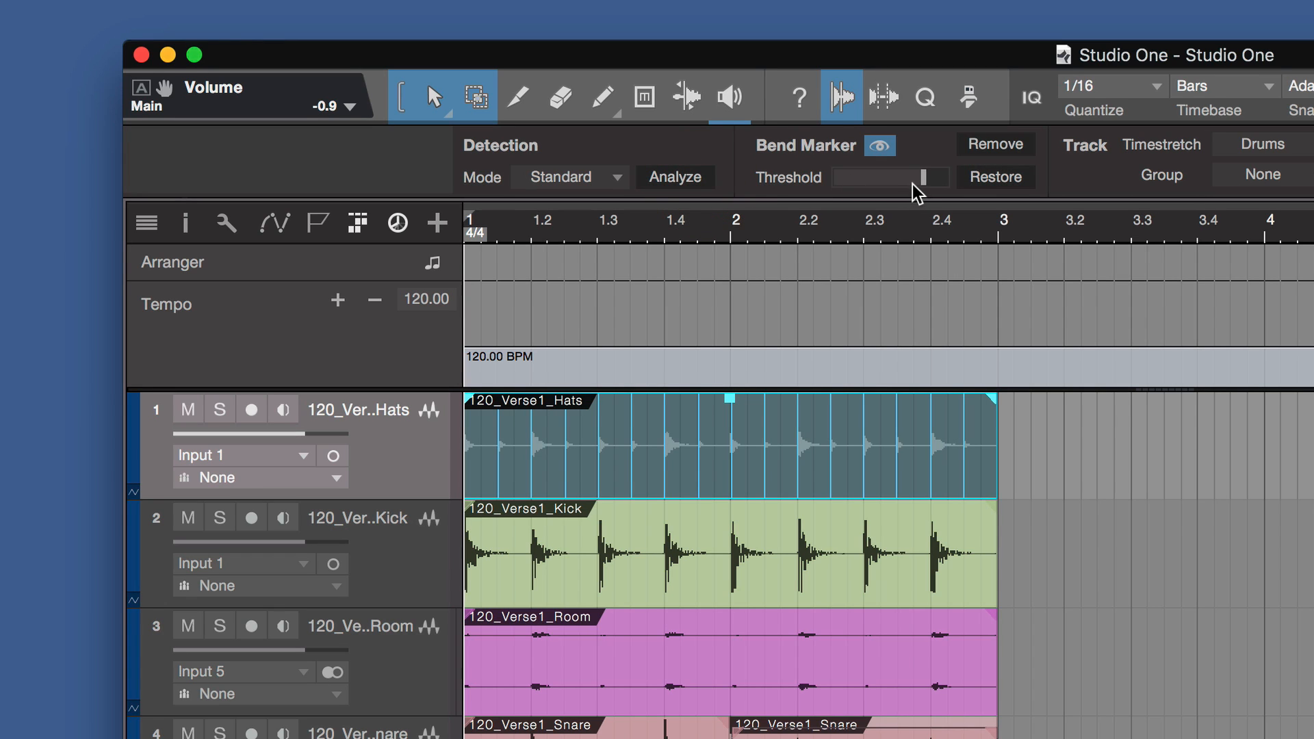
left_click_drag(916, 177, 898, 176)
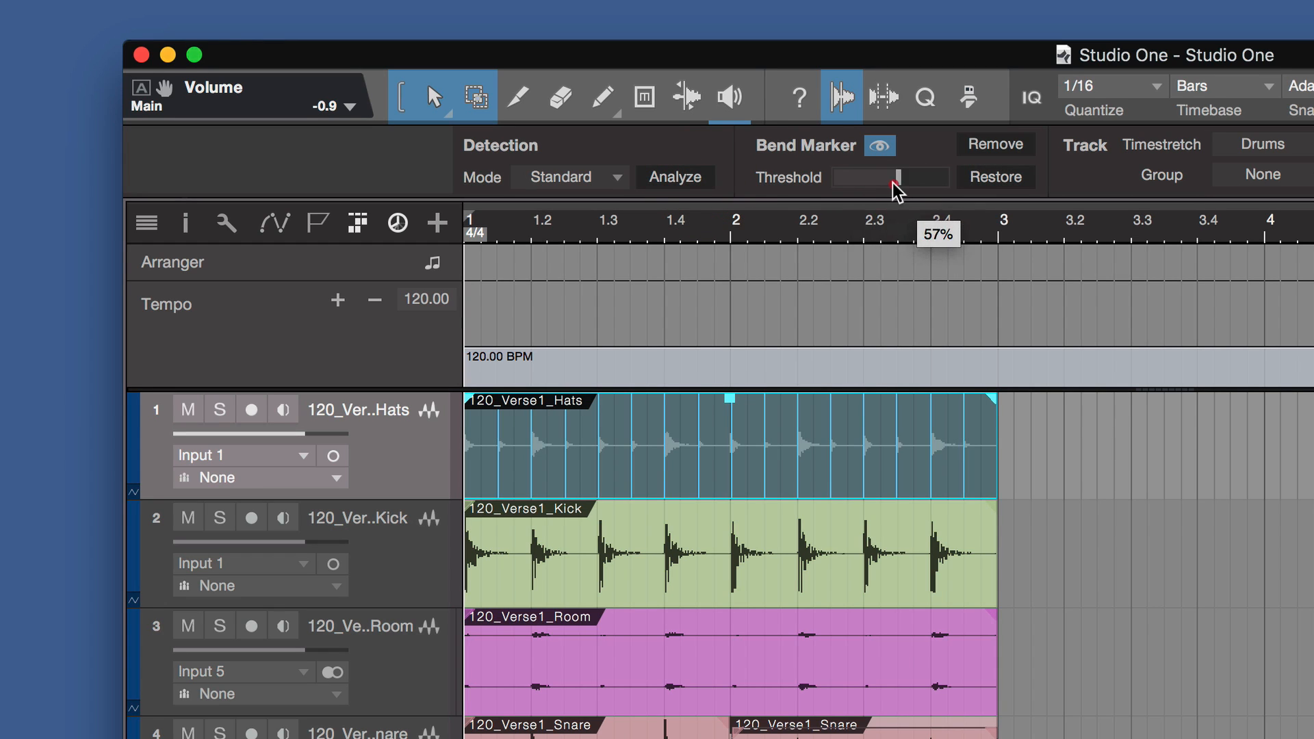
left_click_drag(897, 176, 921, 177)
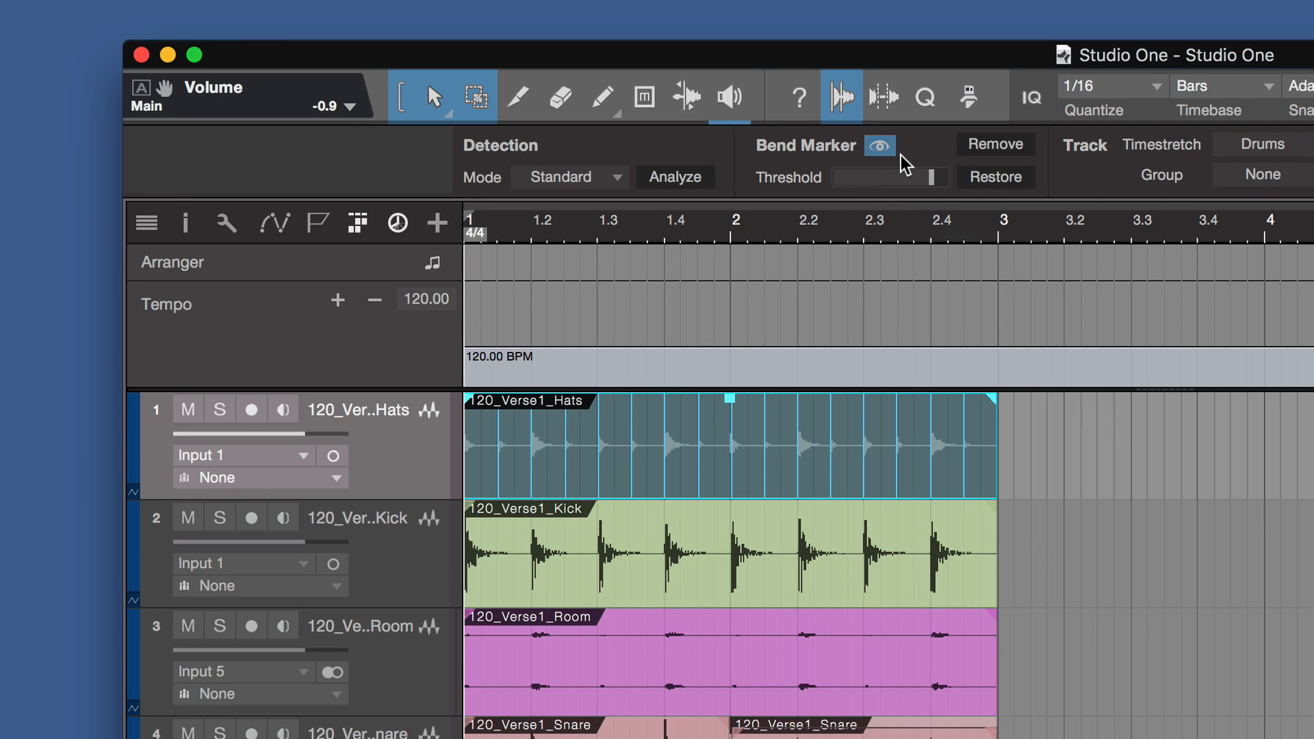
mouse_move(899, 165)
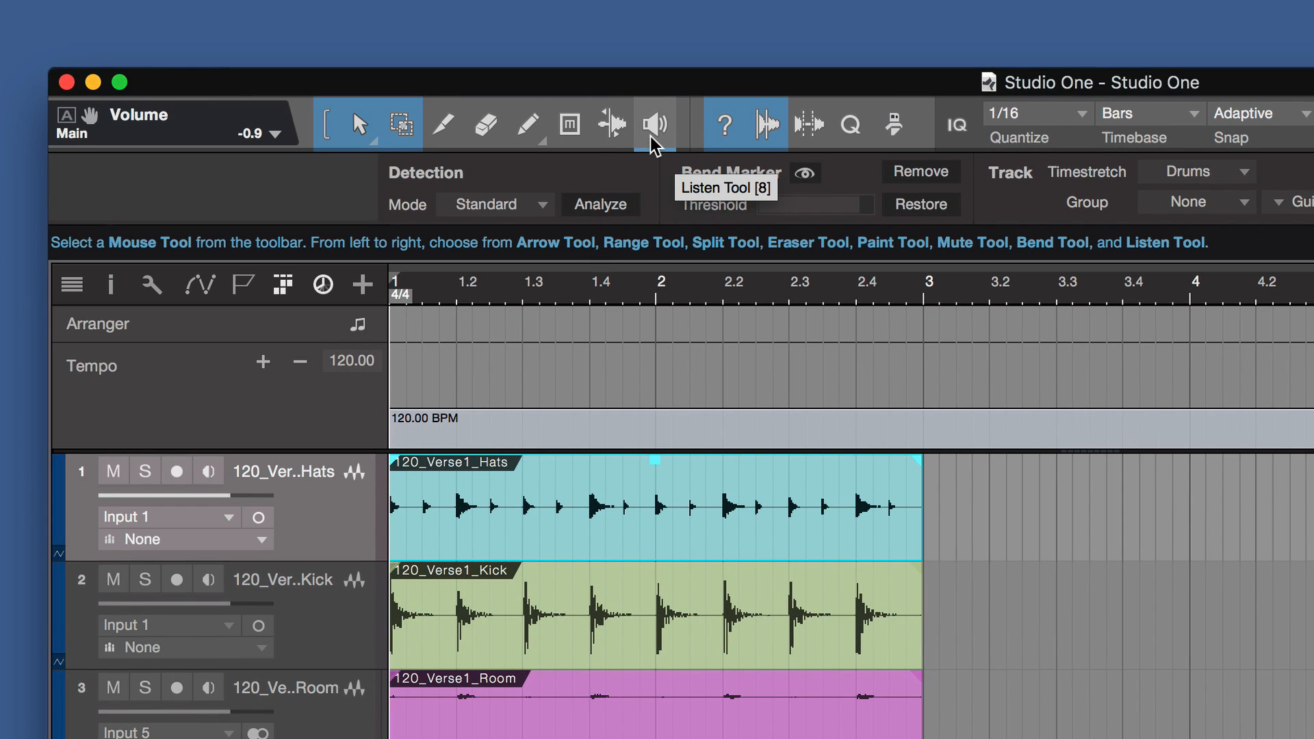
mouse_move(611, 134)
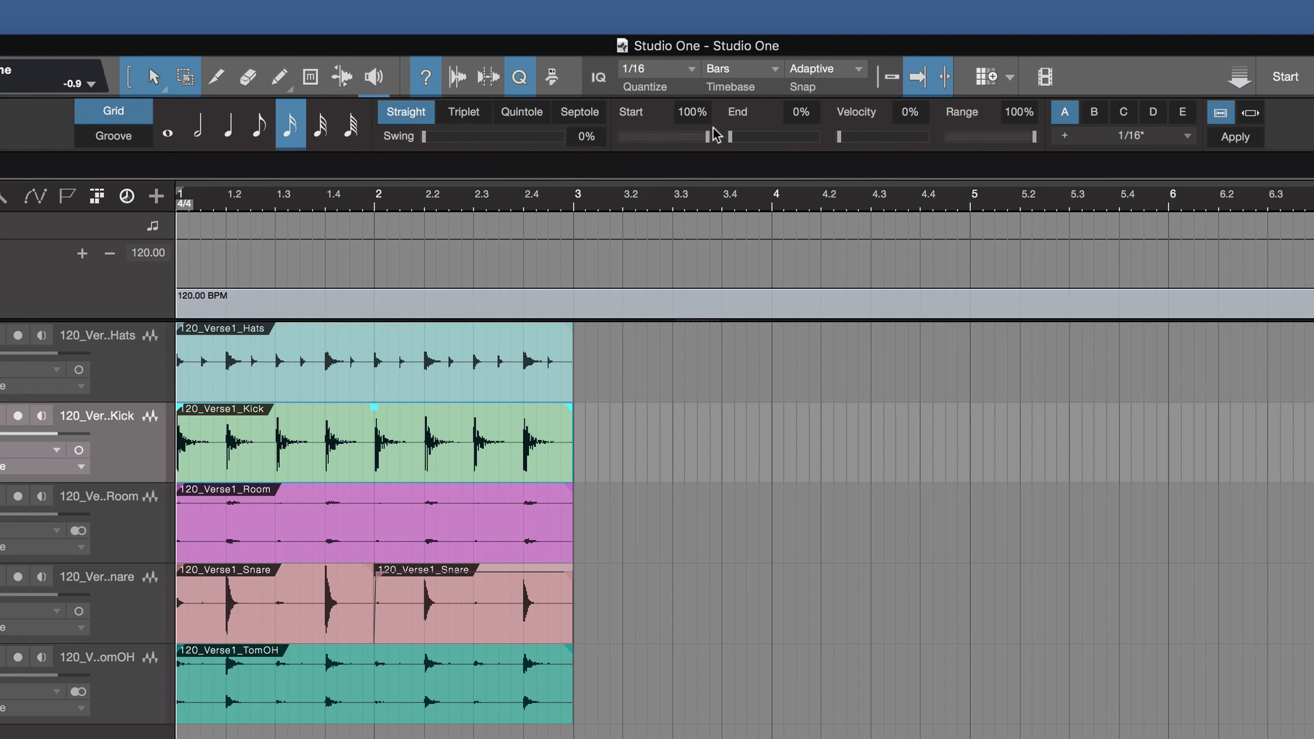
- Set the quantize grid to eighth notes
left_click(259, 123)
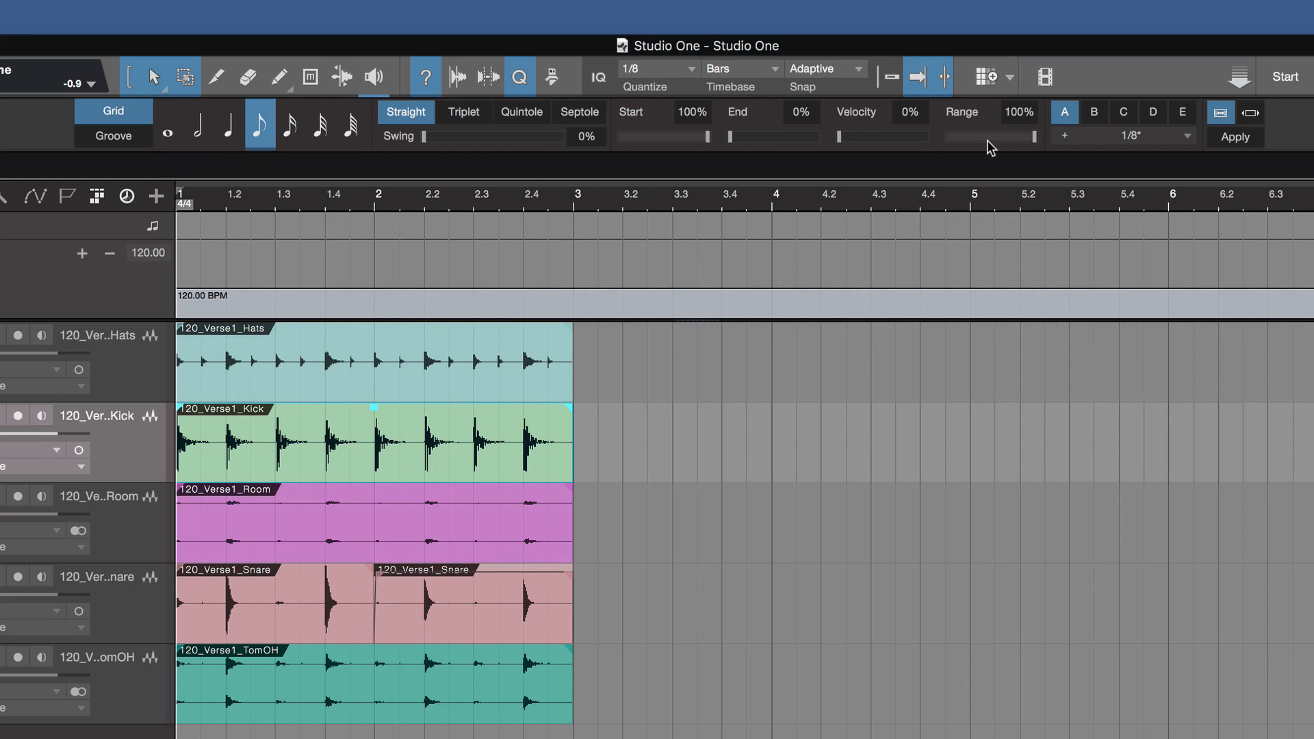
left_click(1235, 137)
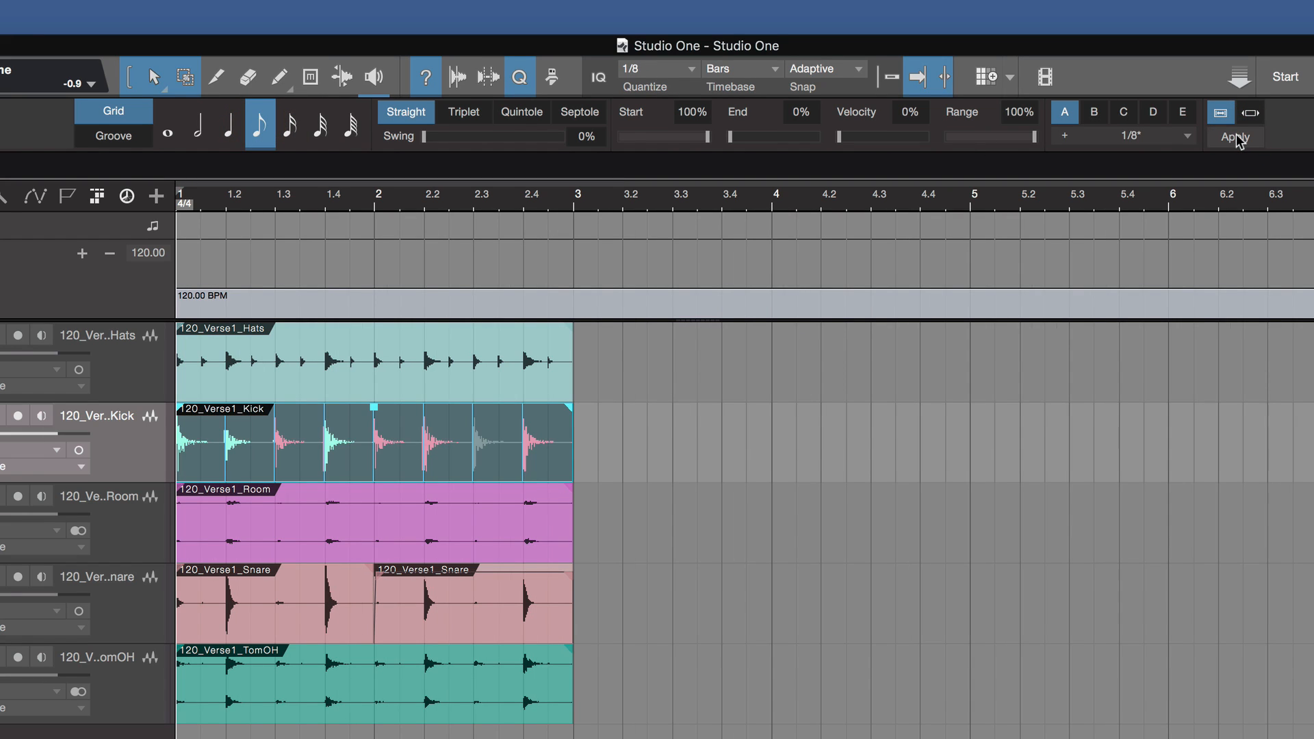
mouse_move(544, 465)
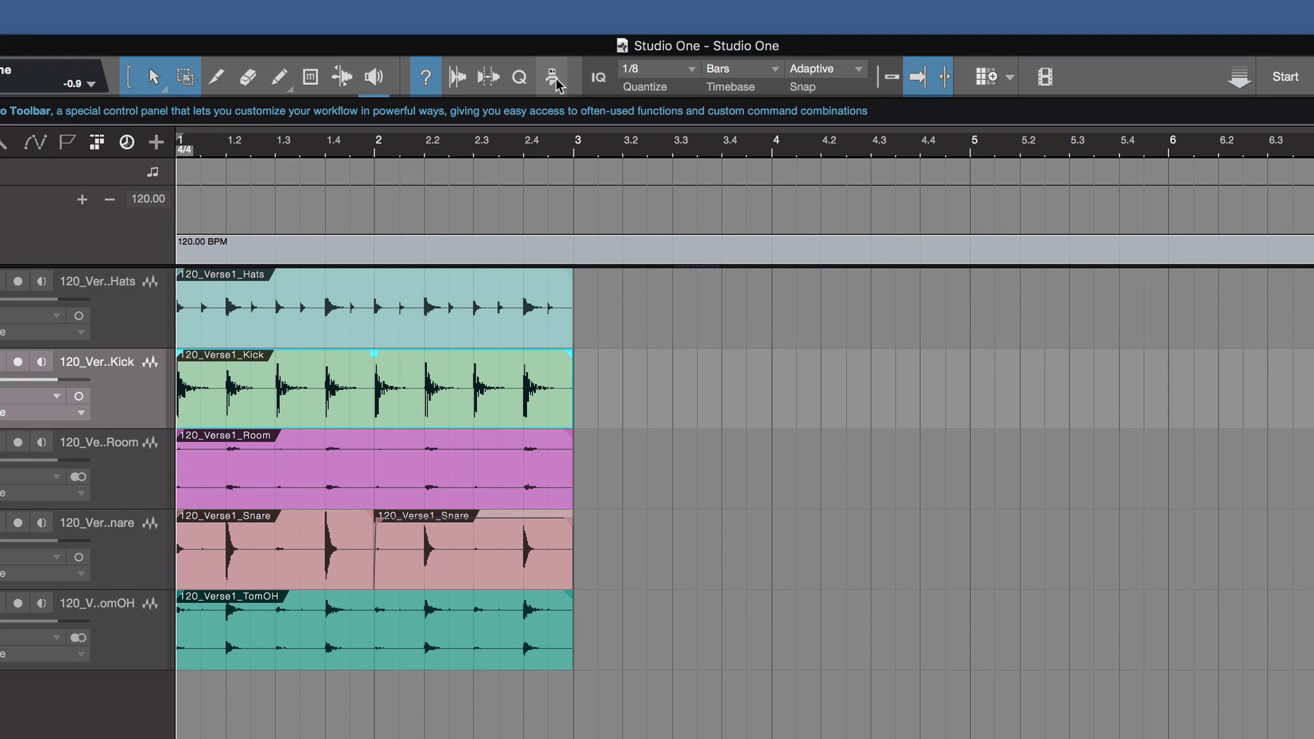
- Leave quantize unchanged and set the timebase to seconds, samples, then frames
left_click(689, 68)
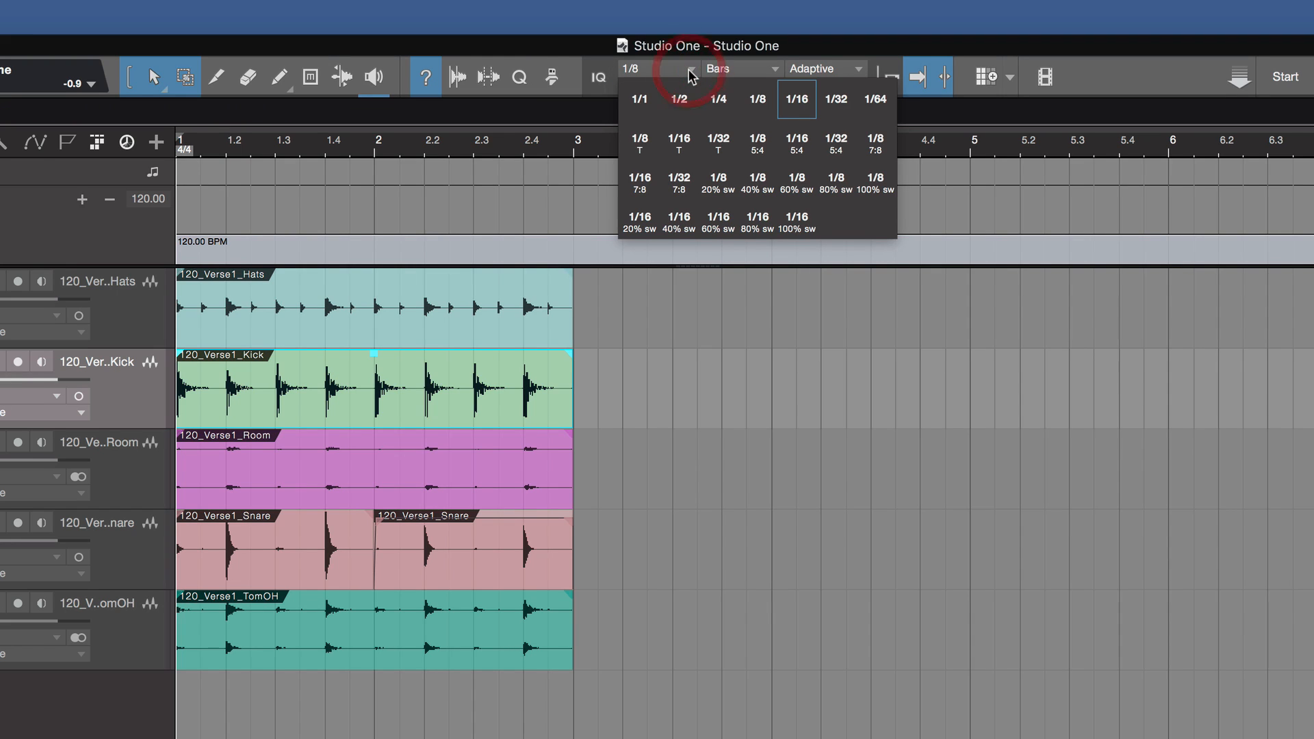
left_click(771, 69)
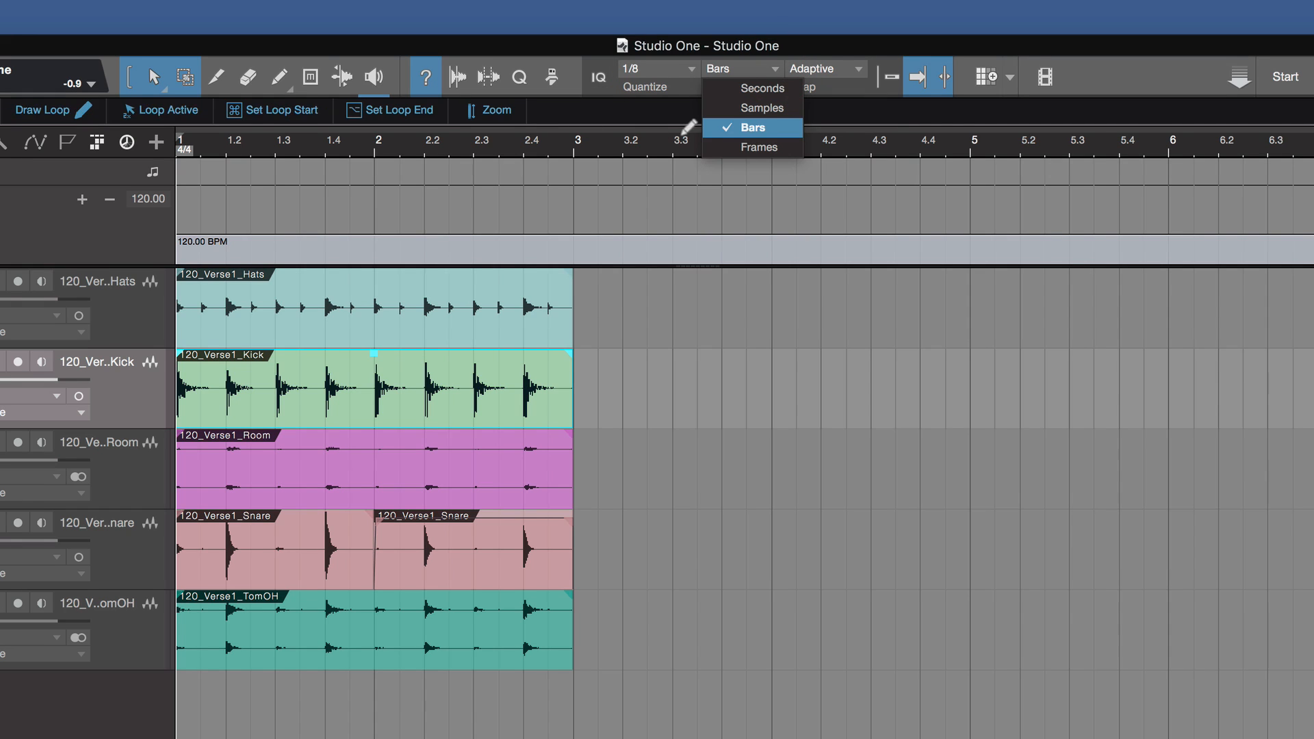
left_click(763, 69)
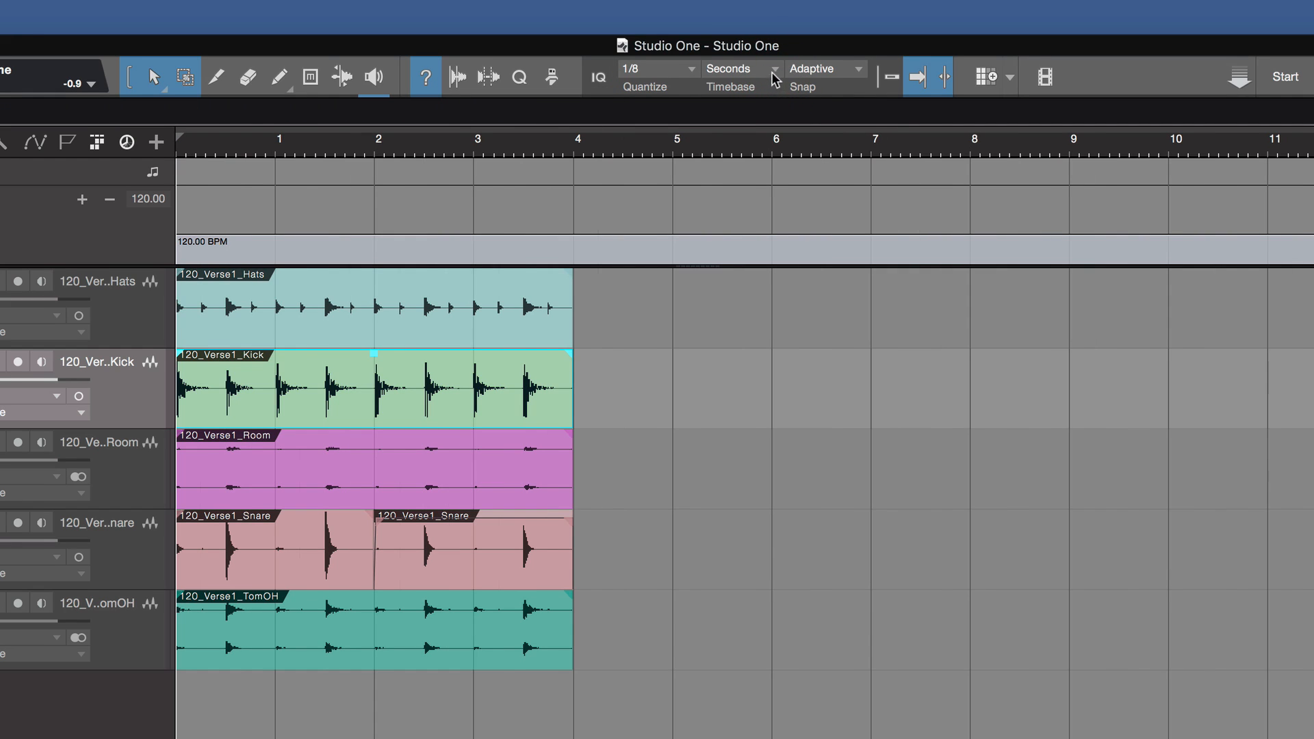
left_click(736, 69)
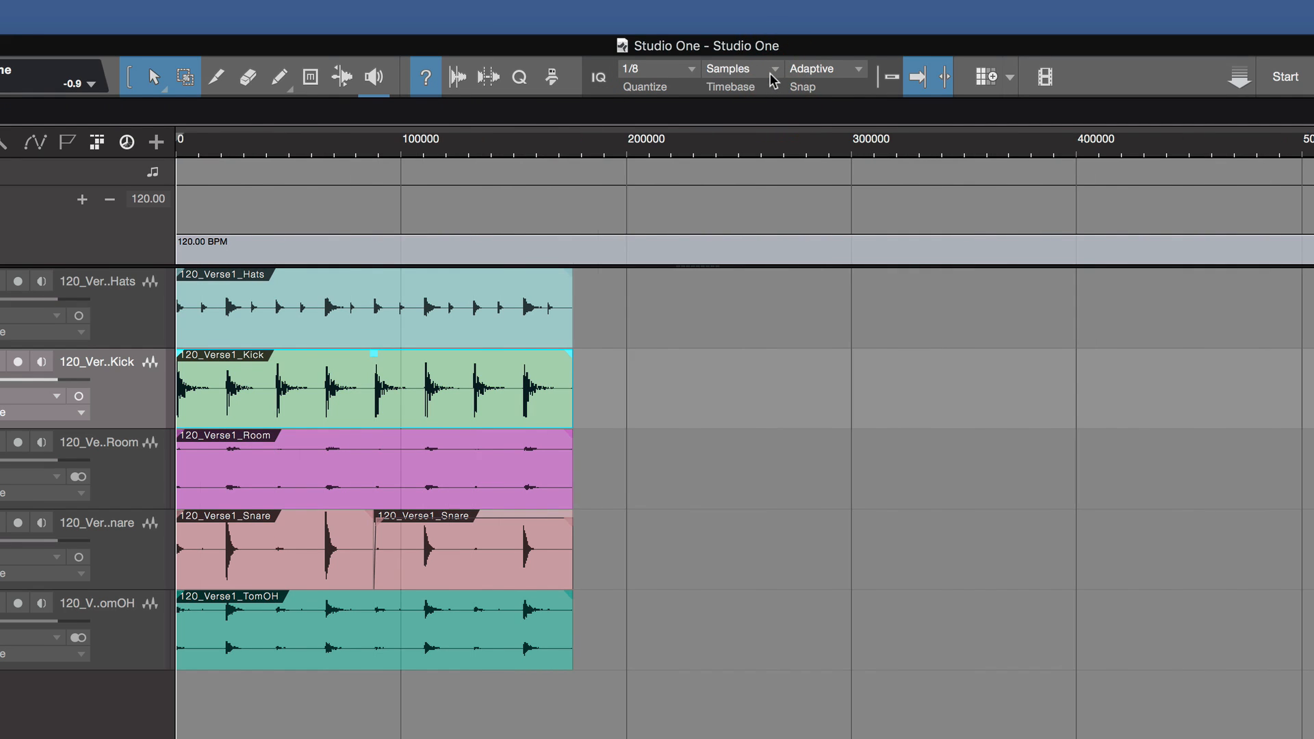
left_click(737, 68)
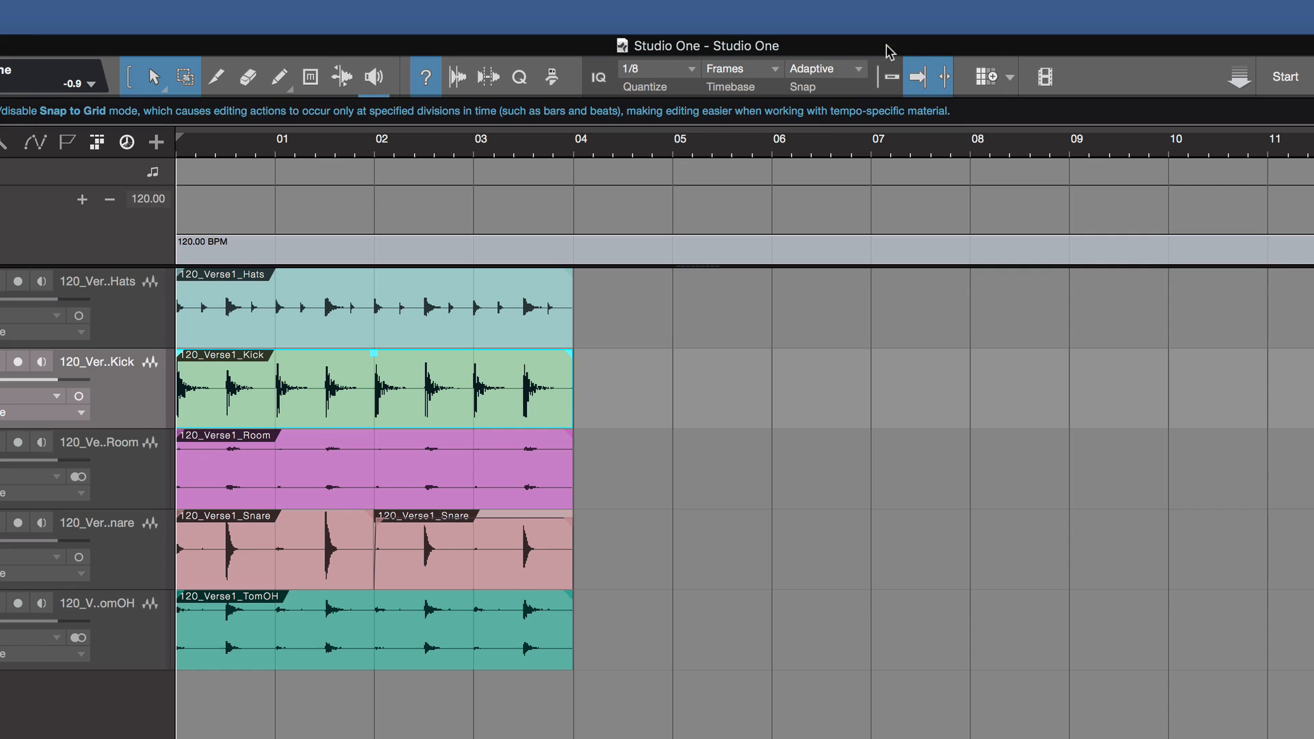
- Enable snap to cursor and loop and set snapping to whole bars
left_click(824, 69)
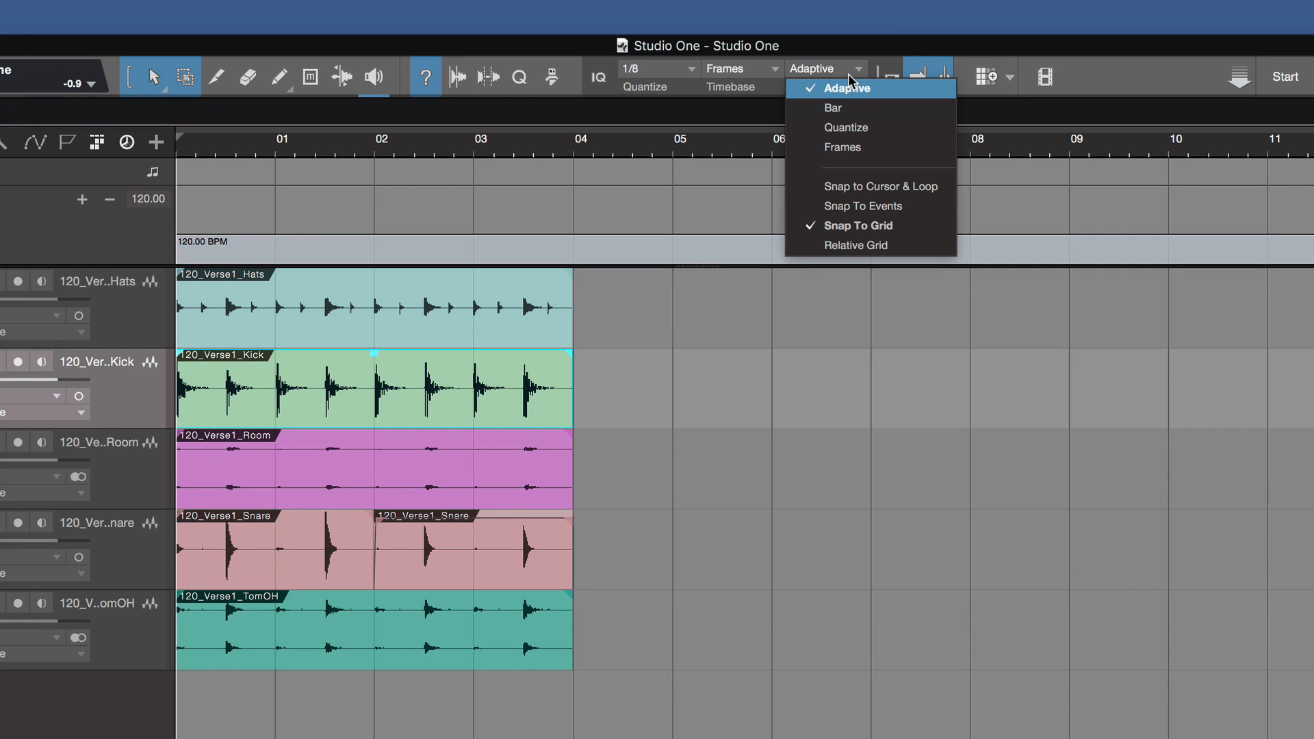
mouse_move(850, 91)
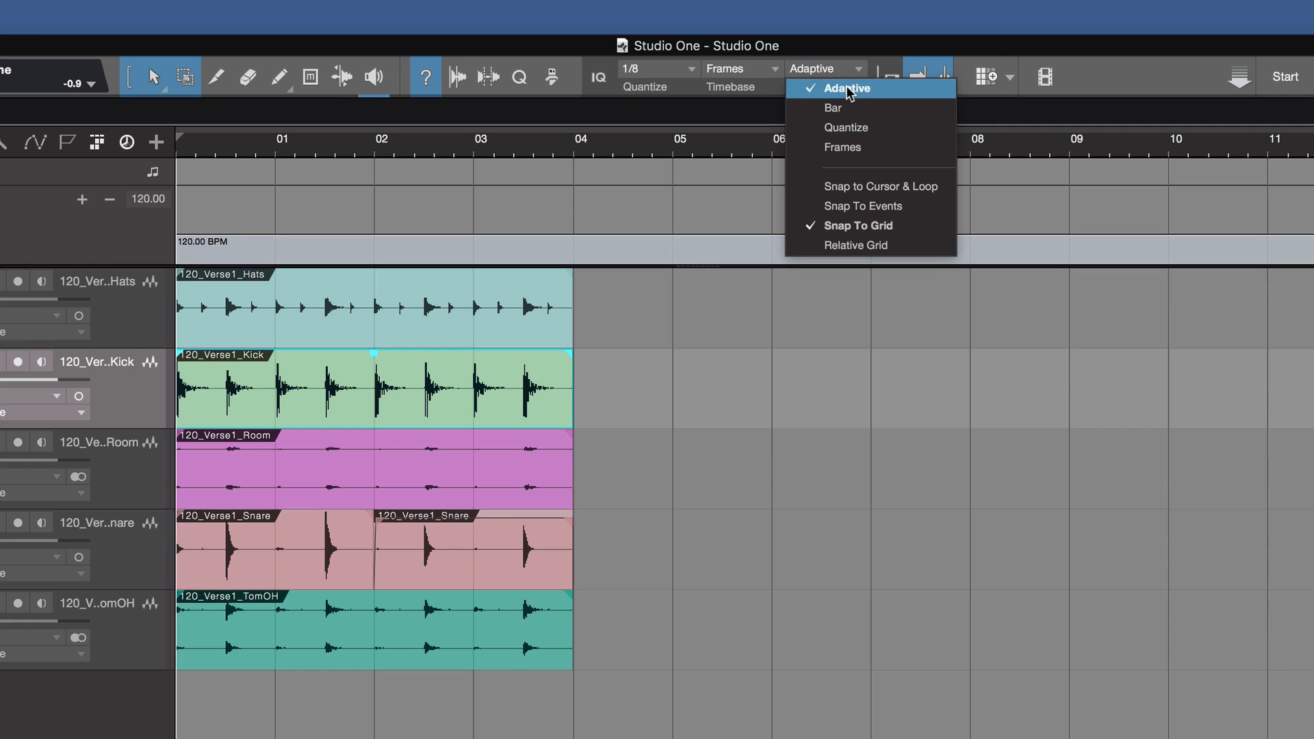
mouse_move(848, 126)
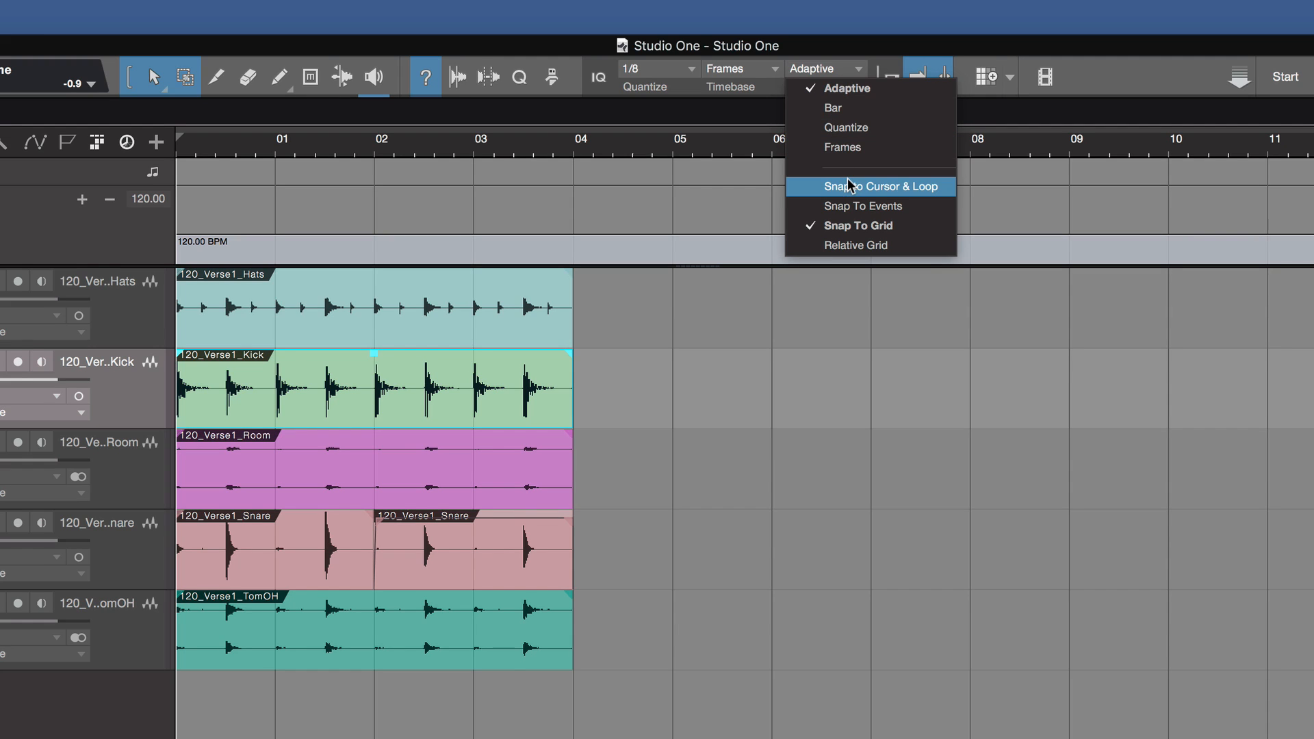
mouse_move(849, 206)
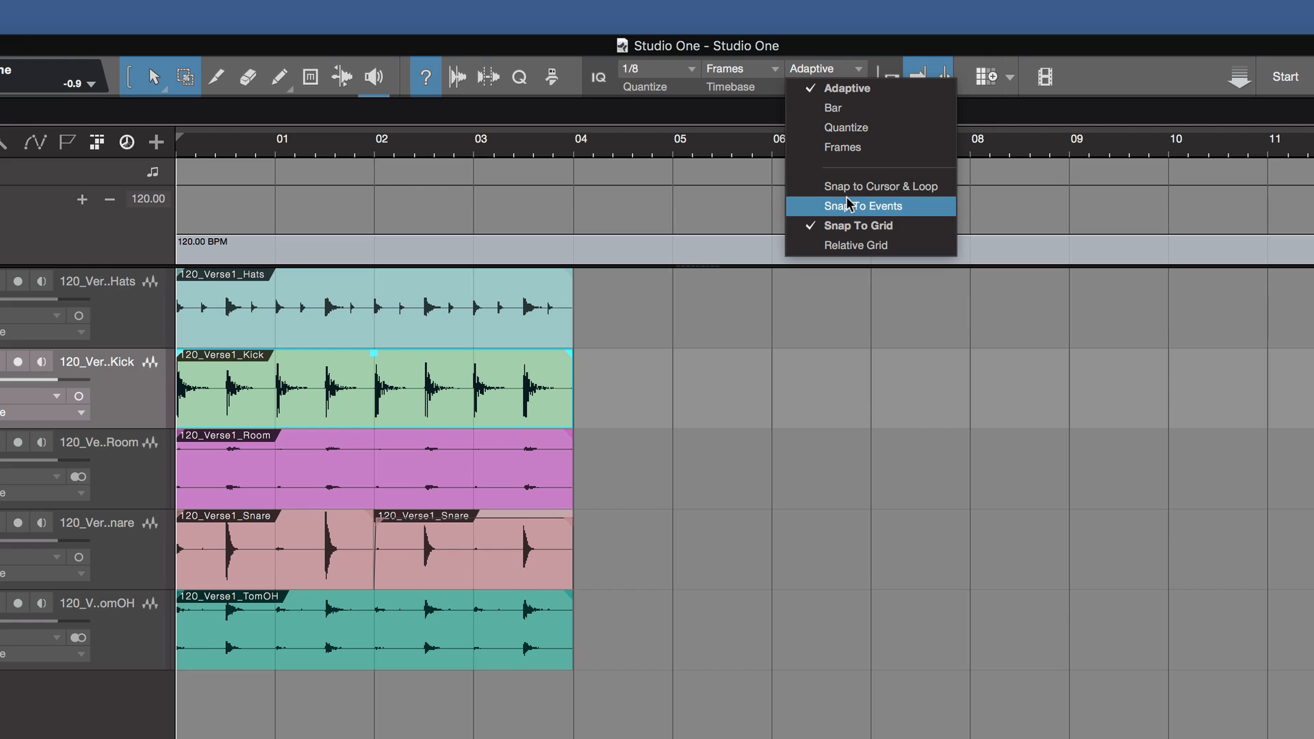
mouse_move(846, 226)
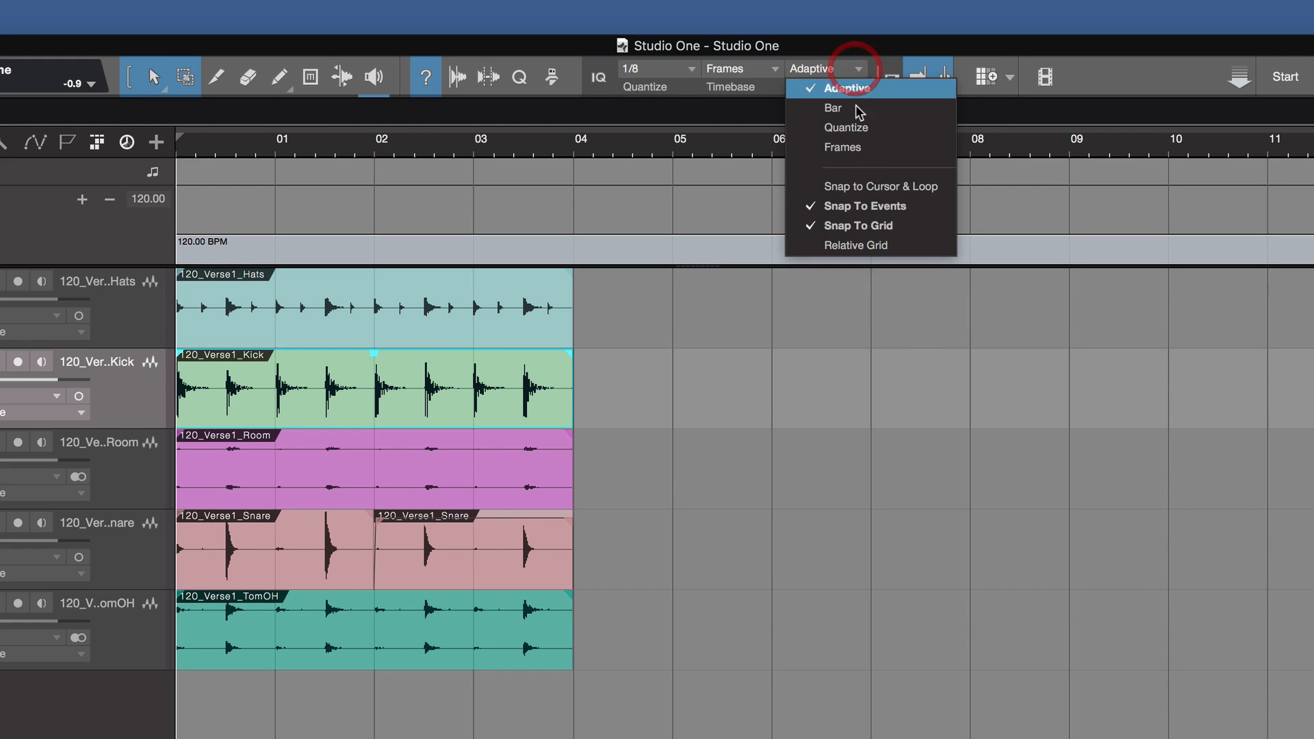
left_click(880, 186)
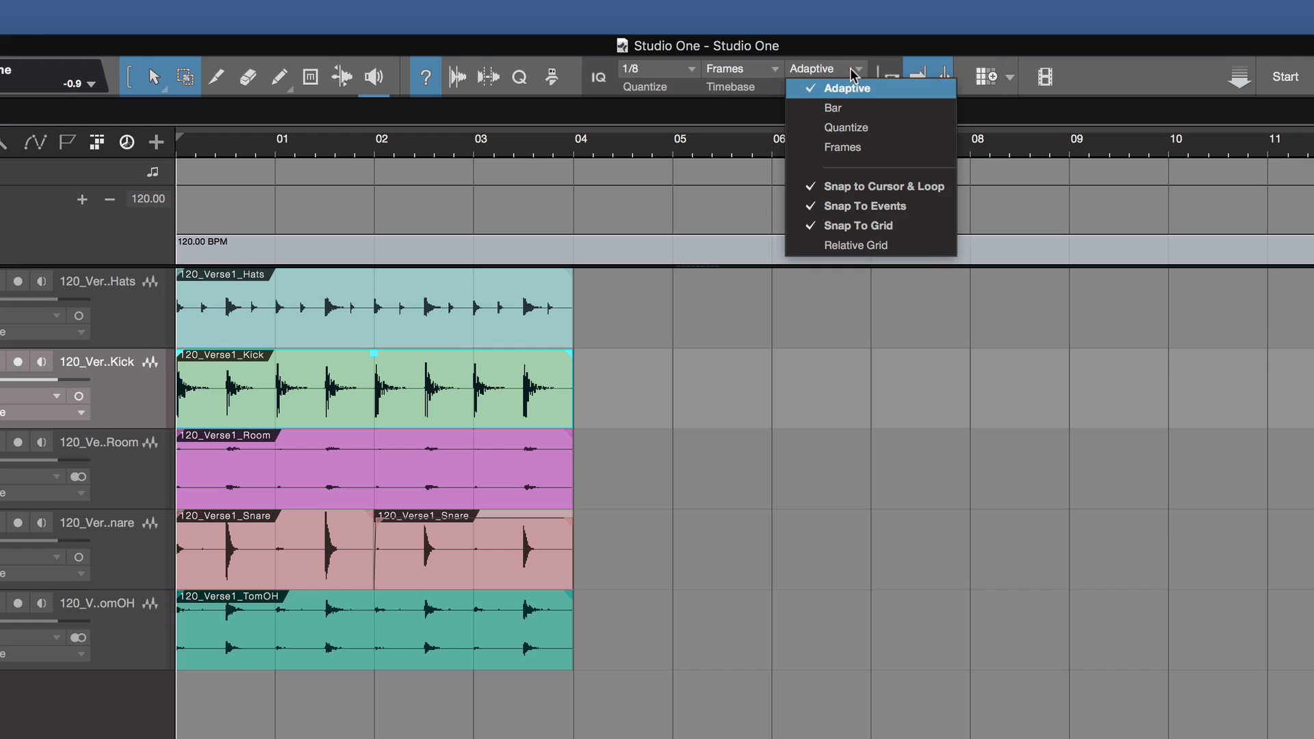
left_click(834, 107)
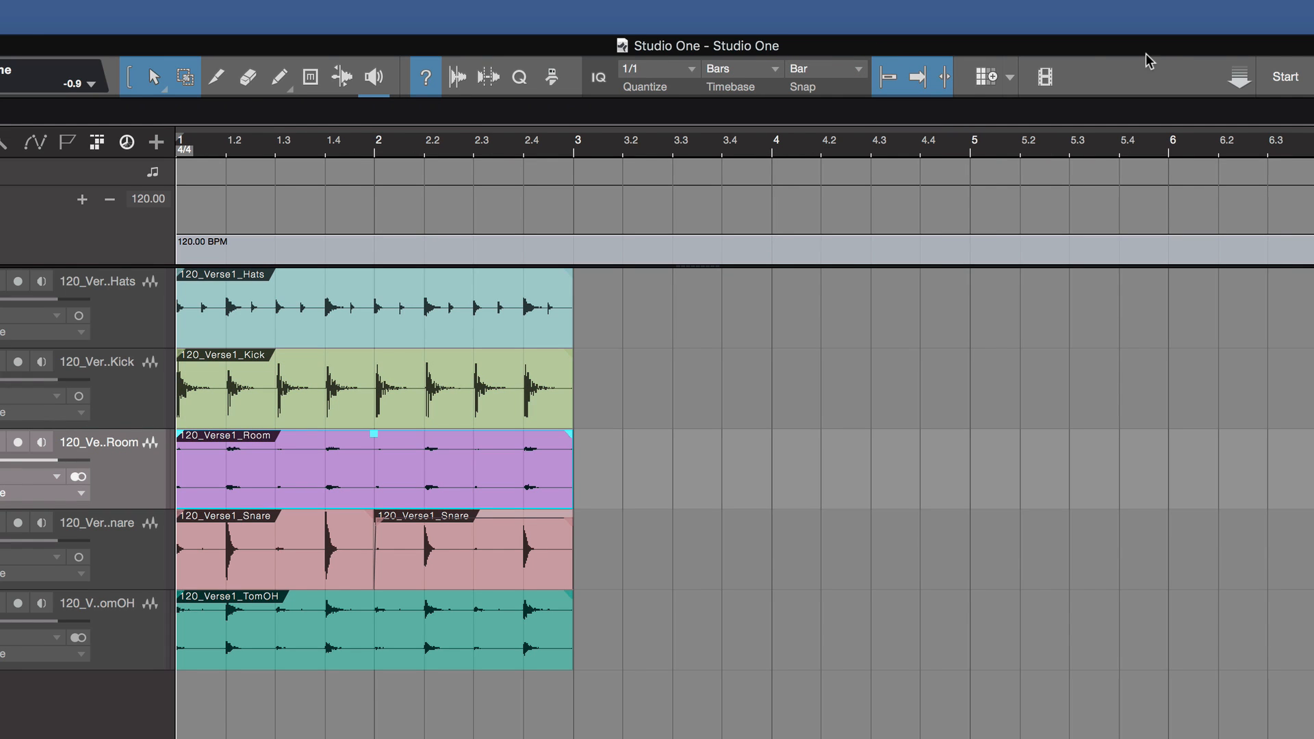
mouse_move(919, 77)
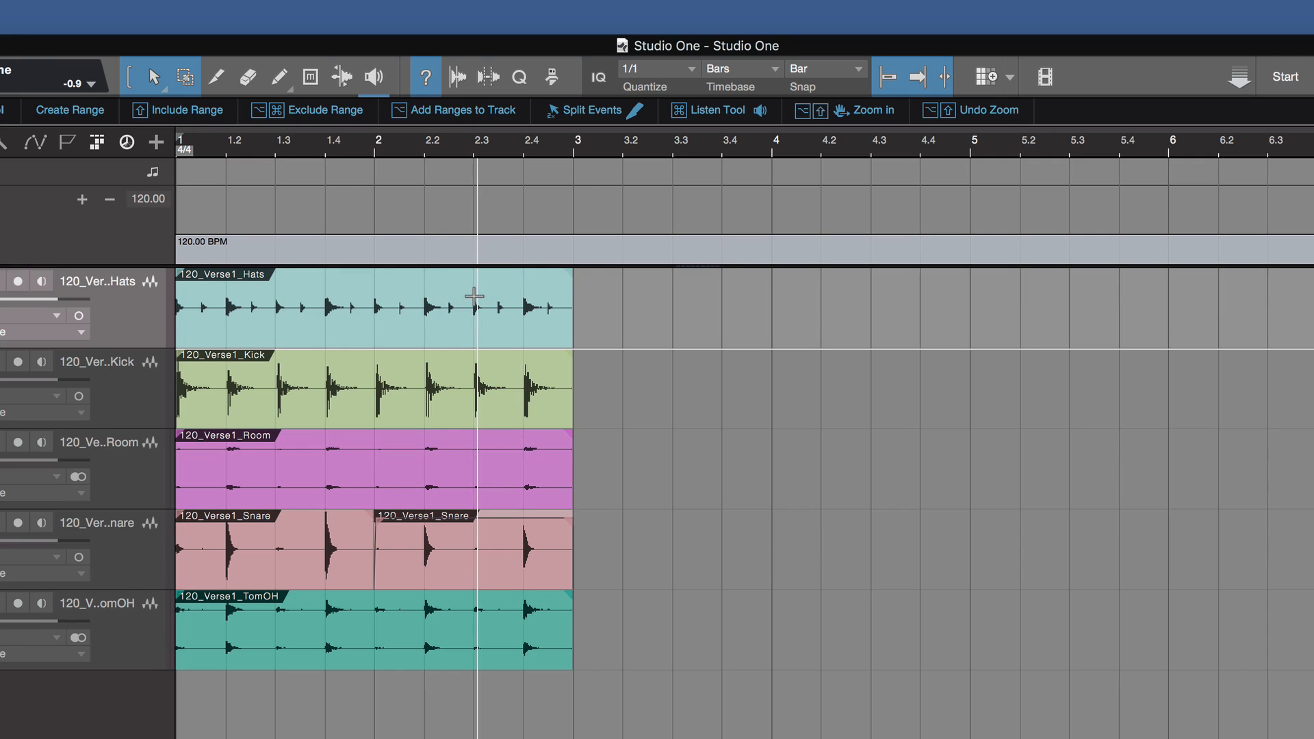
mouse_move(940, 77)
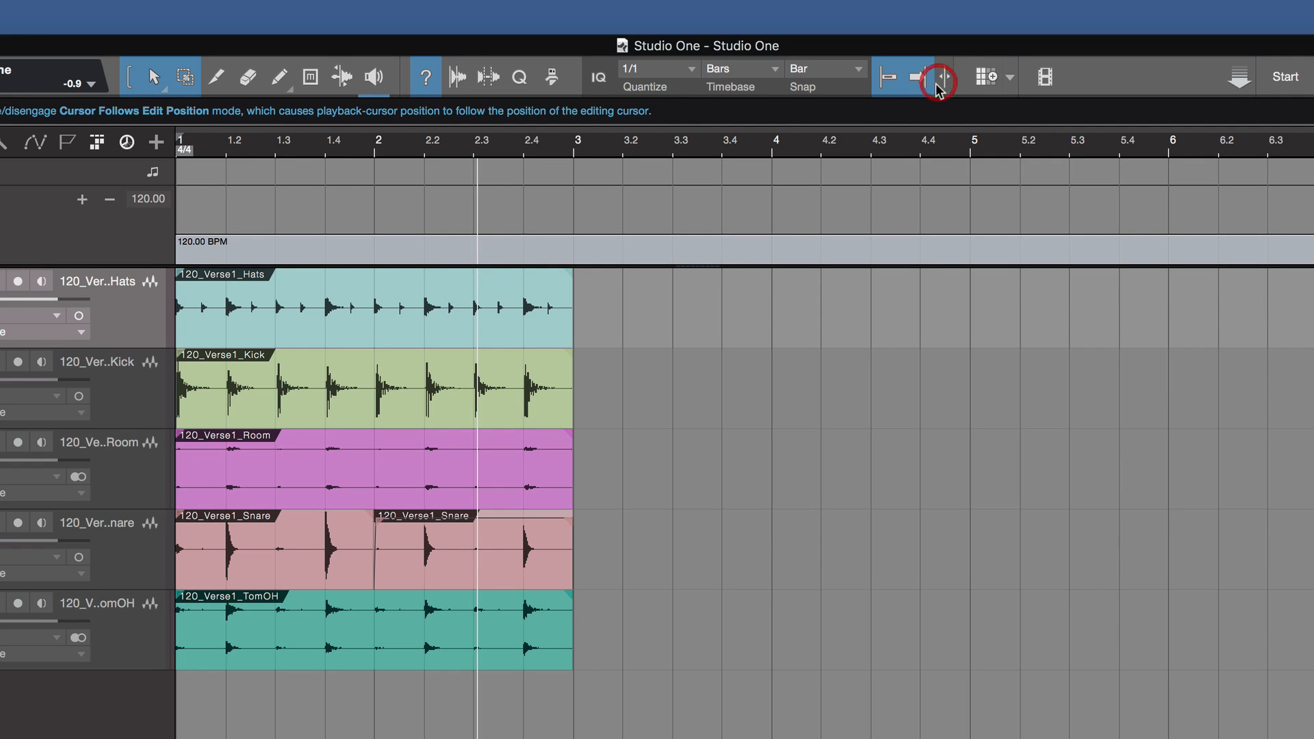
- Disengage Cursor Follows Edit Position so playback no longer tracks edits
left_click(939, 77)
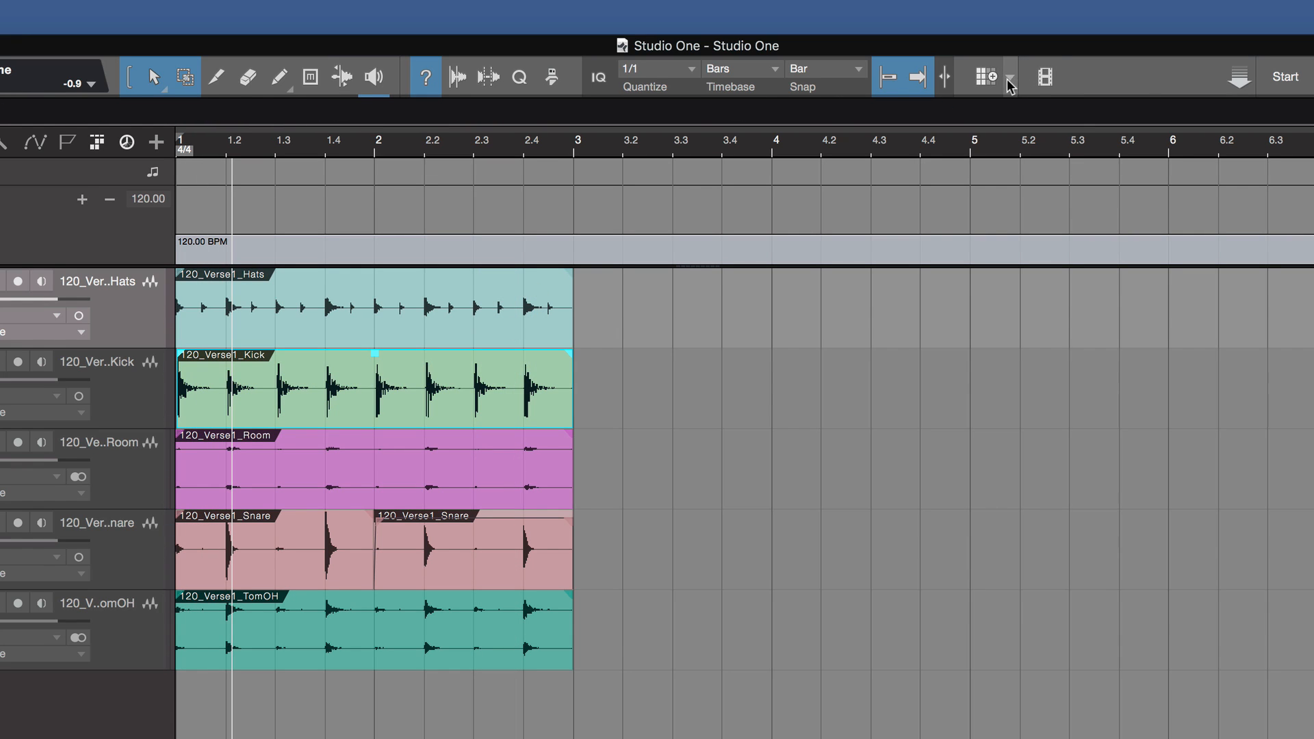
- Add a scratch pad beside the arrangement and bring up the Video Player window
left_click(987, 76)
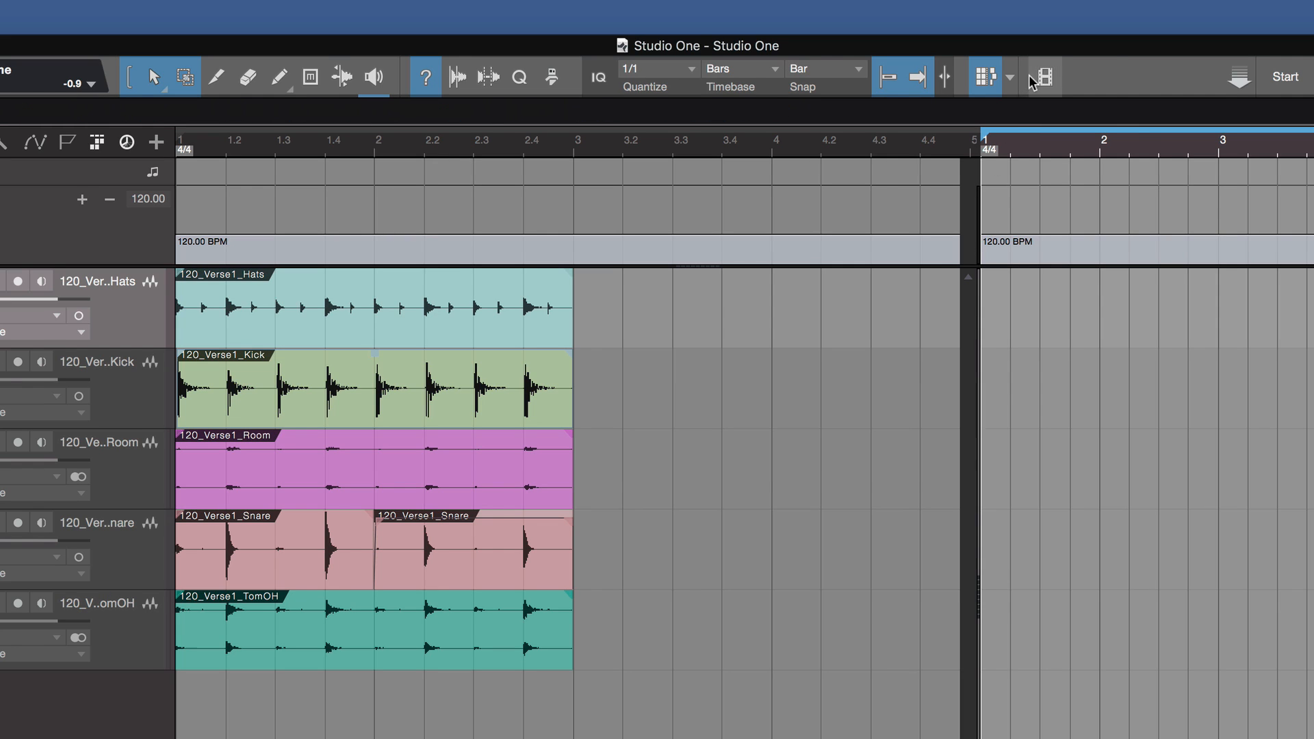
left_click(1042, 77)
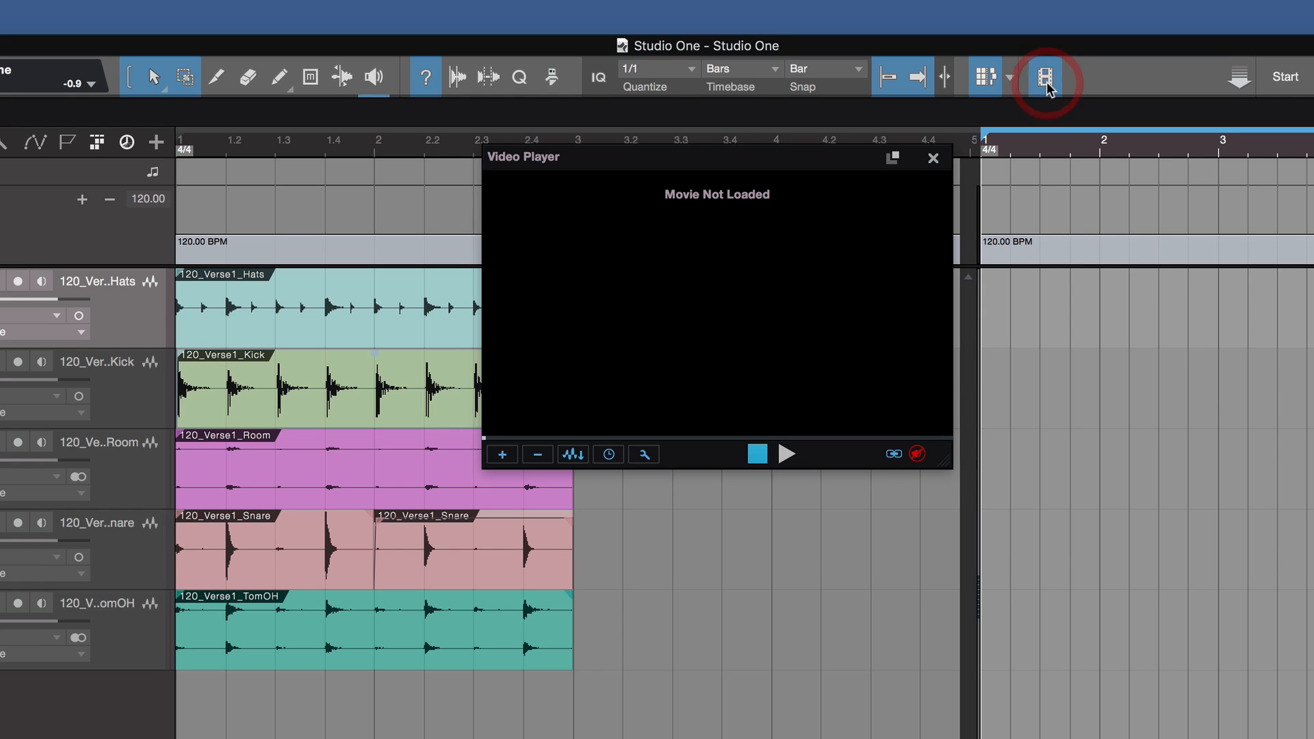
left_click(1045, 76)
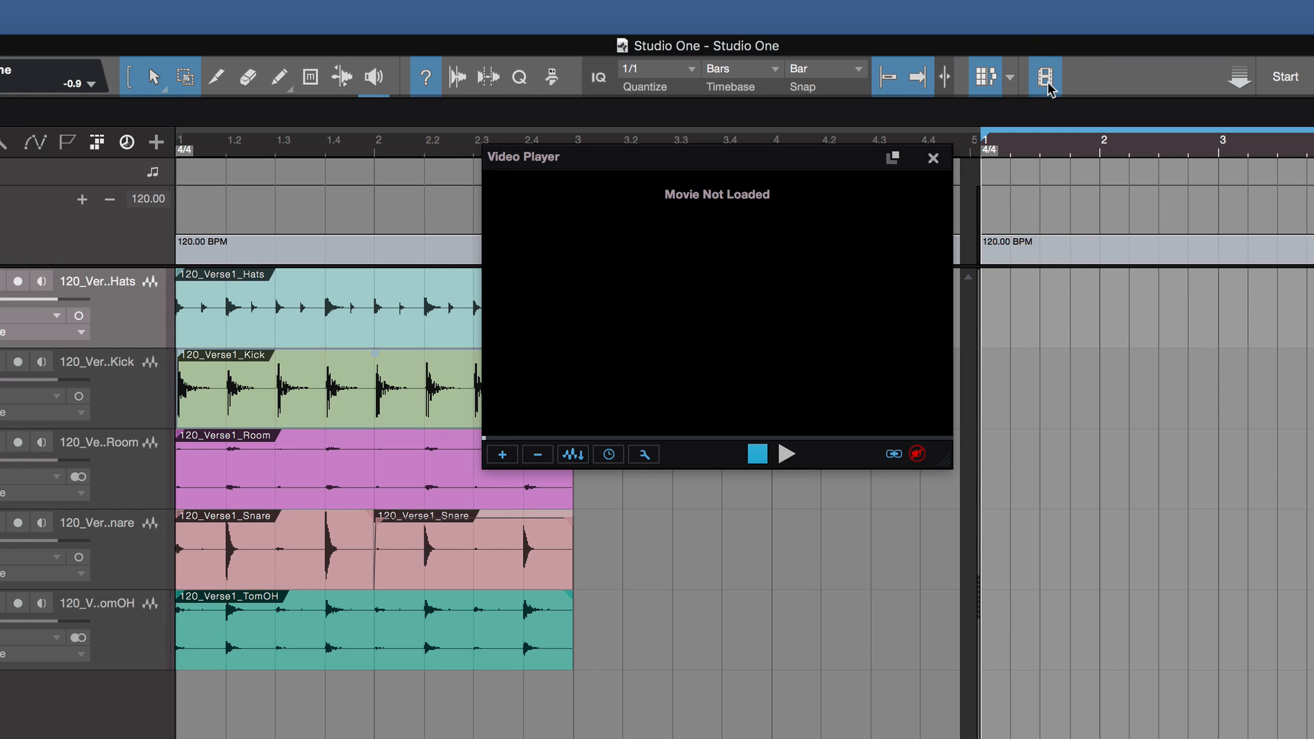
left_click(932, 159)
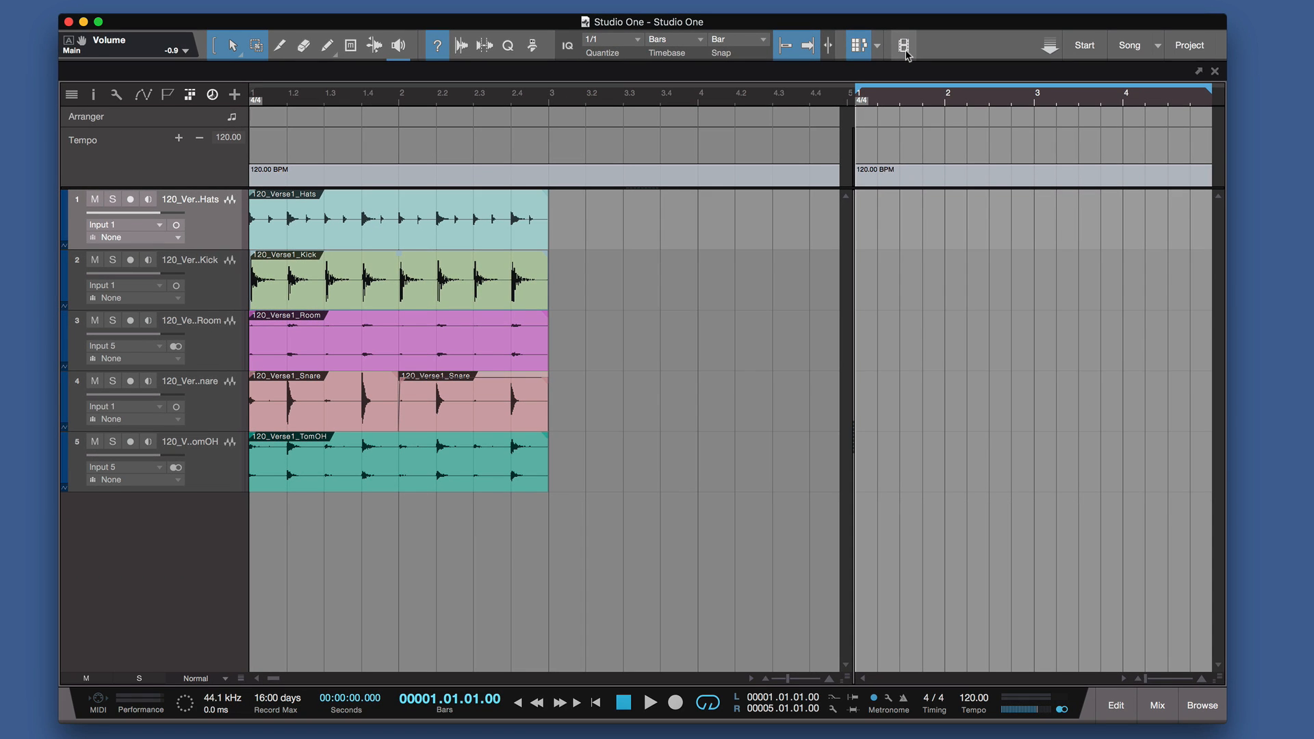